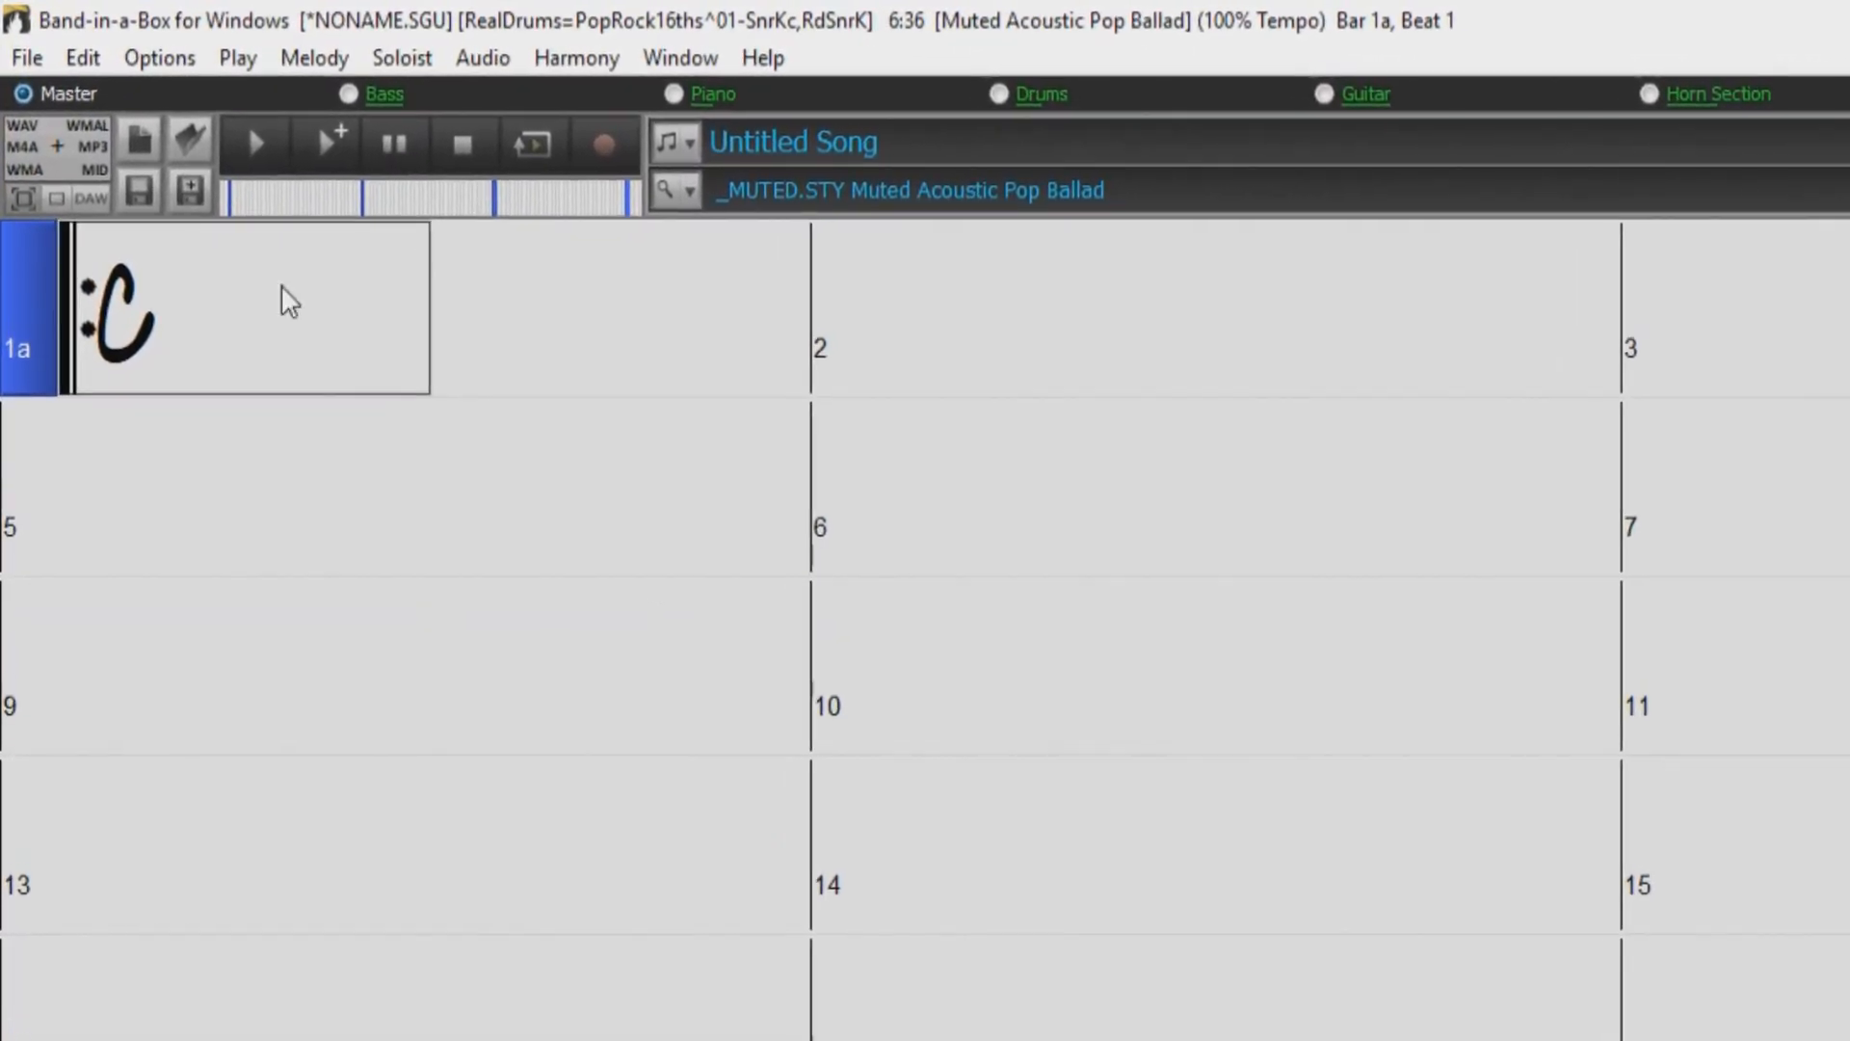
- Bring up Chords - Search and Replace from the Edit menu, preset to replace C with G
click(81, 56)
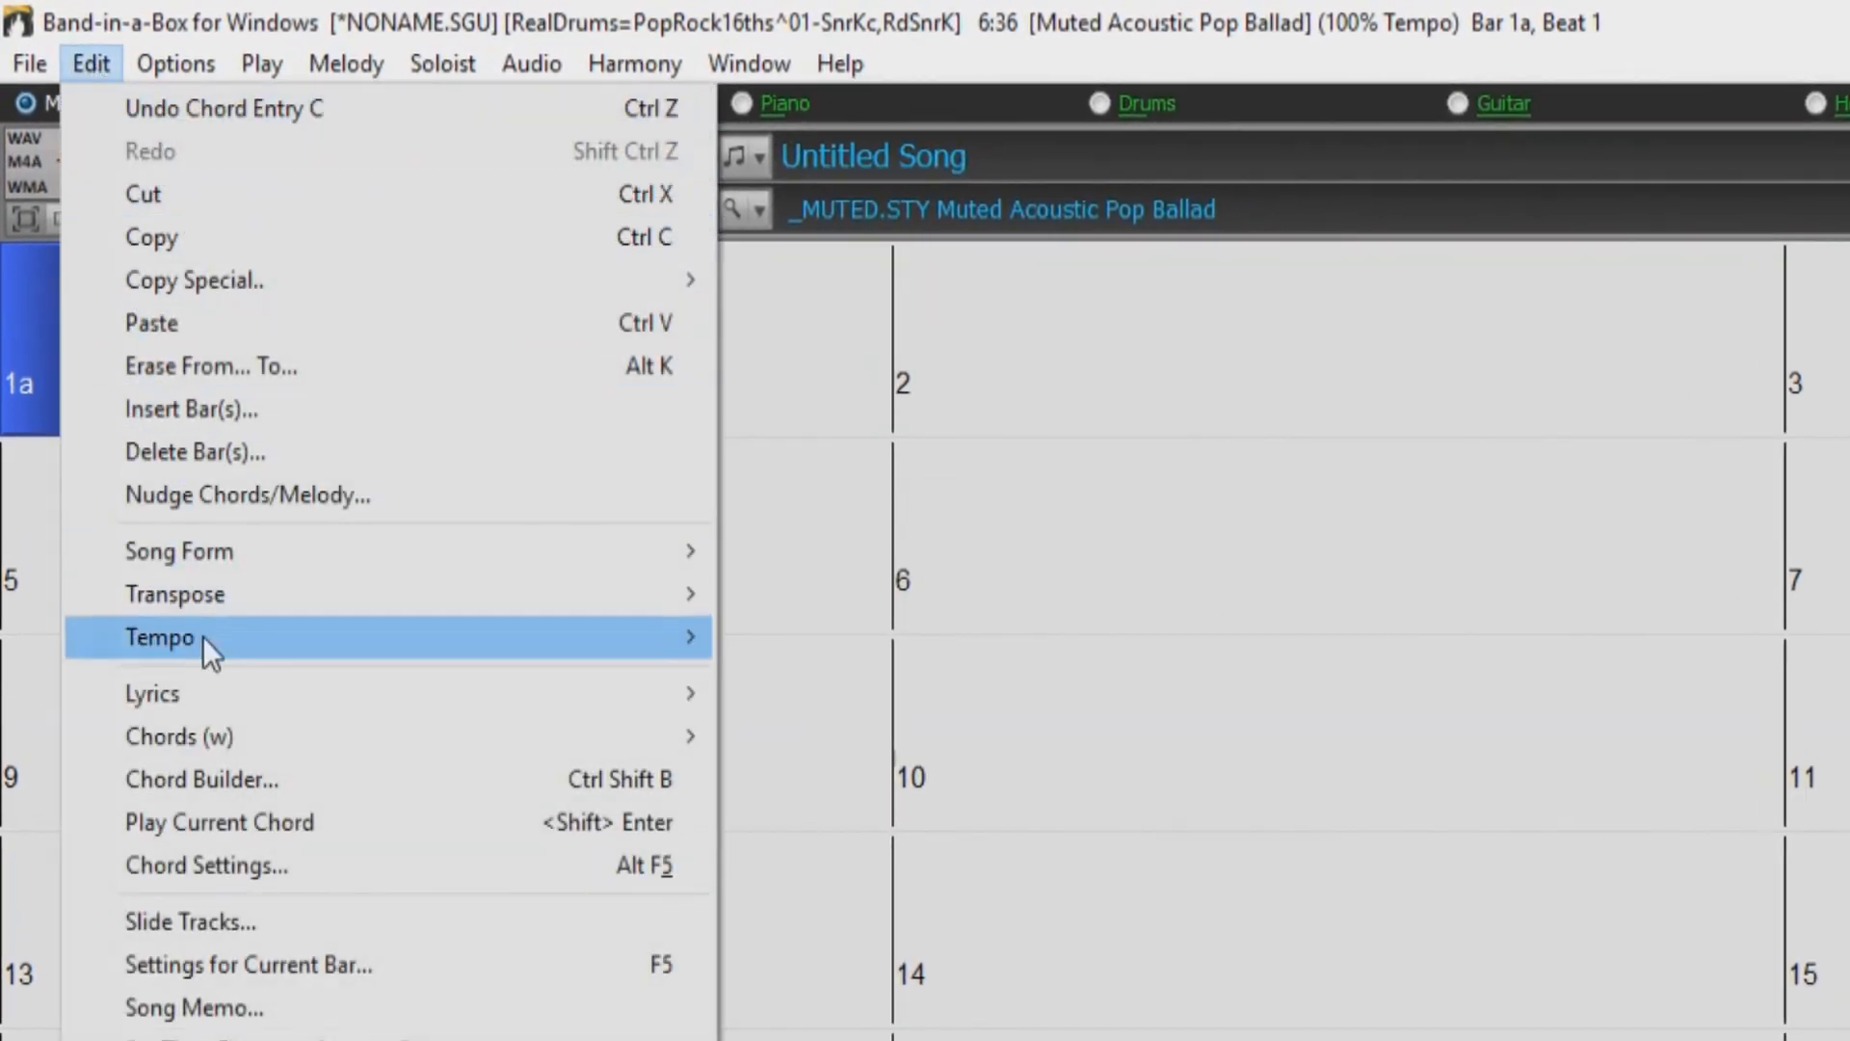
mouse_move(180, 737)
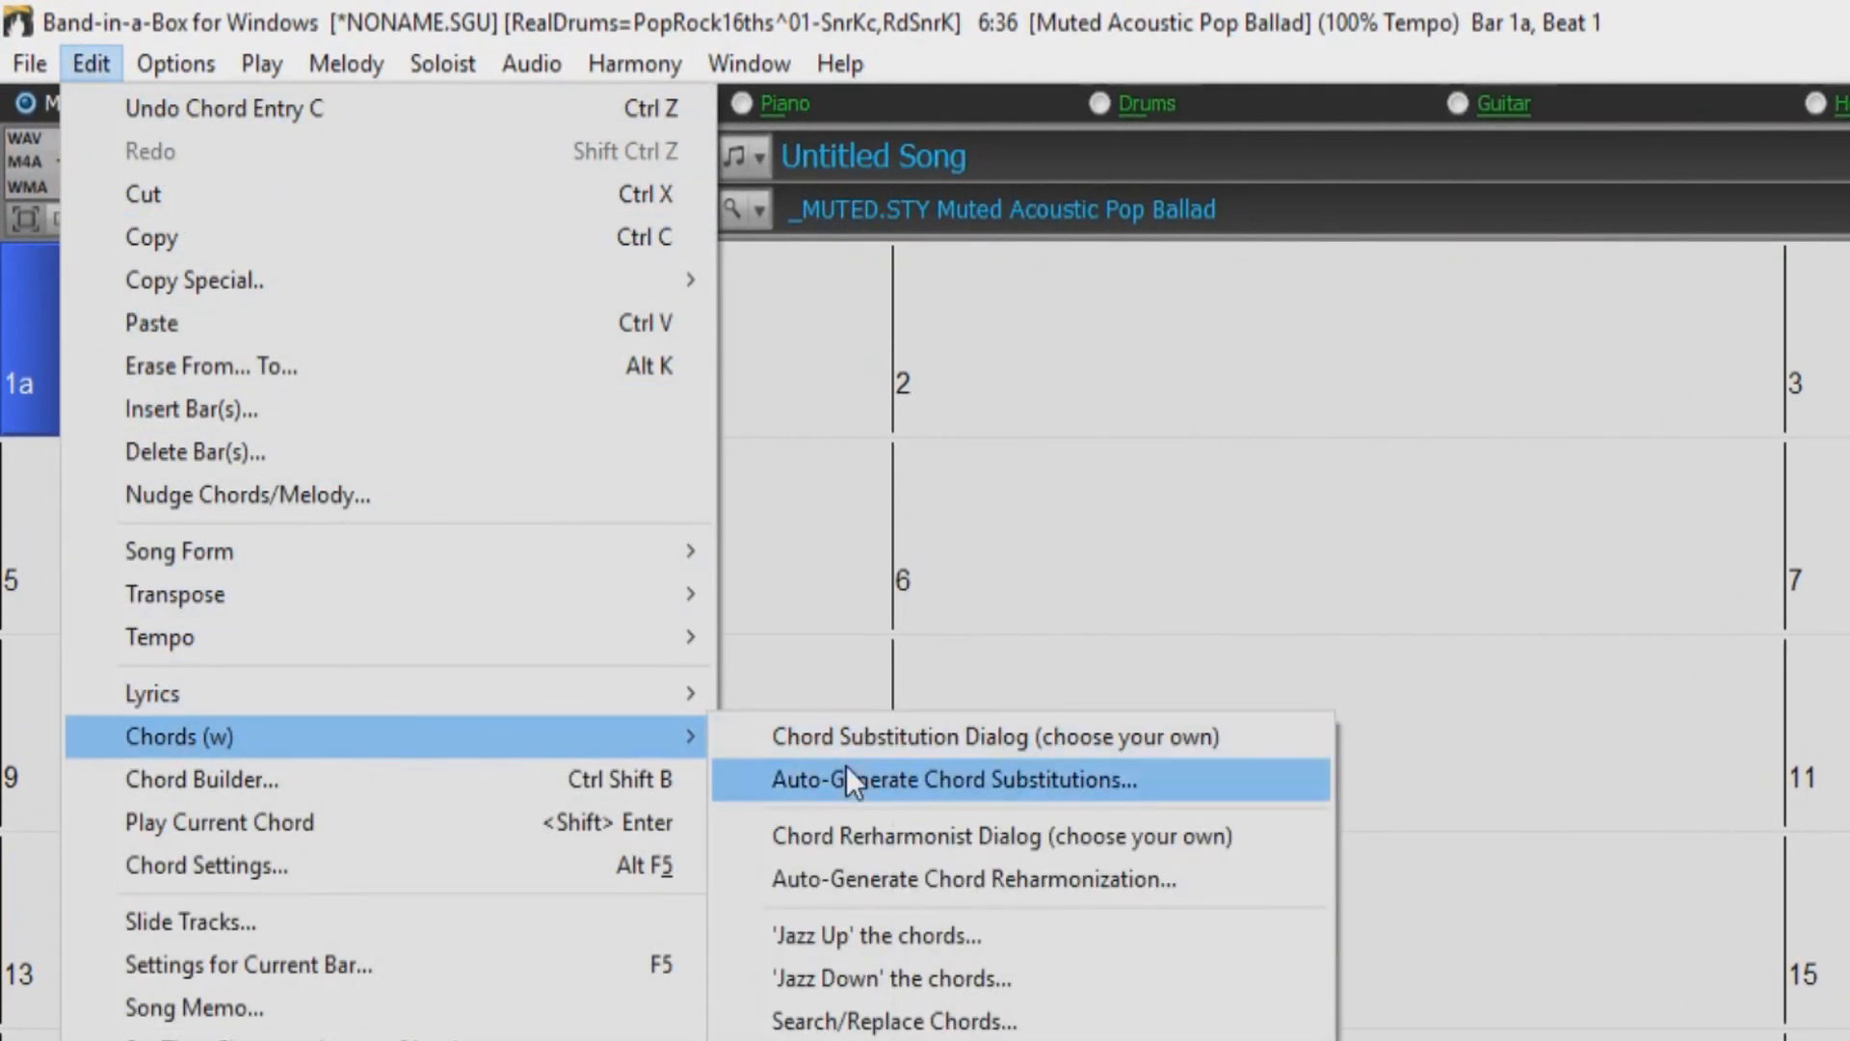
click(892, 1021)
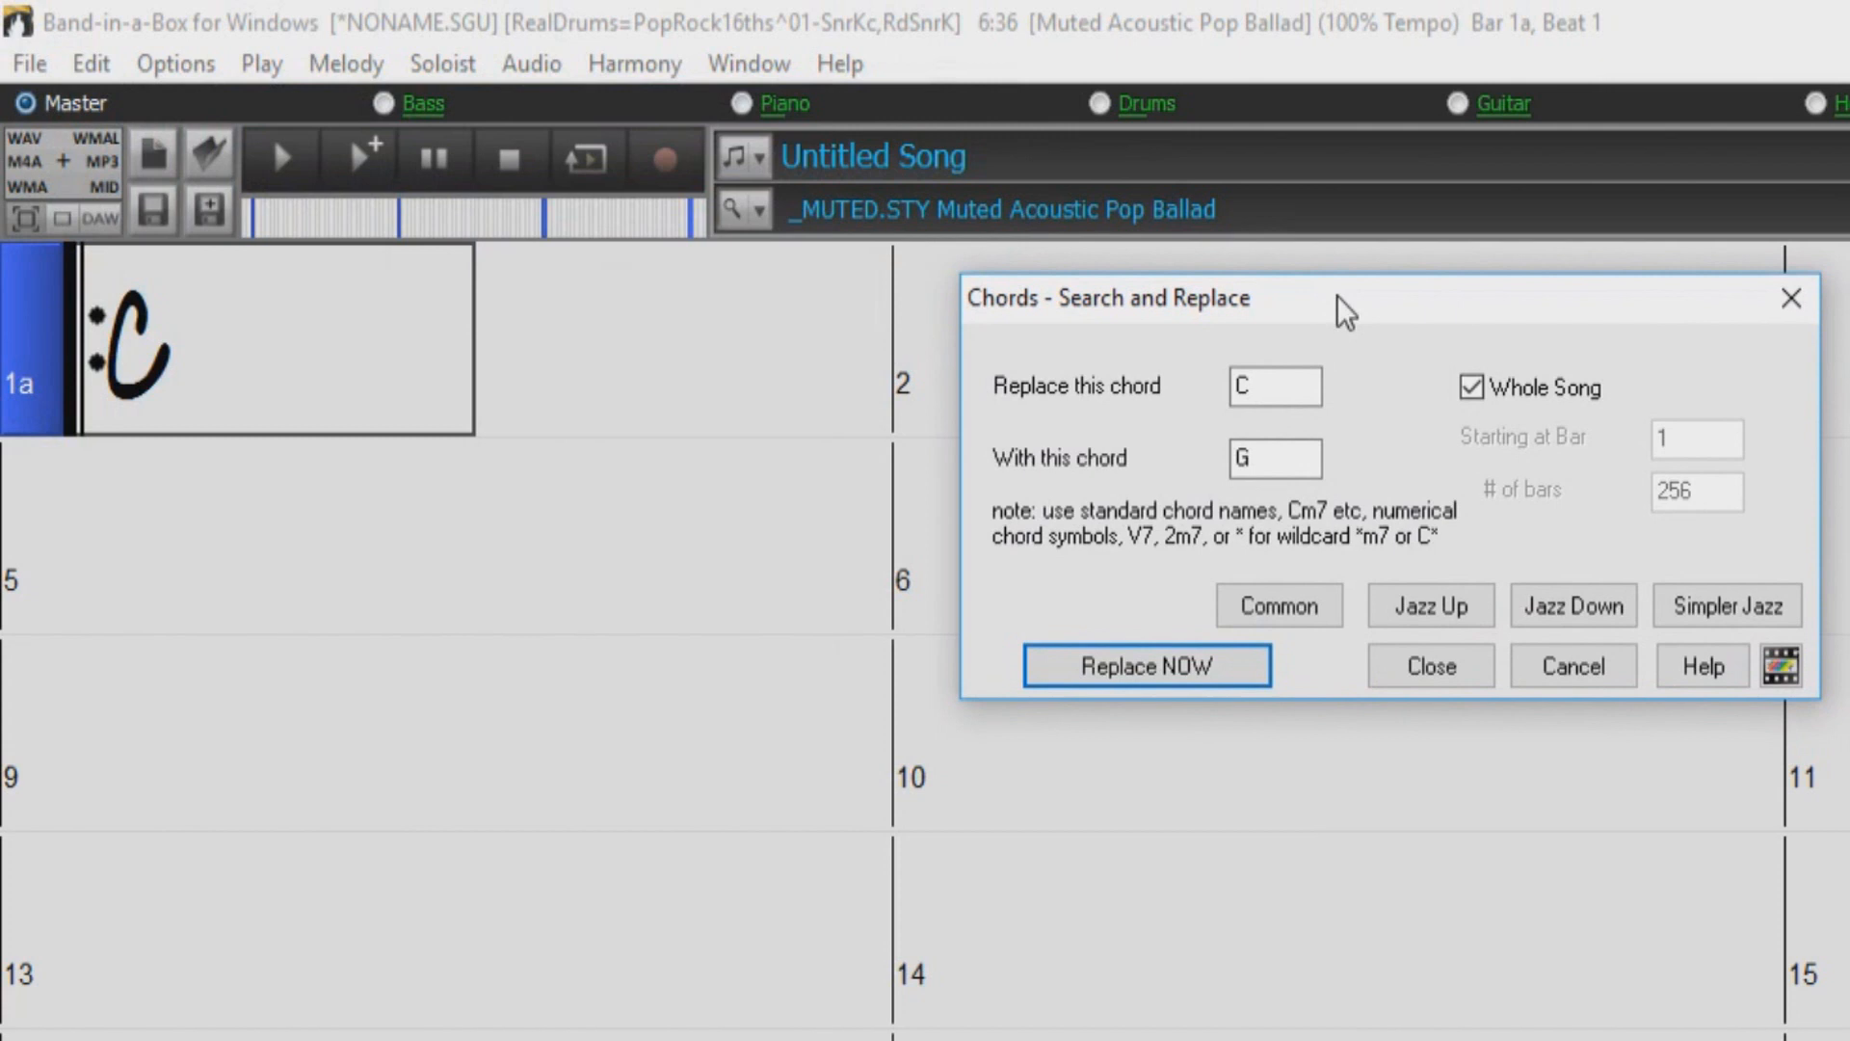
mouse_move(983, 428)
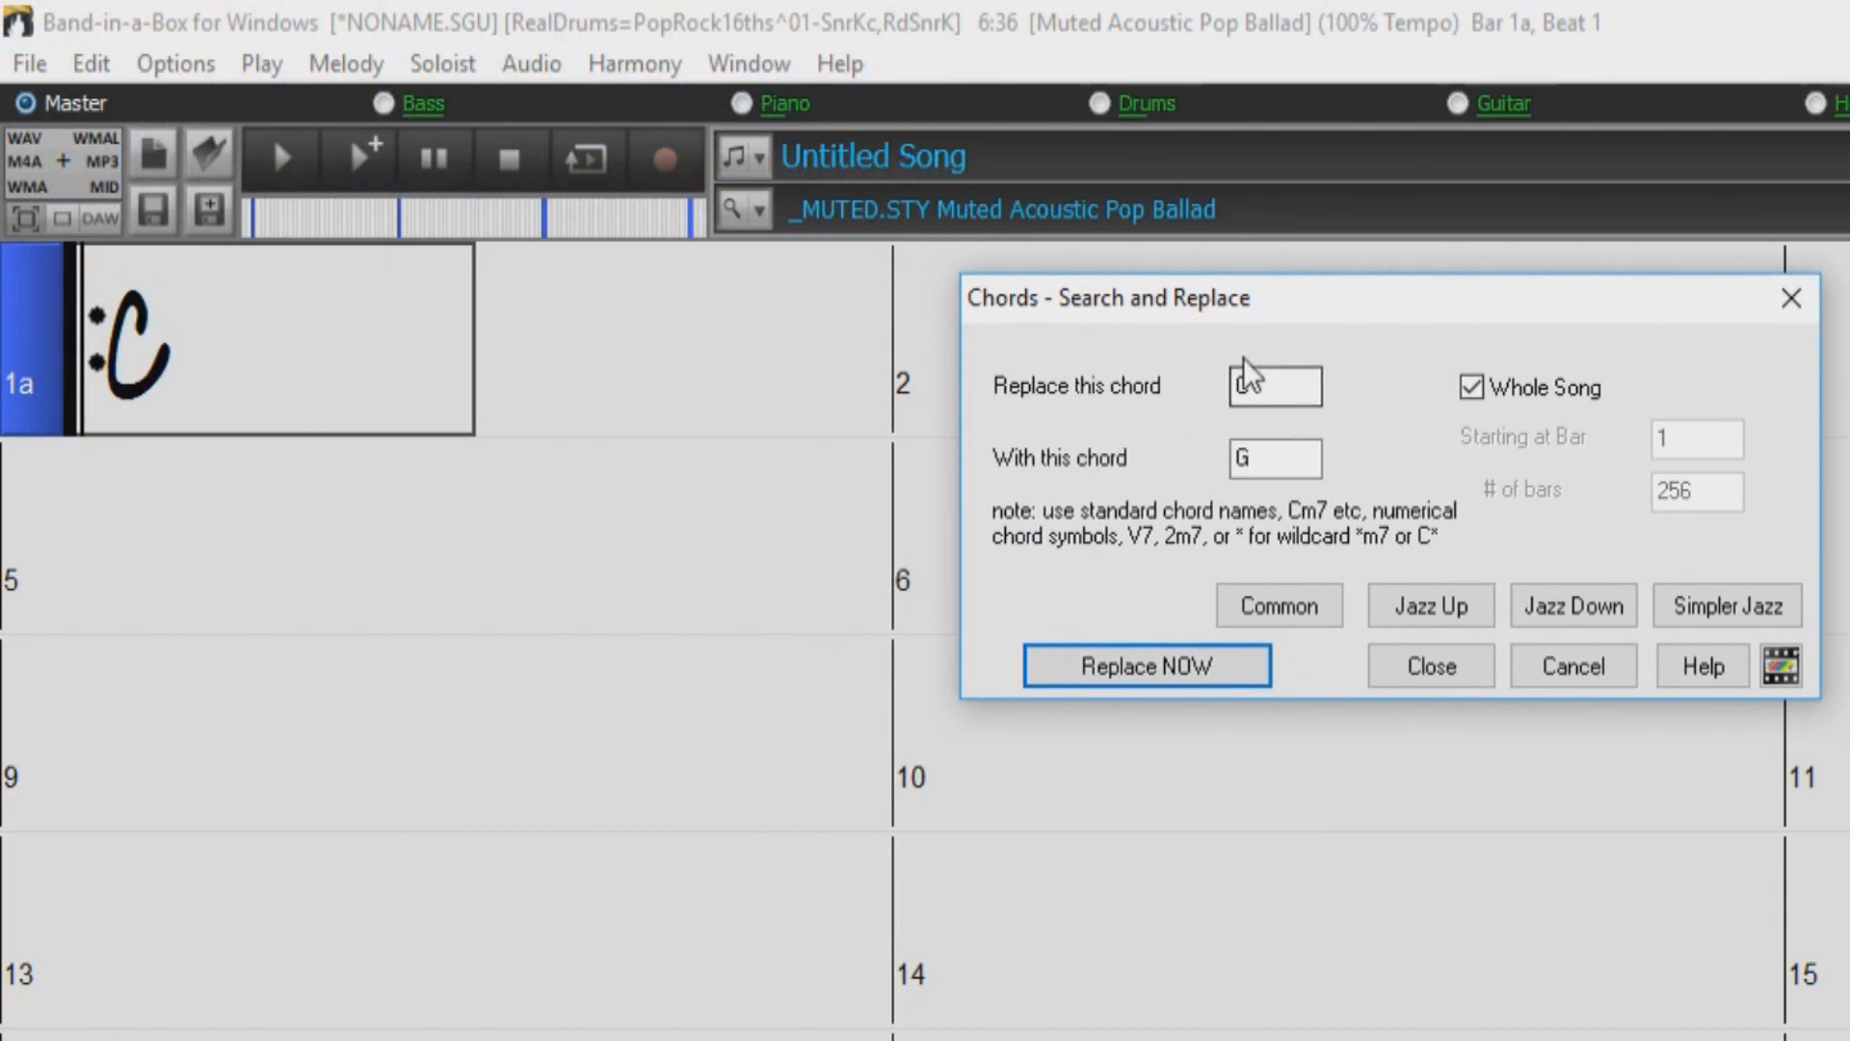
text(C)
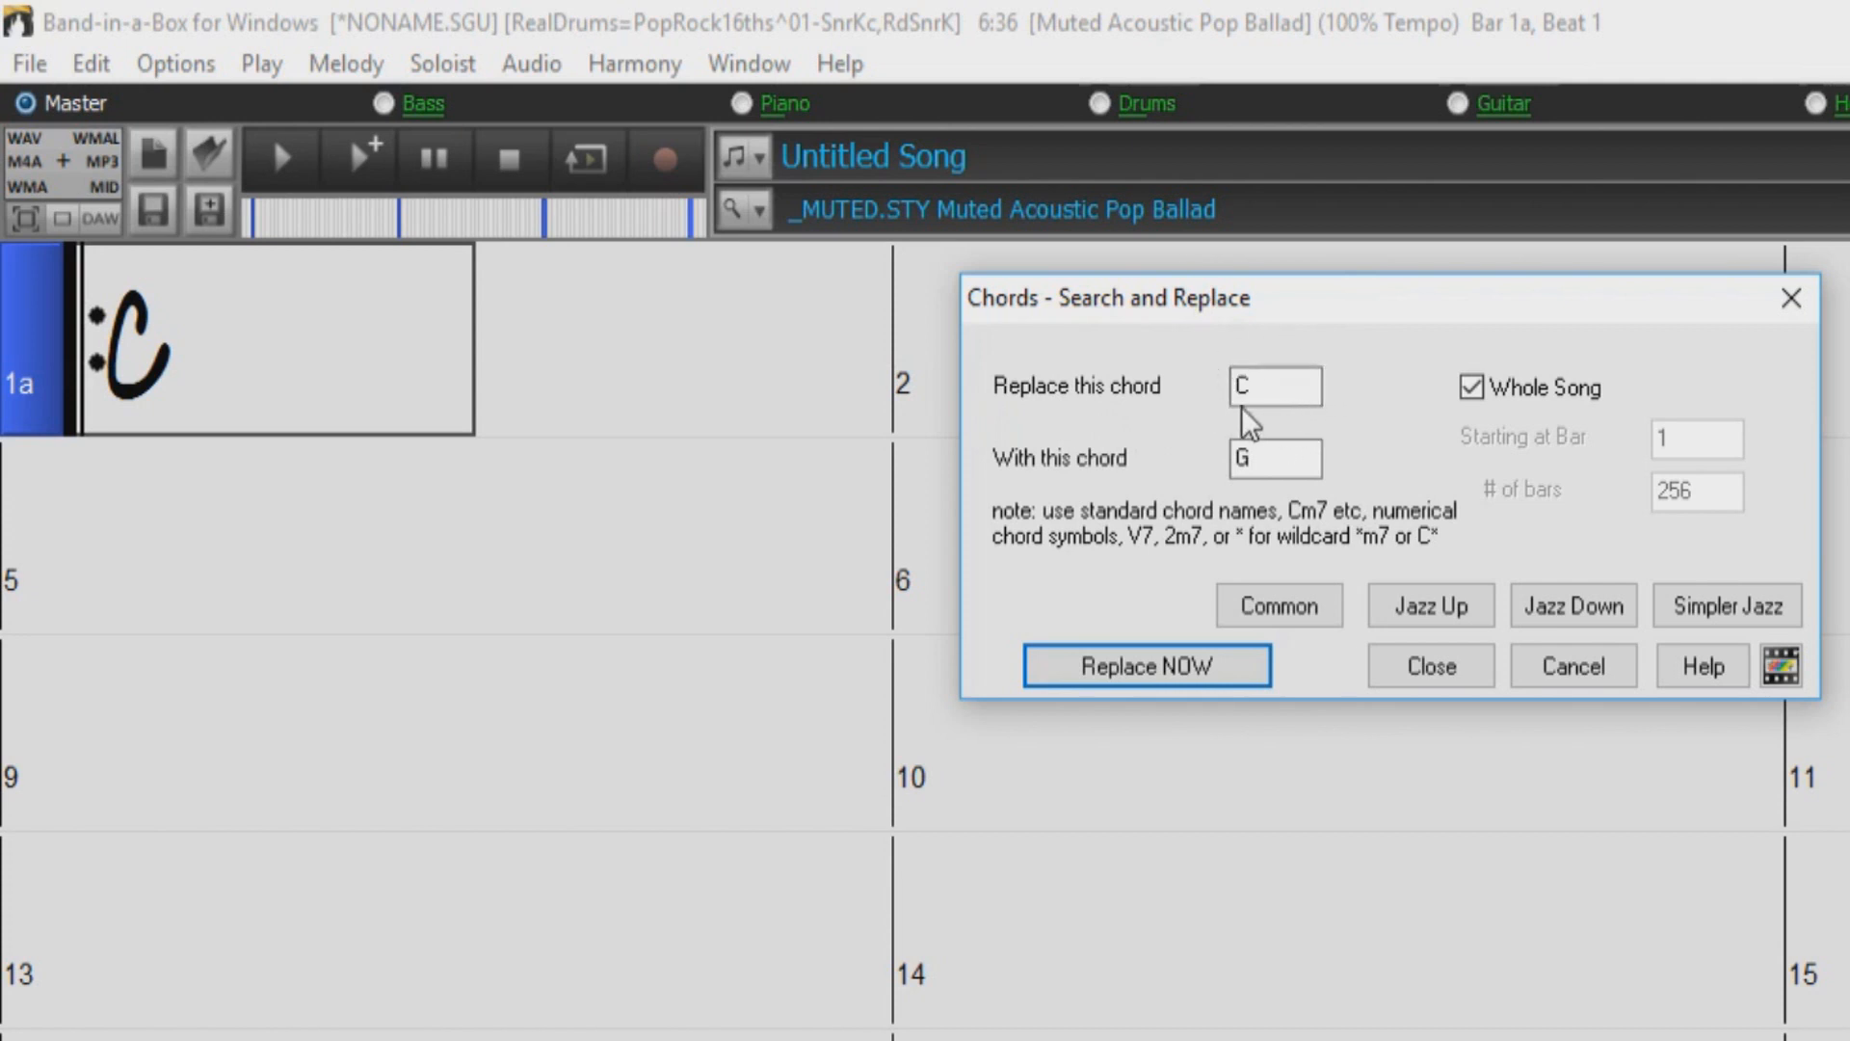
mouse_move(1162, 422)
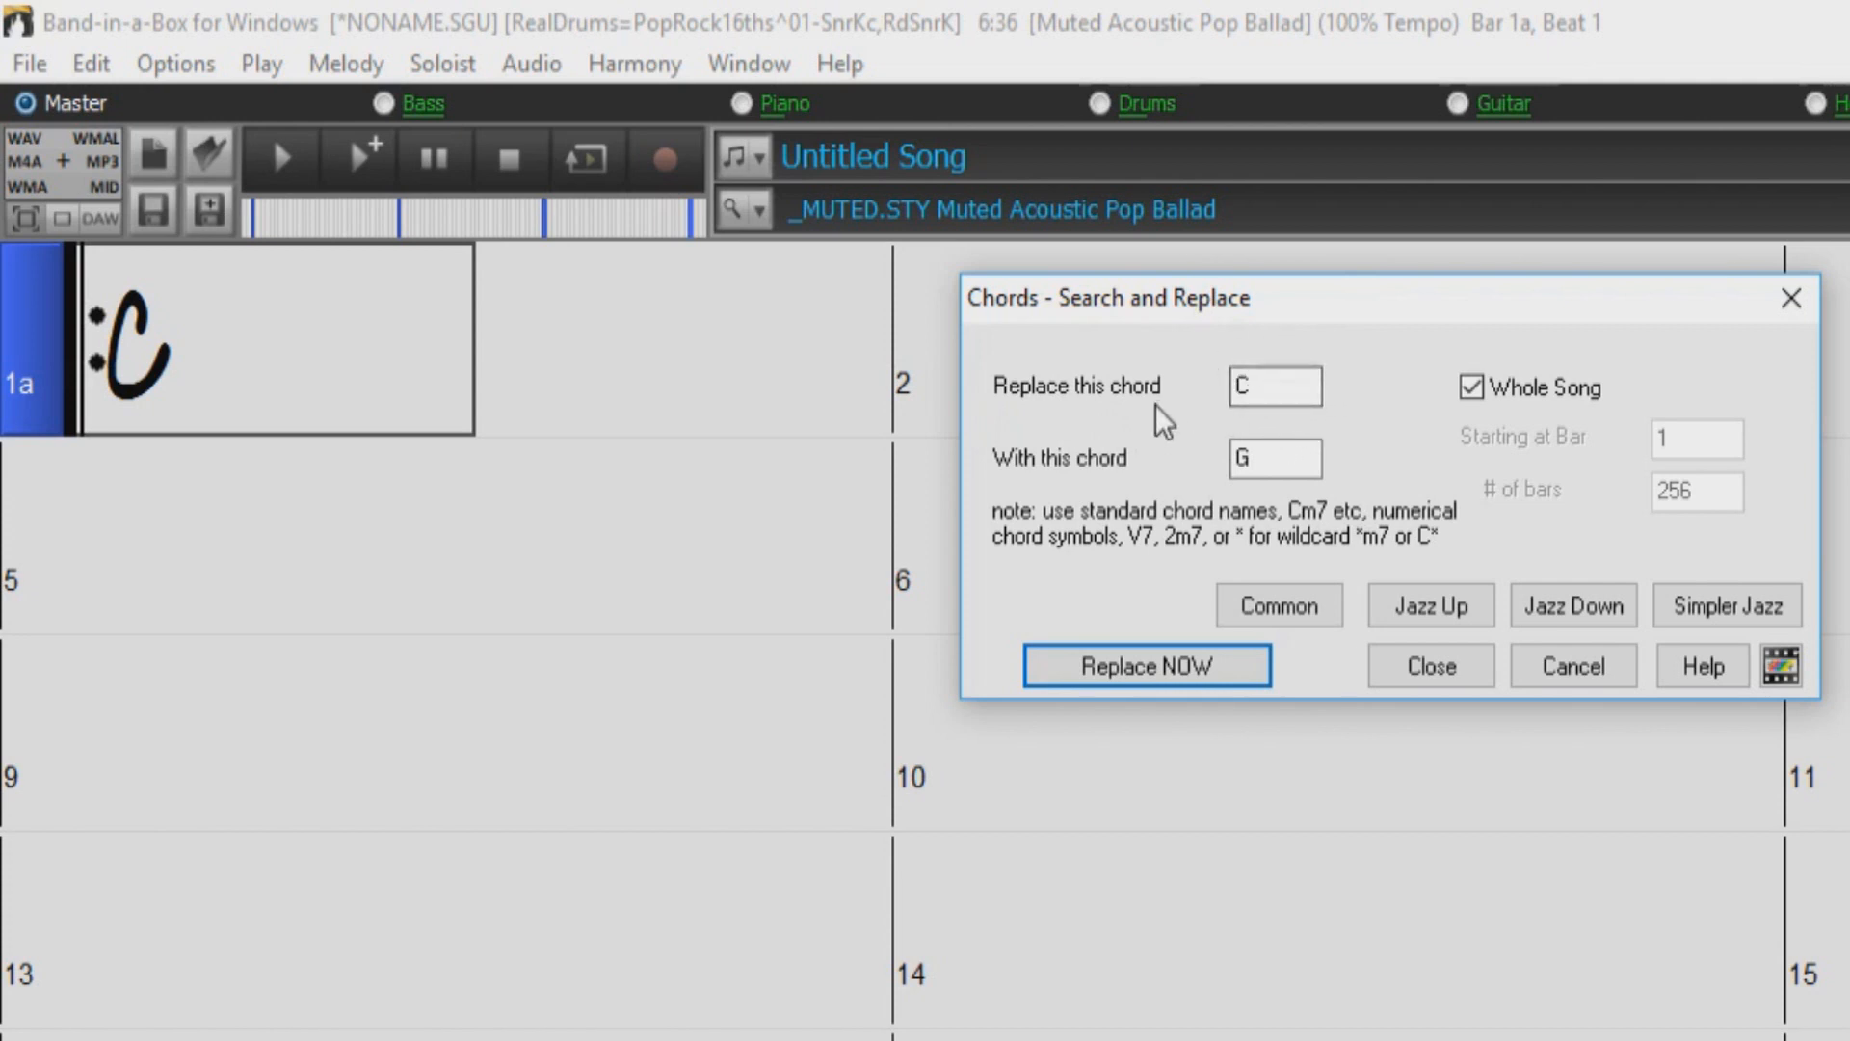
mouse_move(1082, 489)
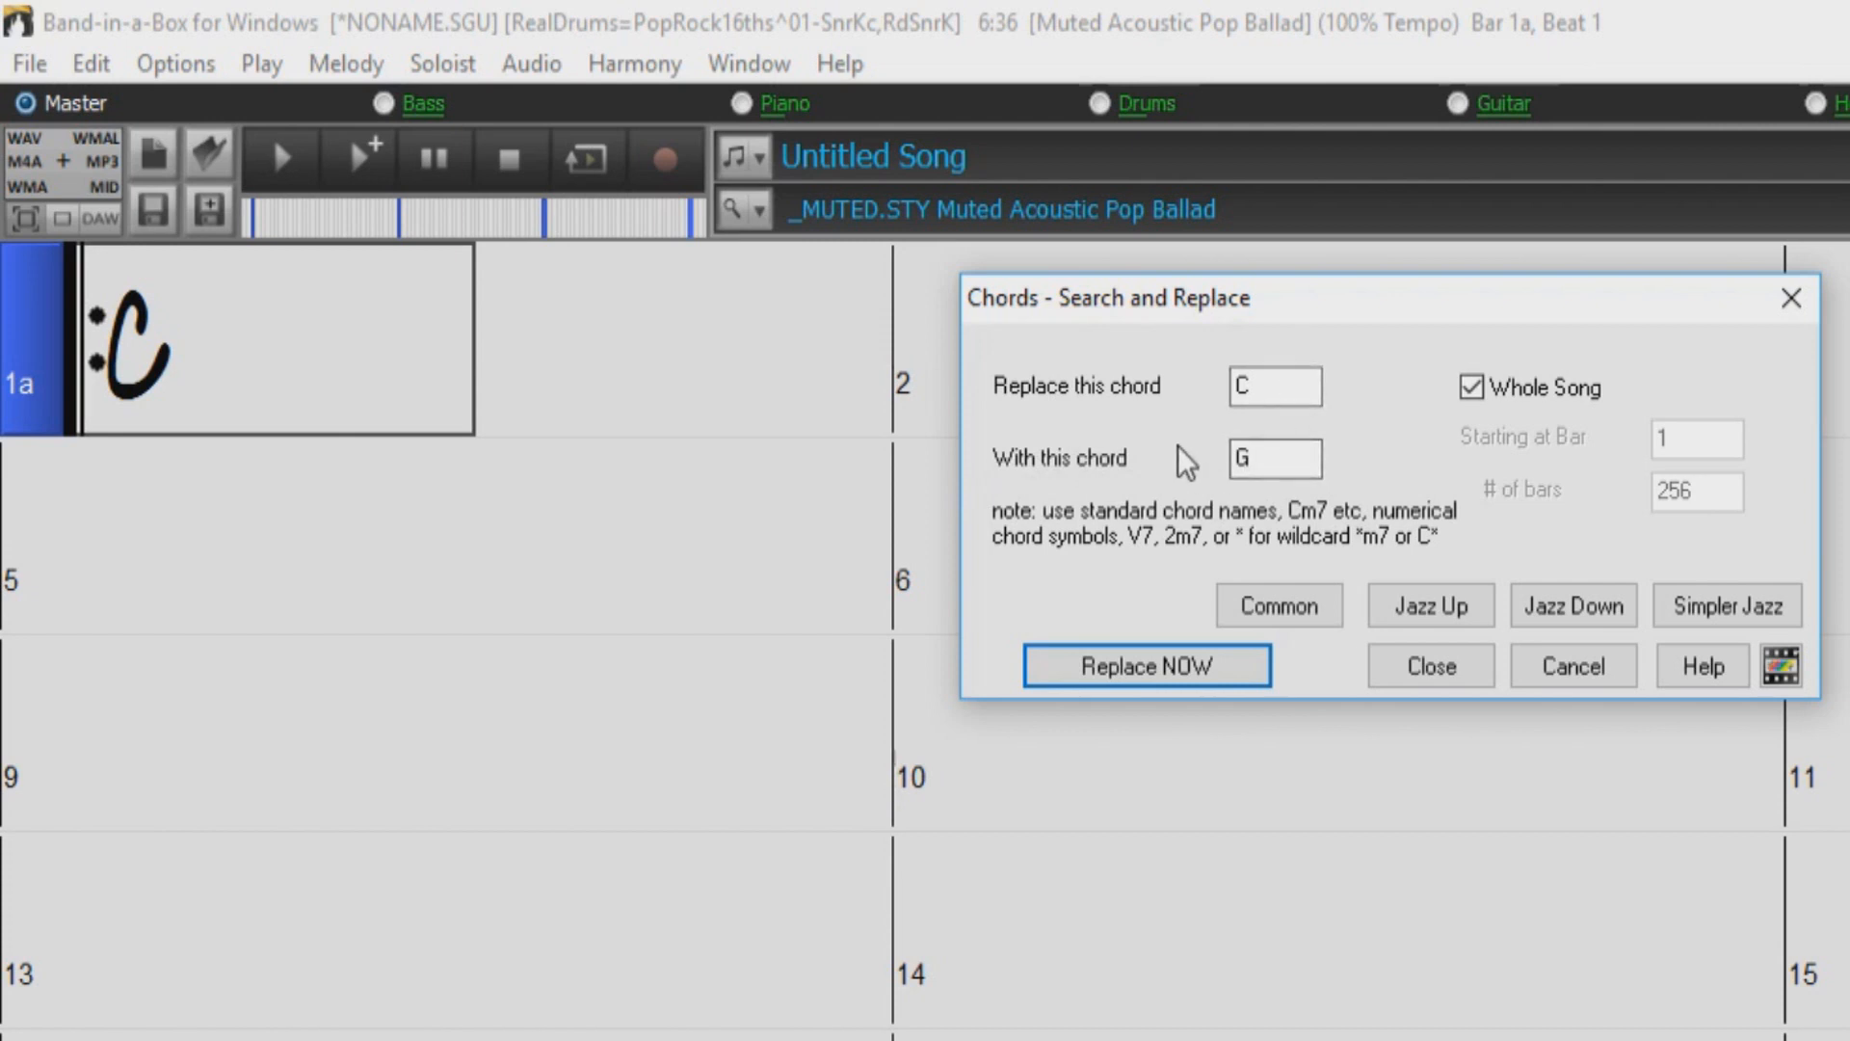
- Apply the C to G replacement across the whole song
click(1275, 385)
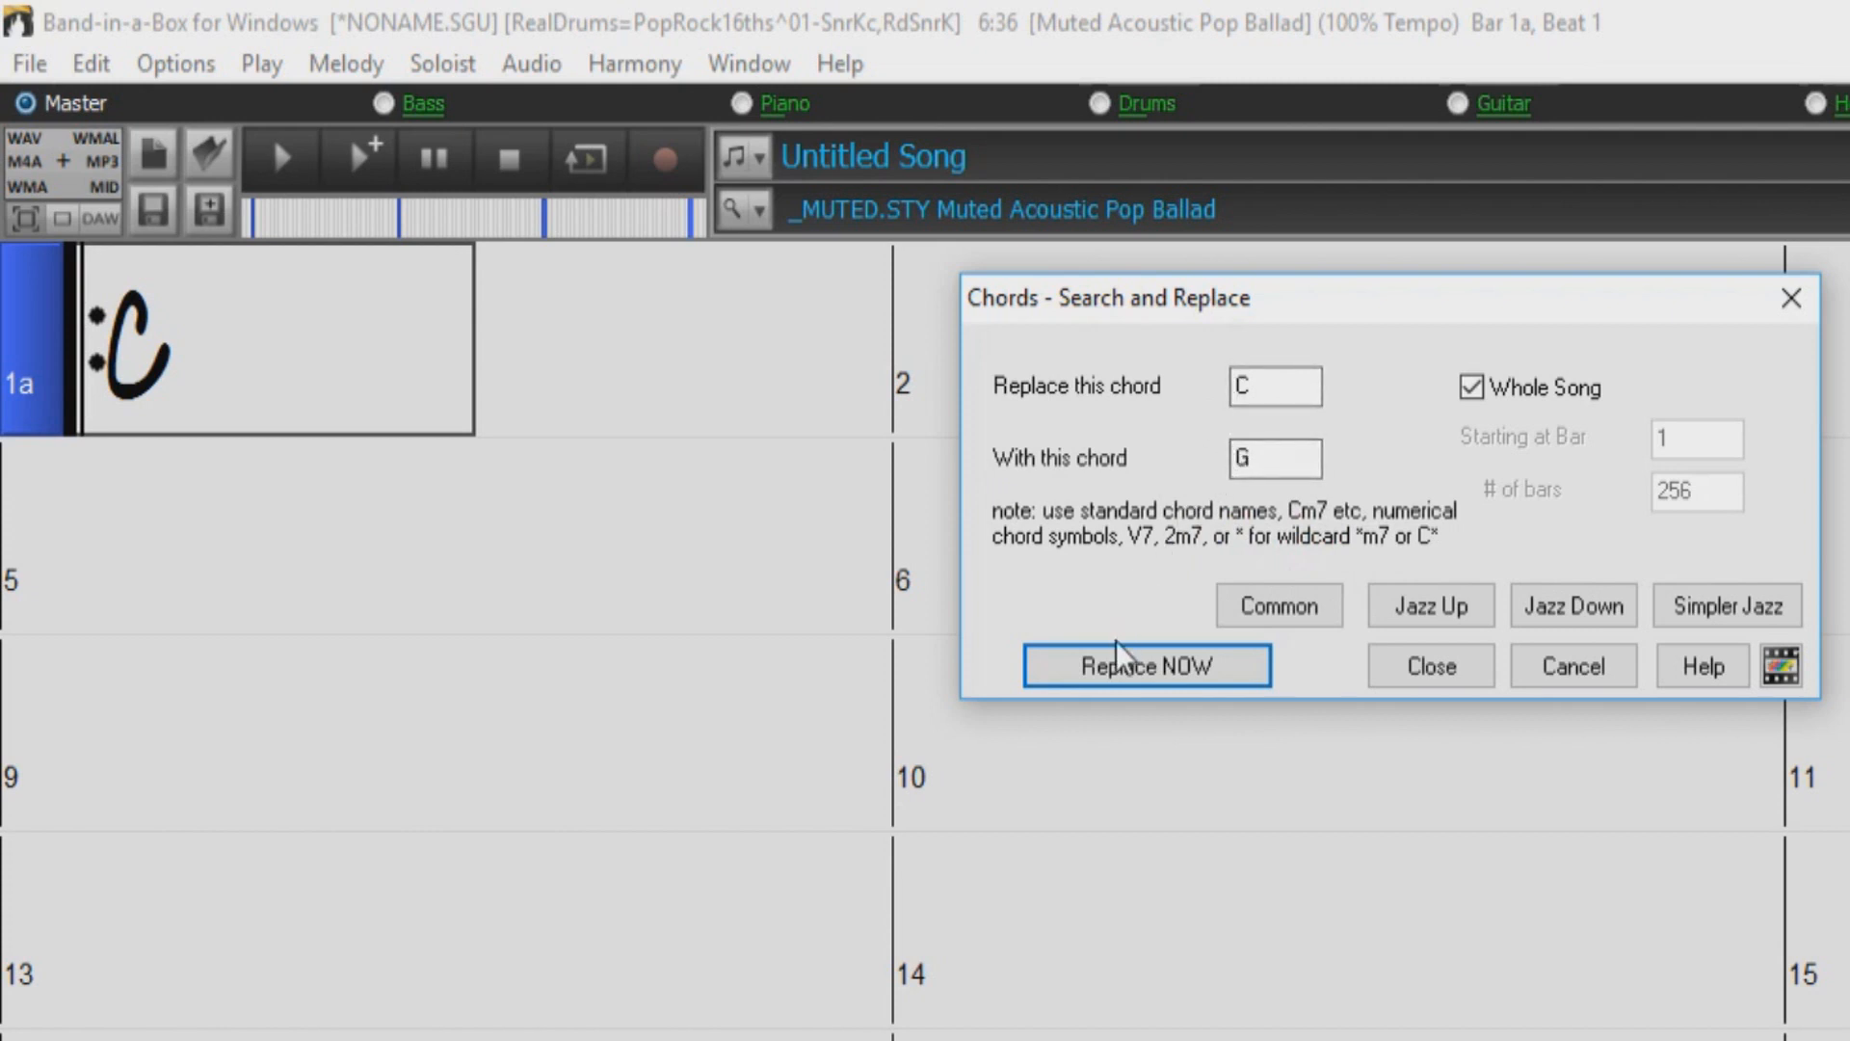
click(1145, 665)
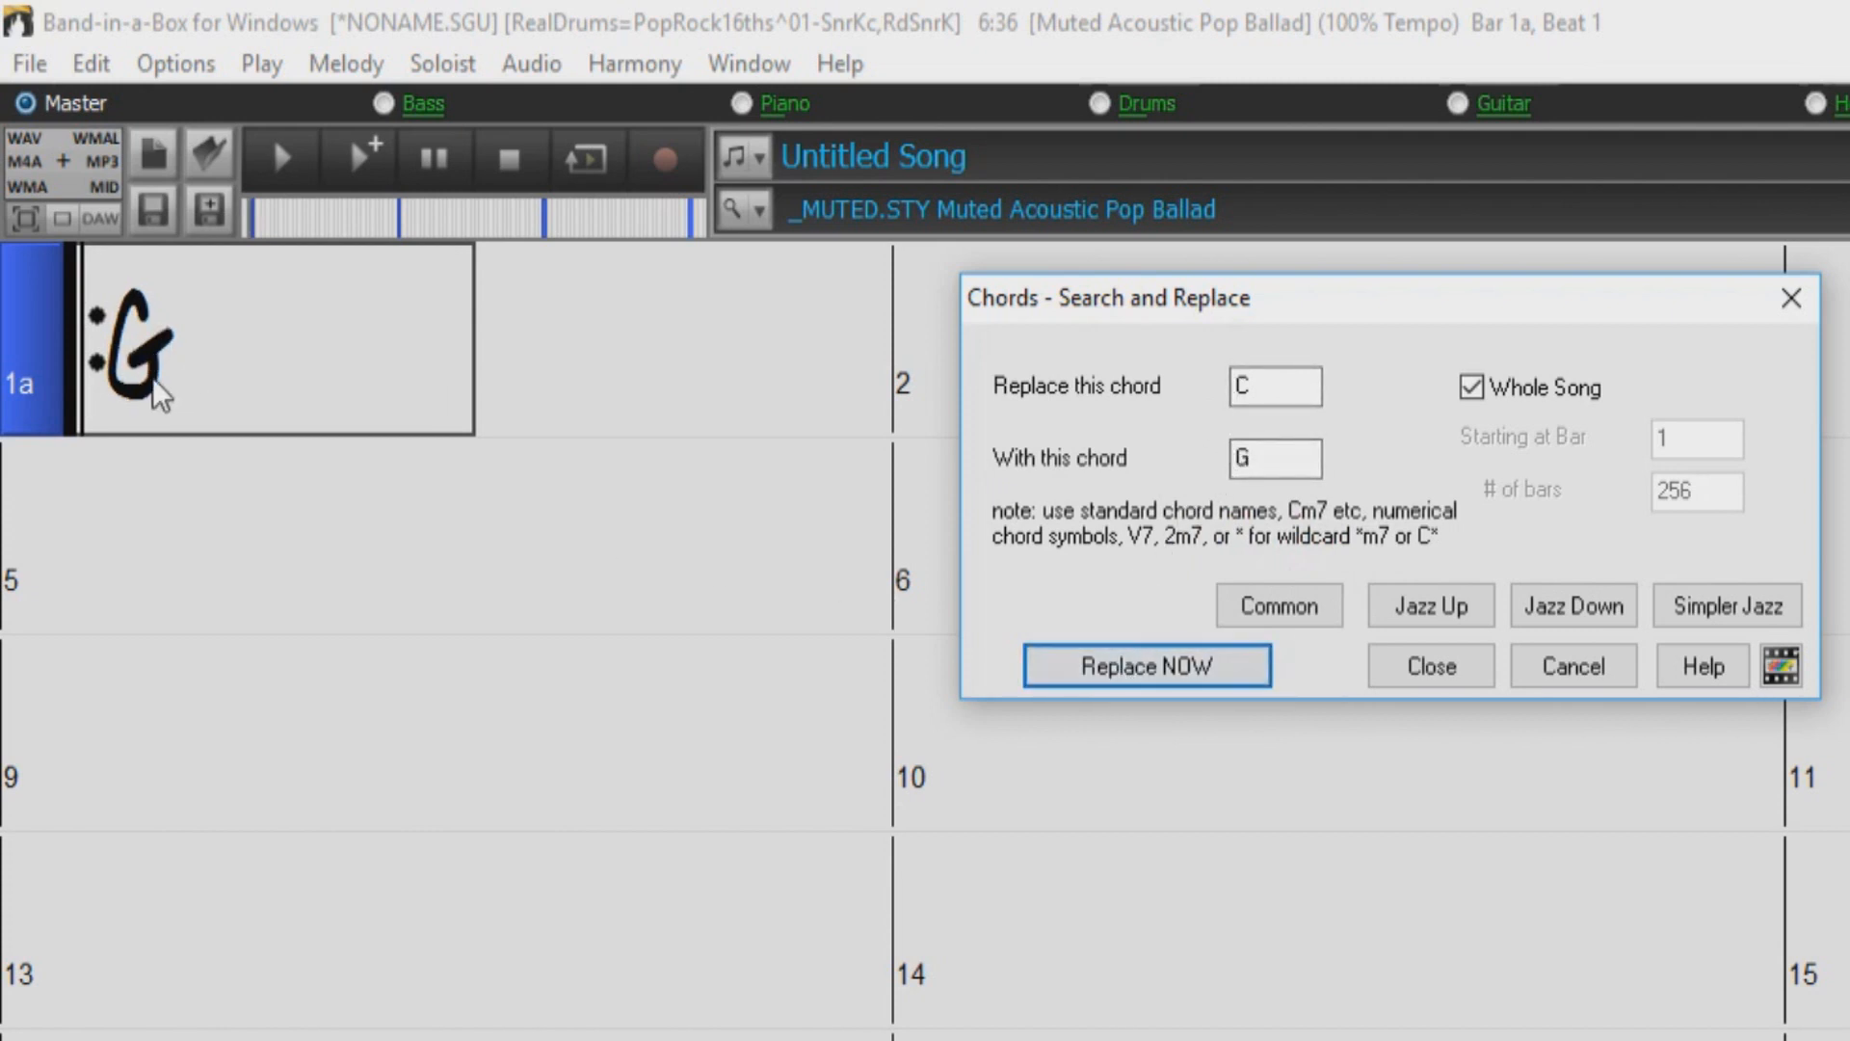
mouse_move(933, 465)
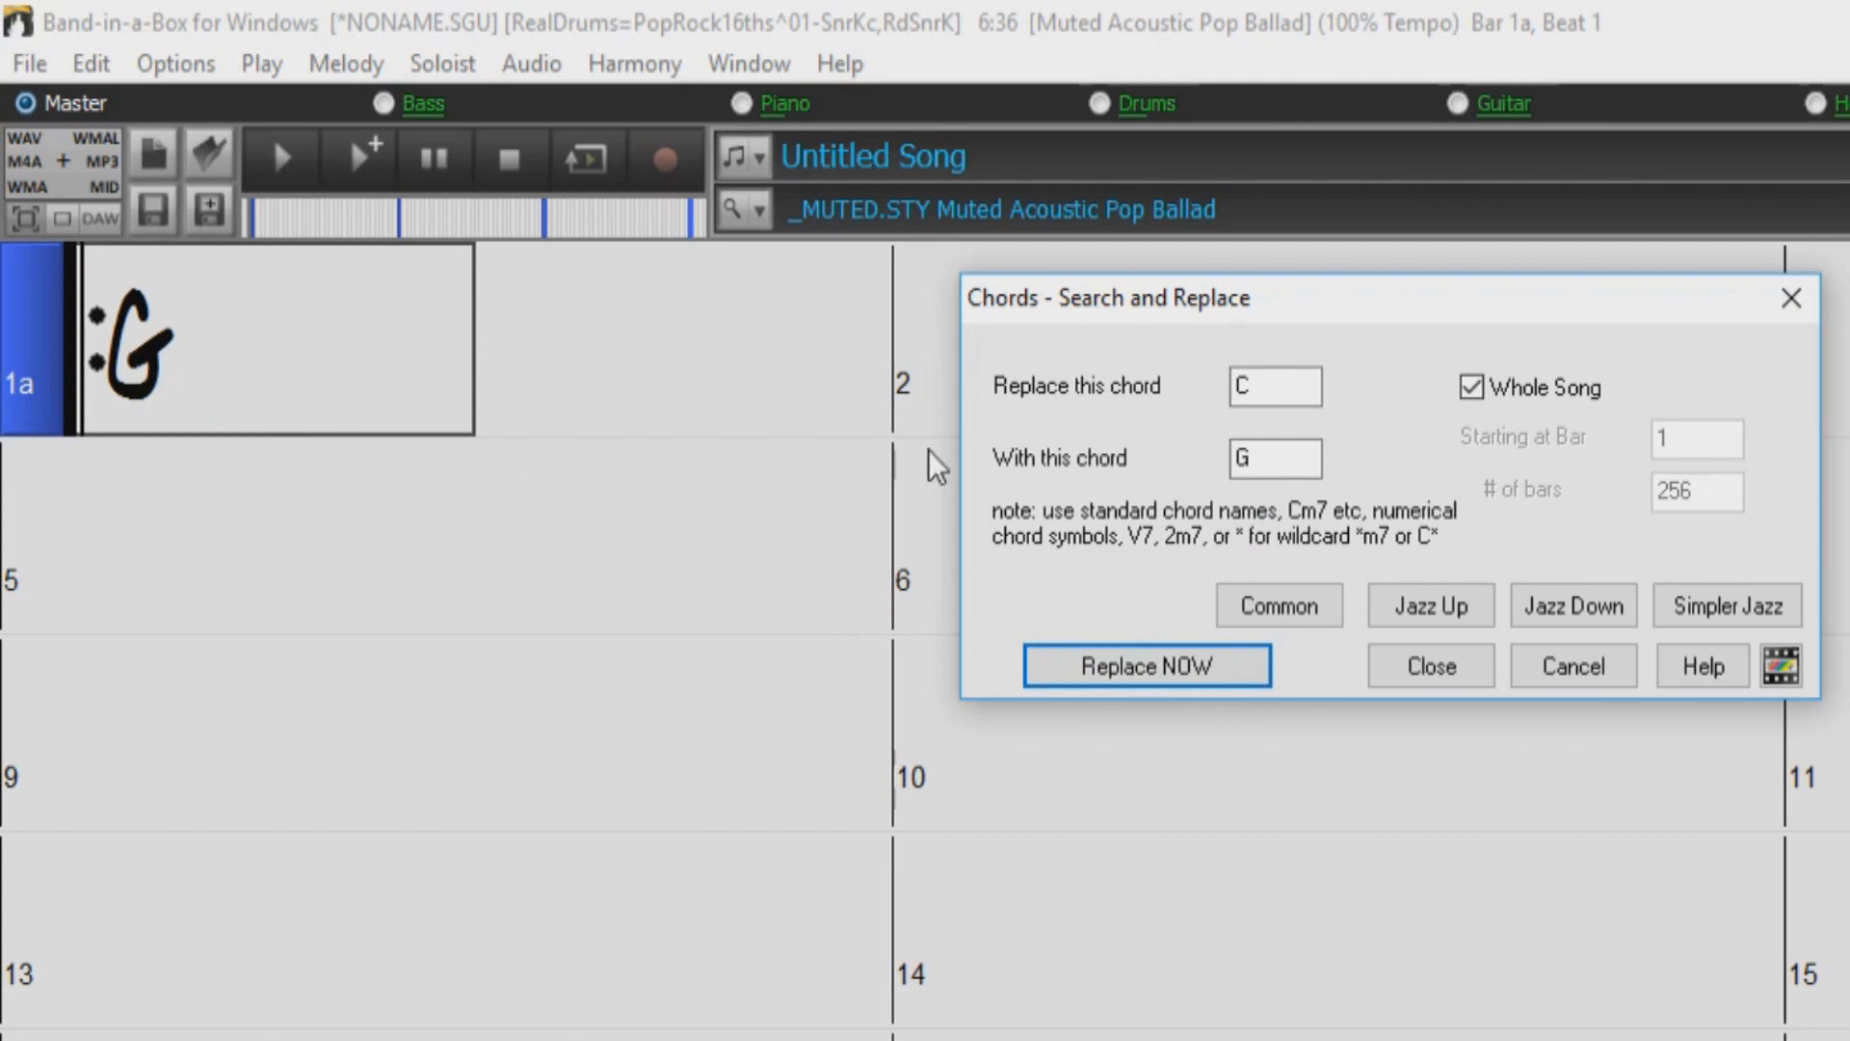
mouse_move(1070, 437)
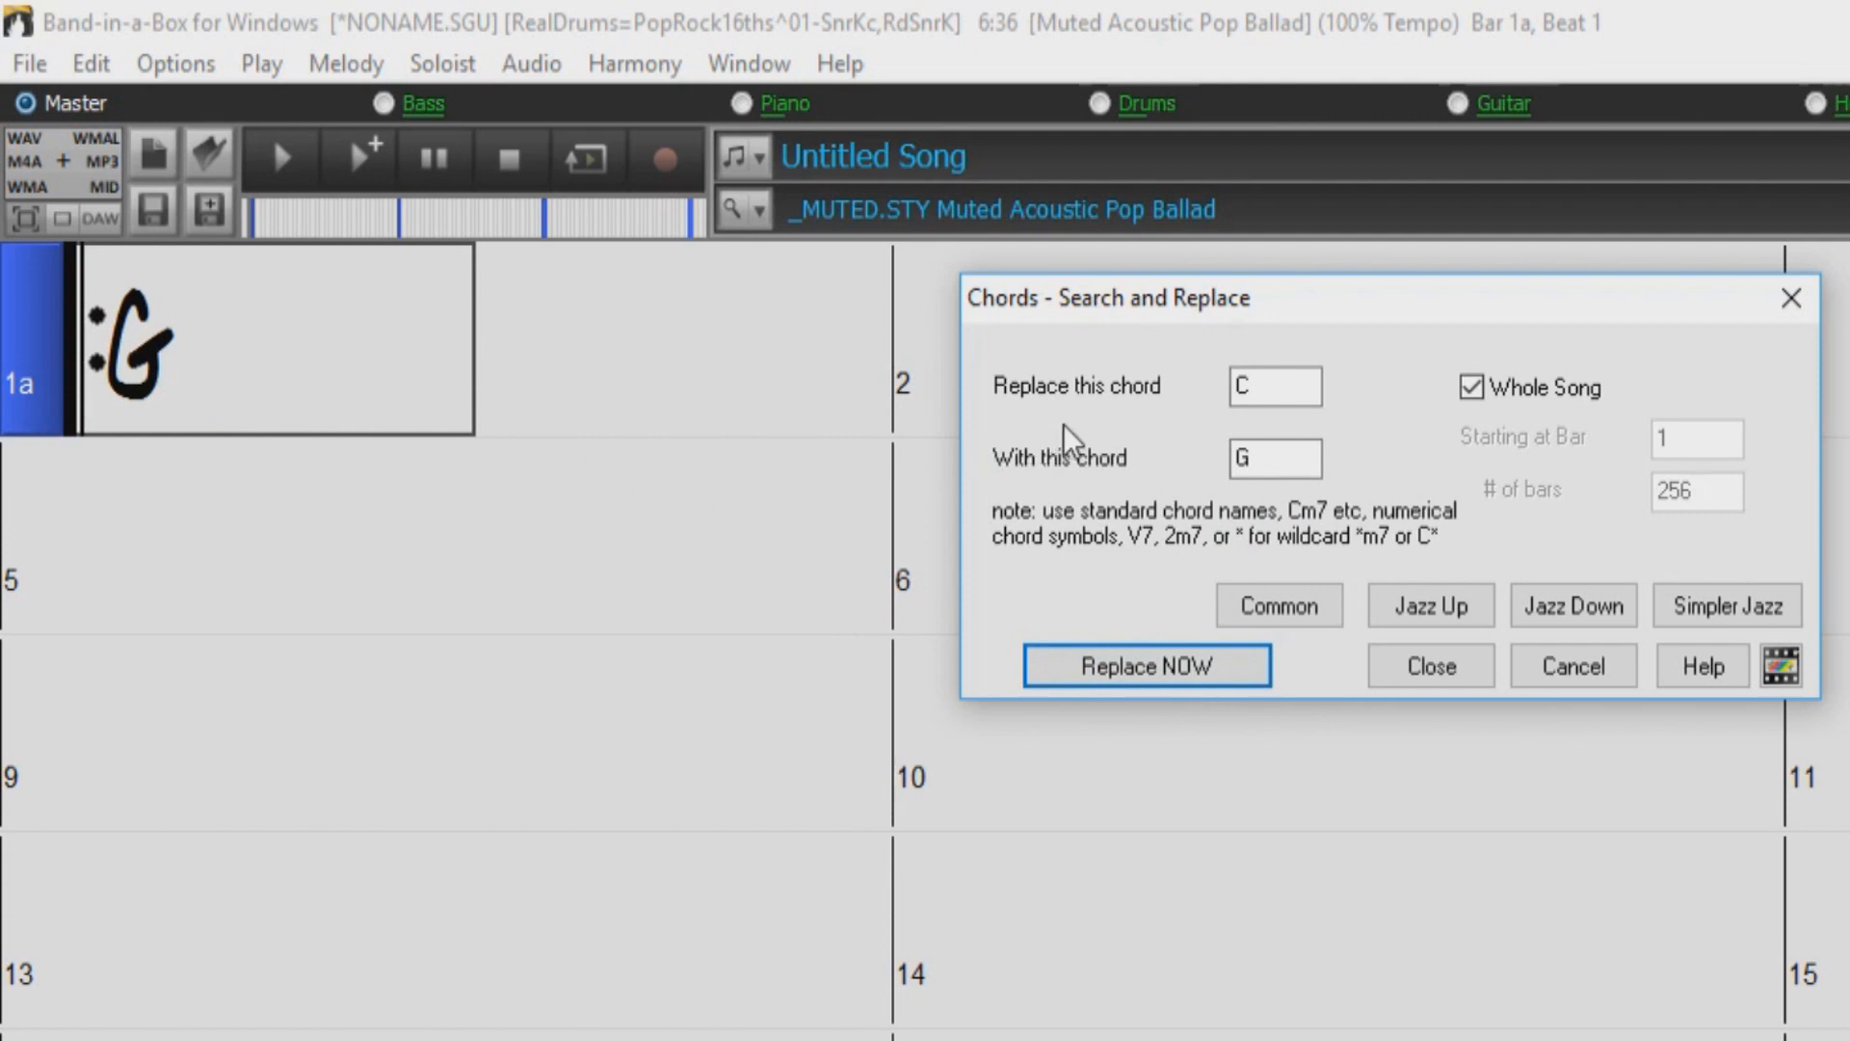
- Redo the replacement as numeral chords, entering 5 and 1 so bar 1 reads G again
click(1275, 385)
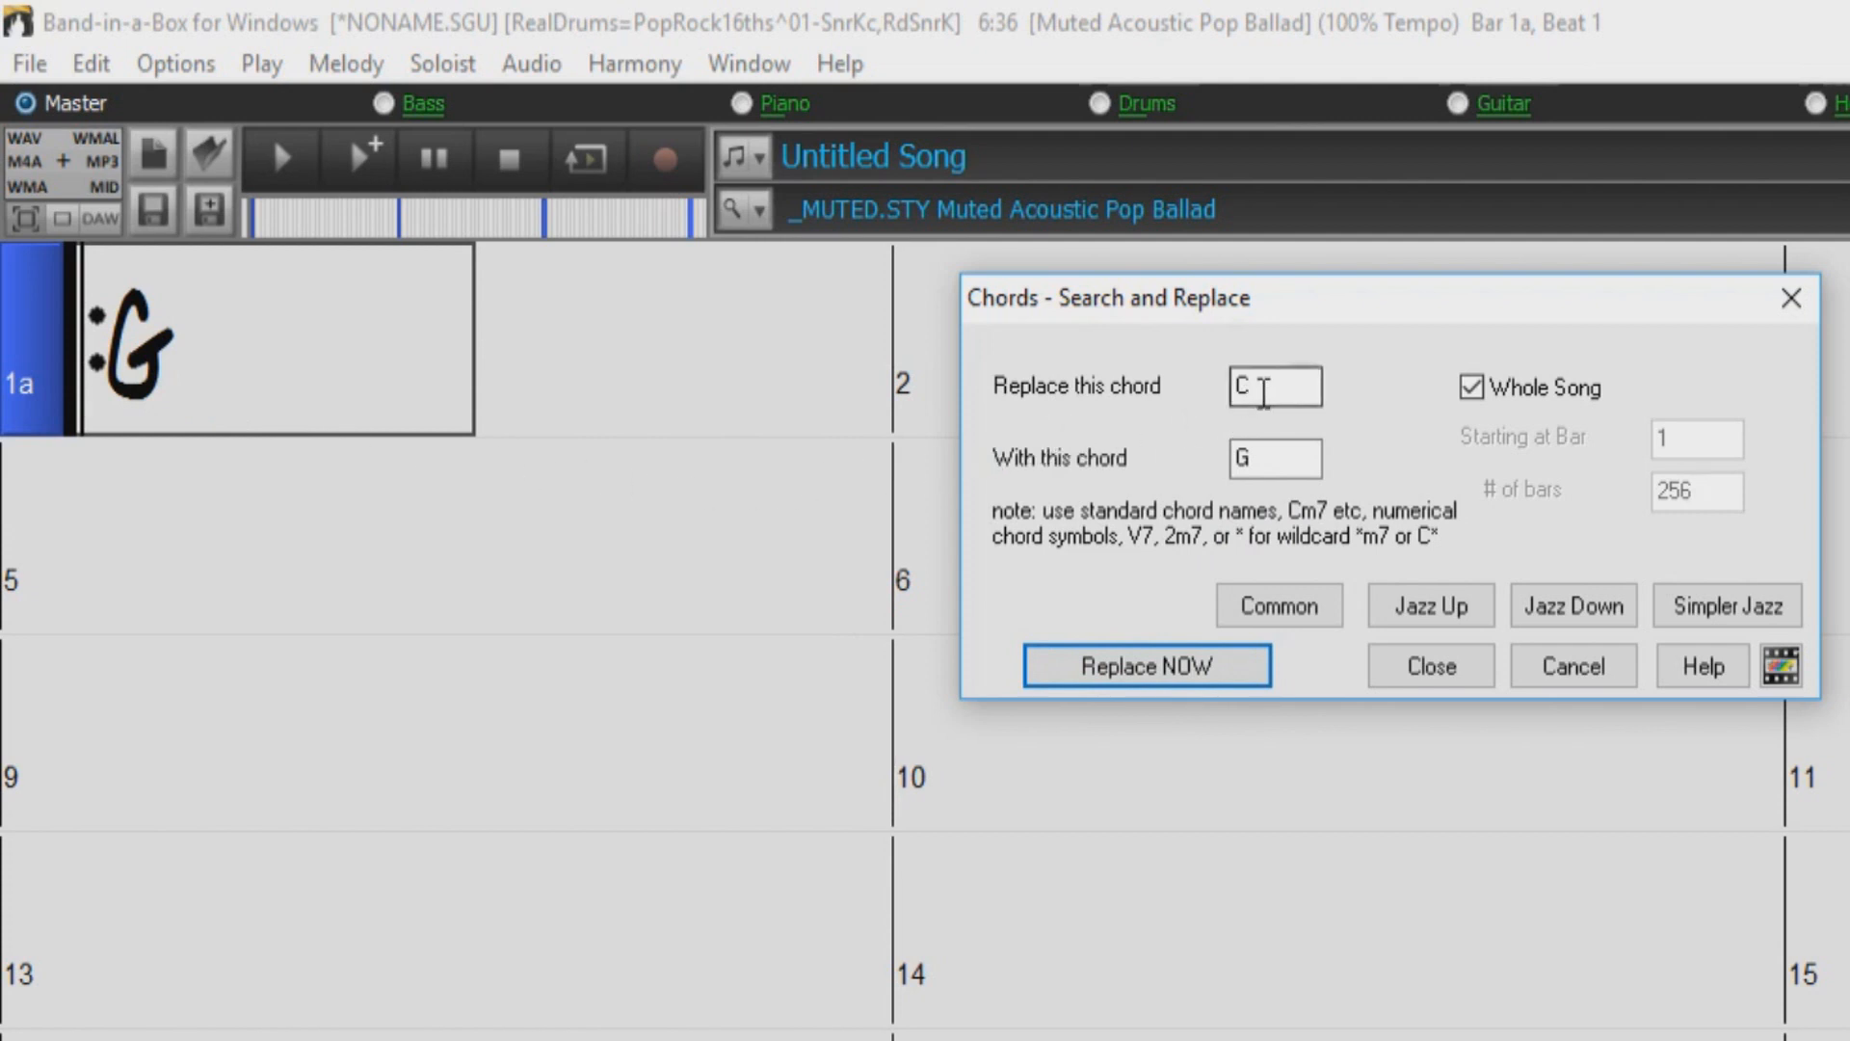
text(5)
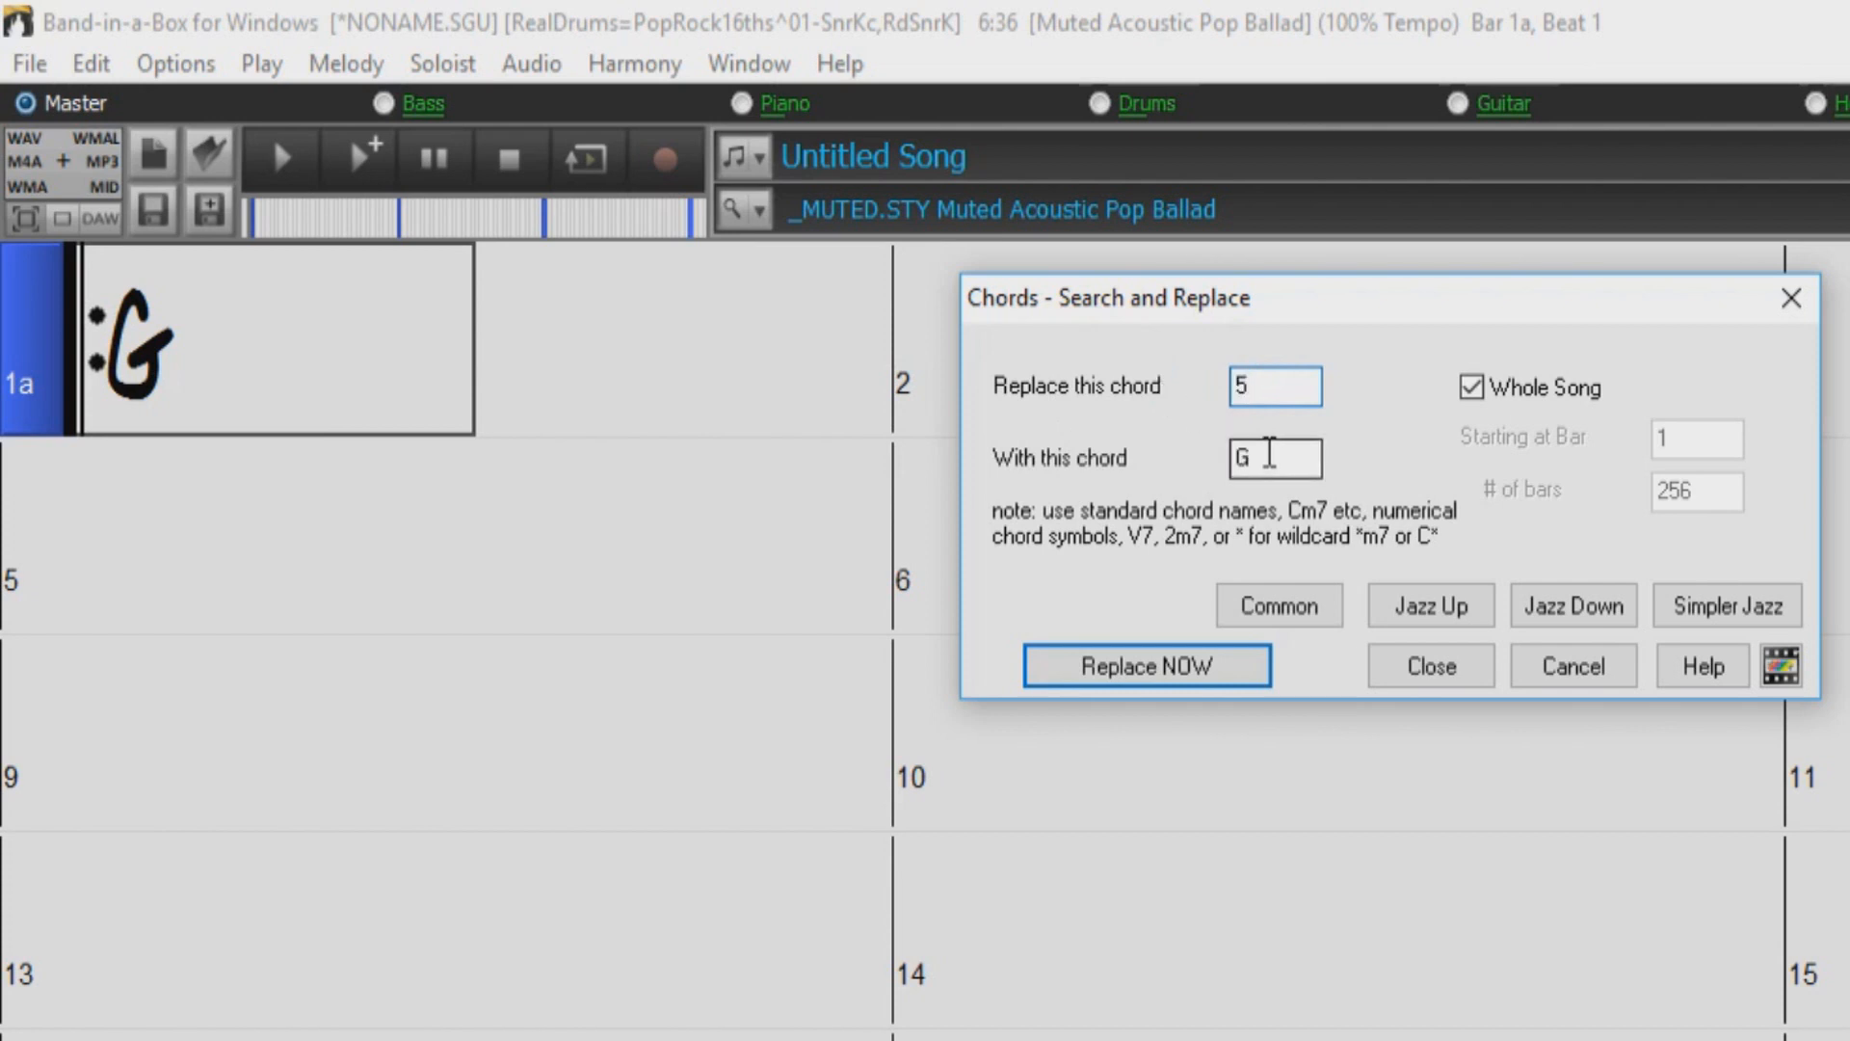
text(1)
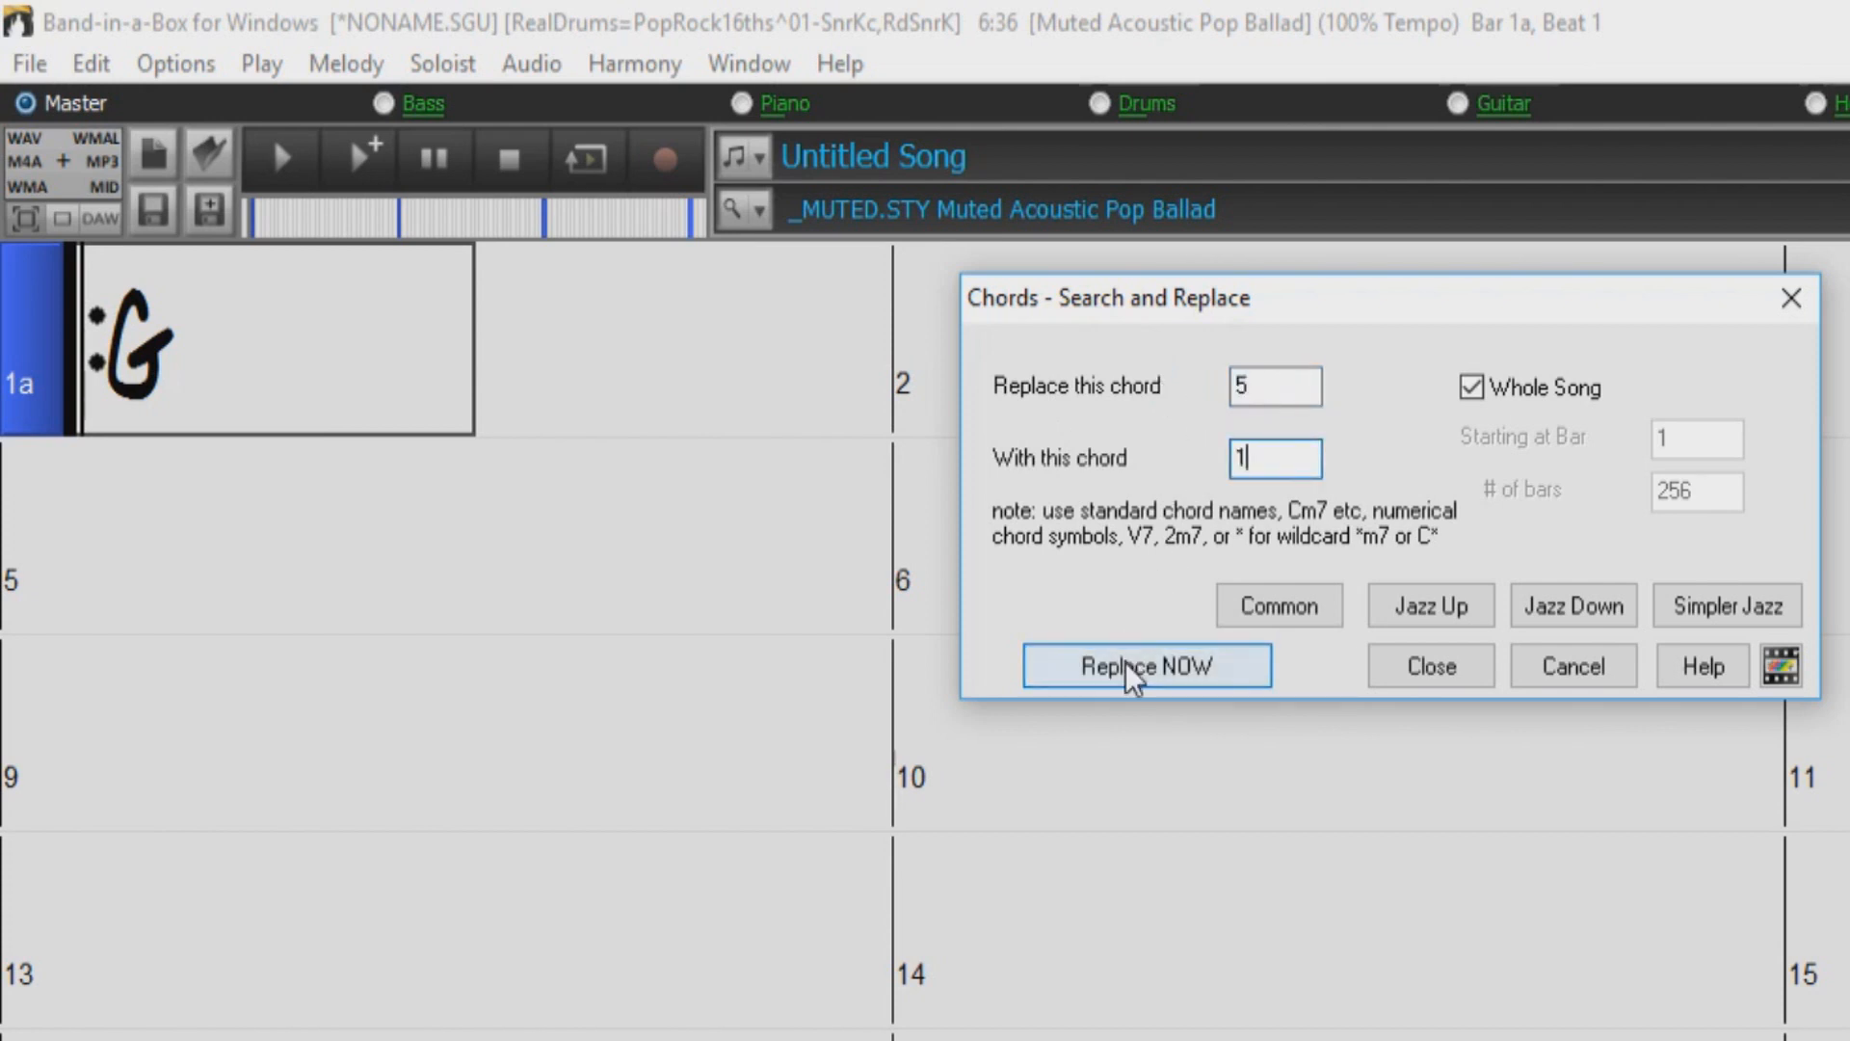
click(1143, 665)
text(v)
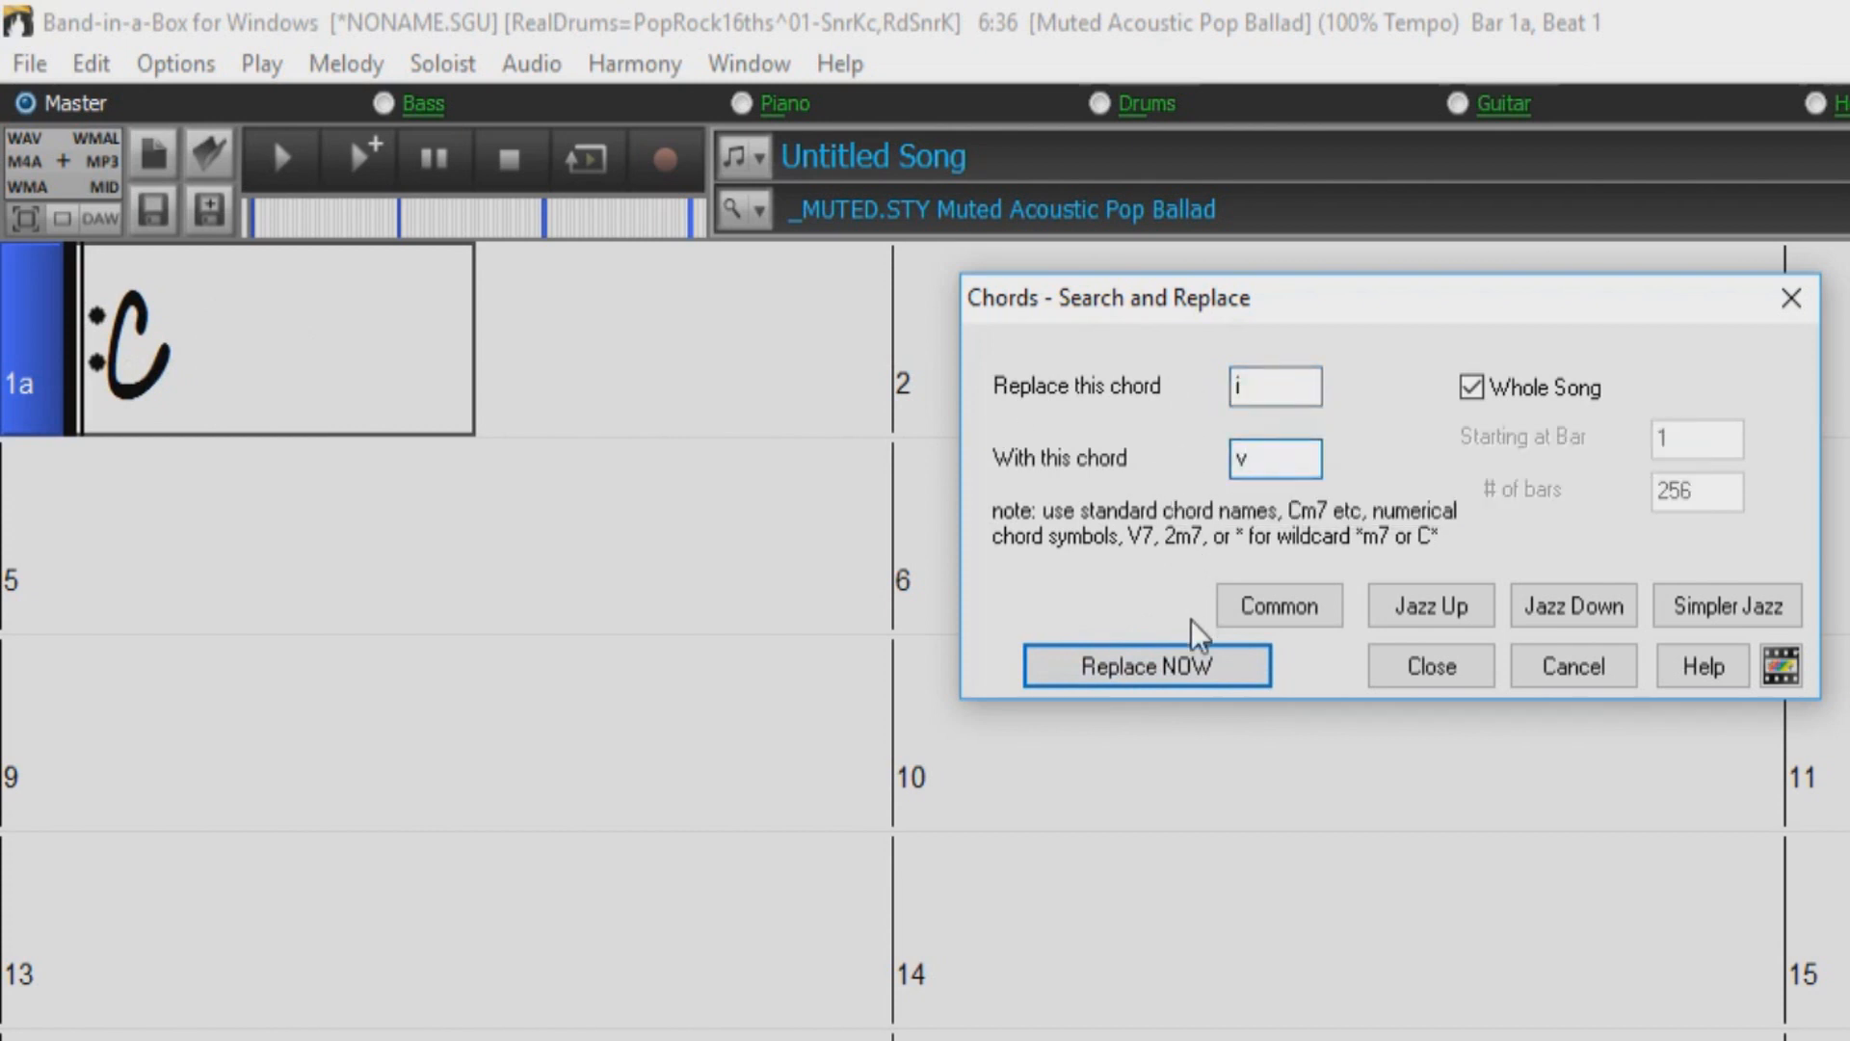
click(1145, 665)
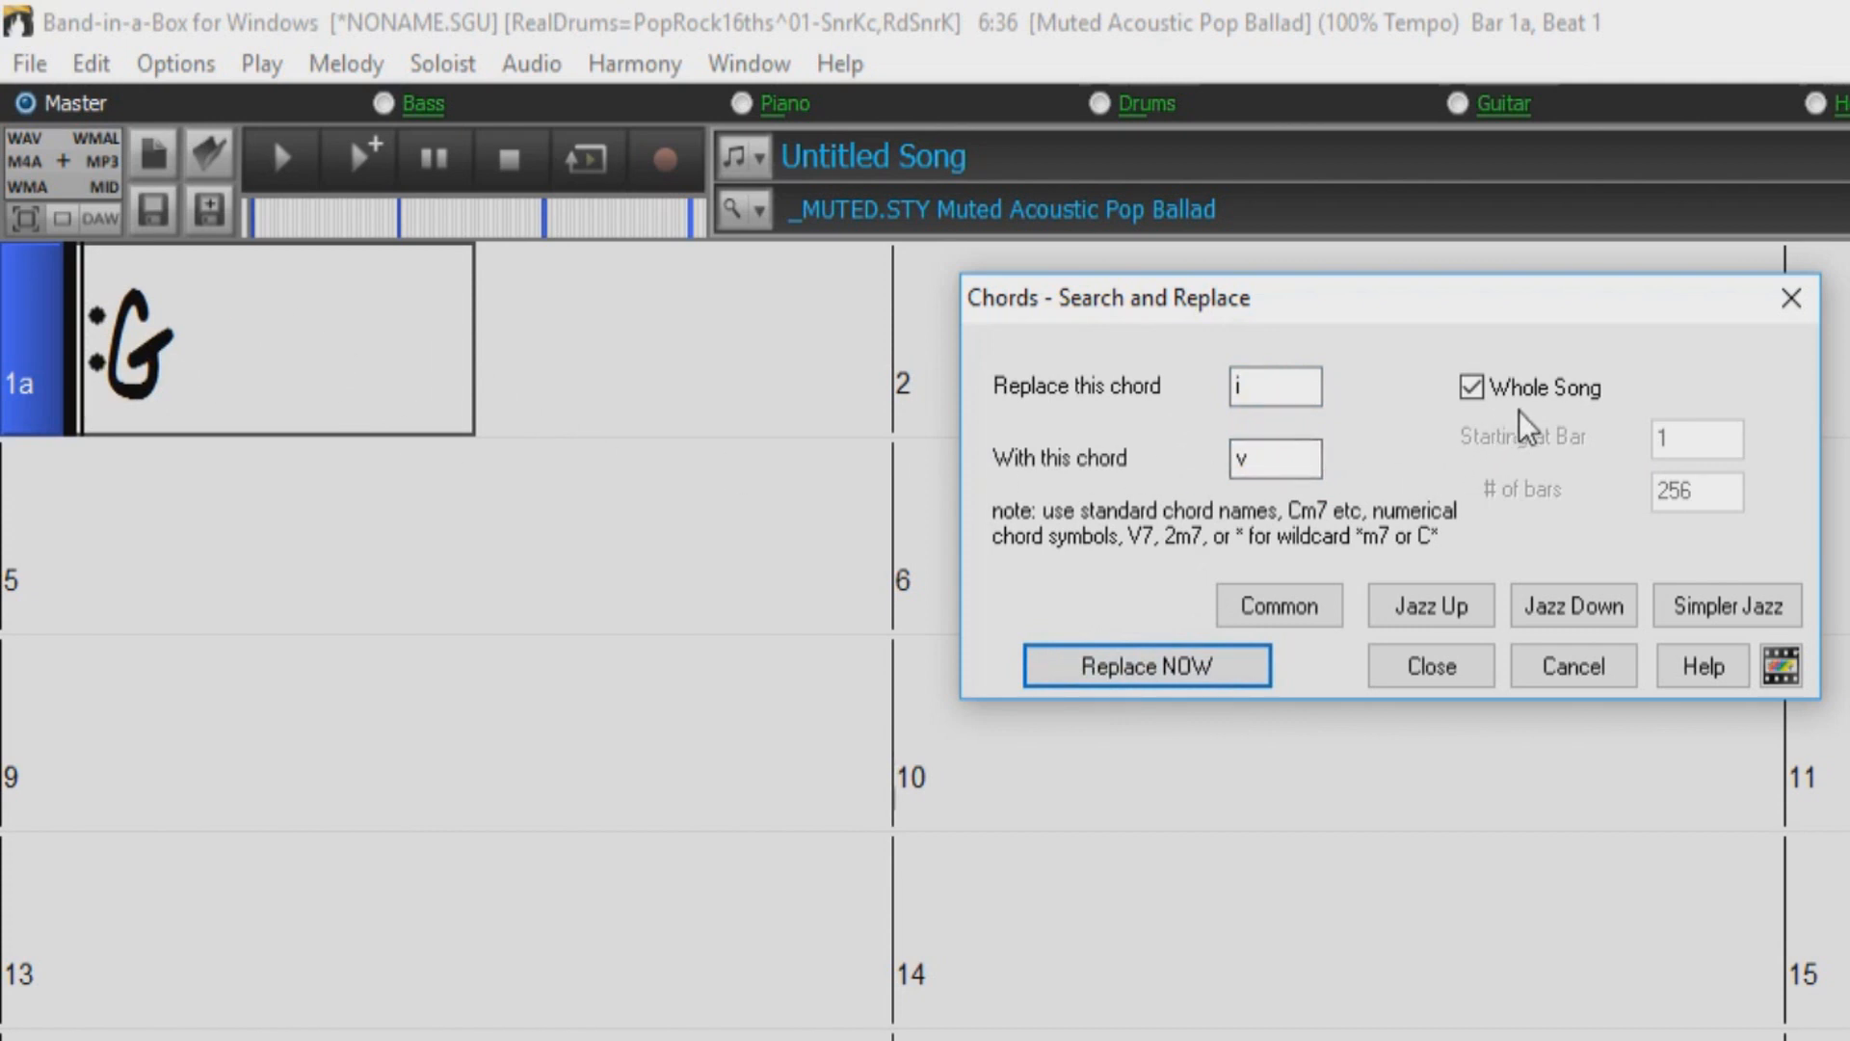
mouse_move(1523, 430)
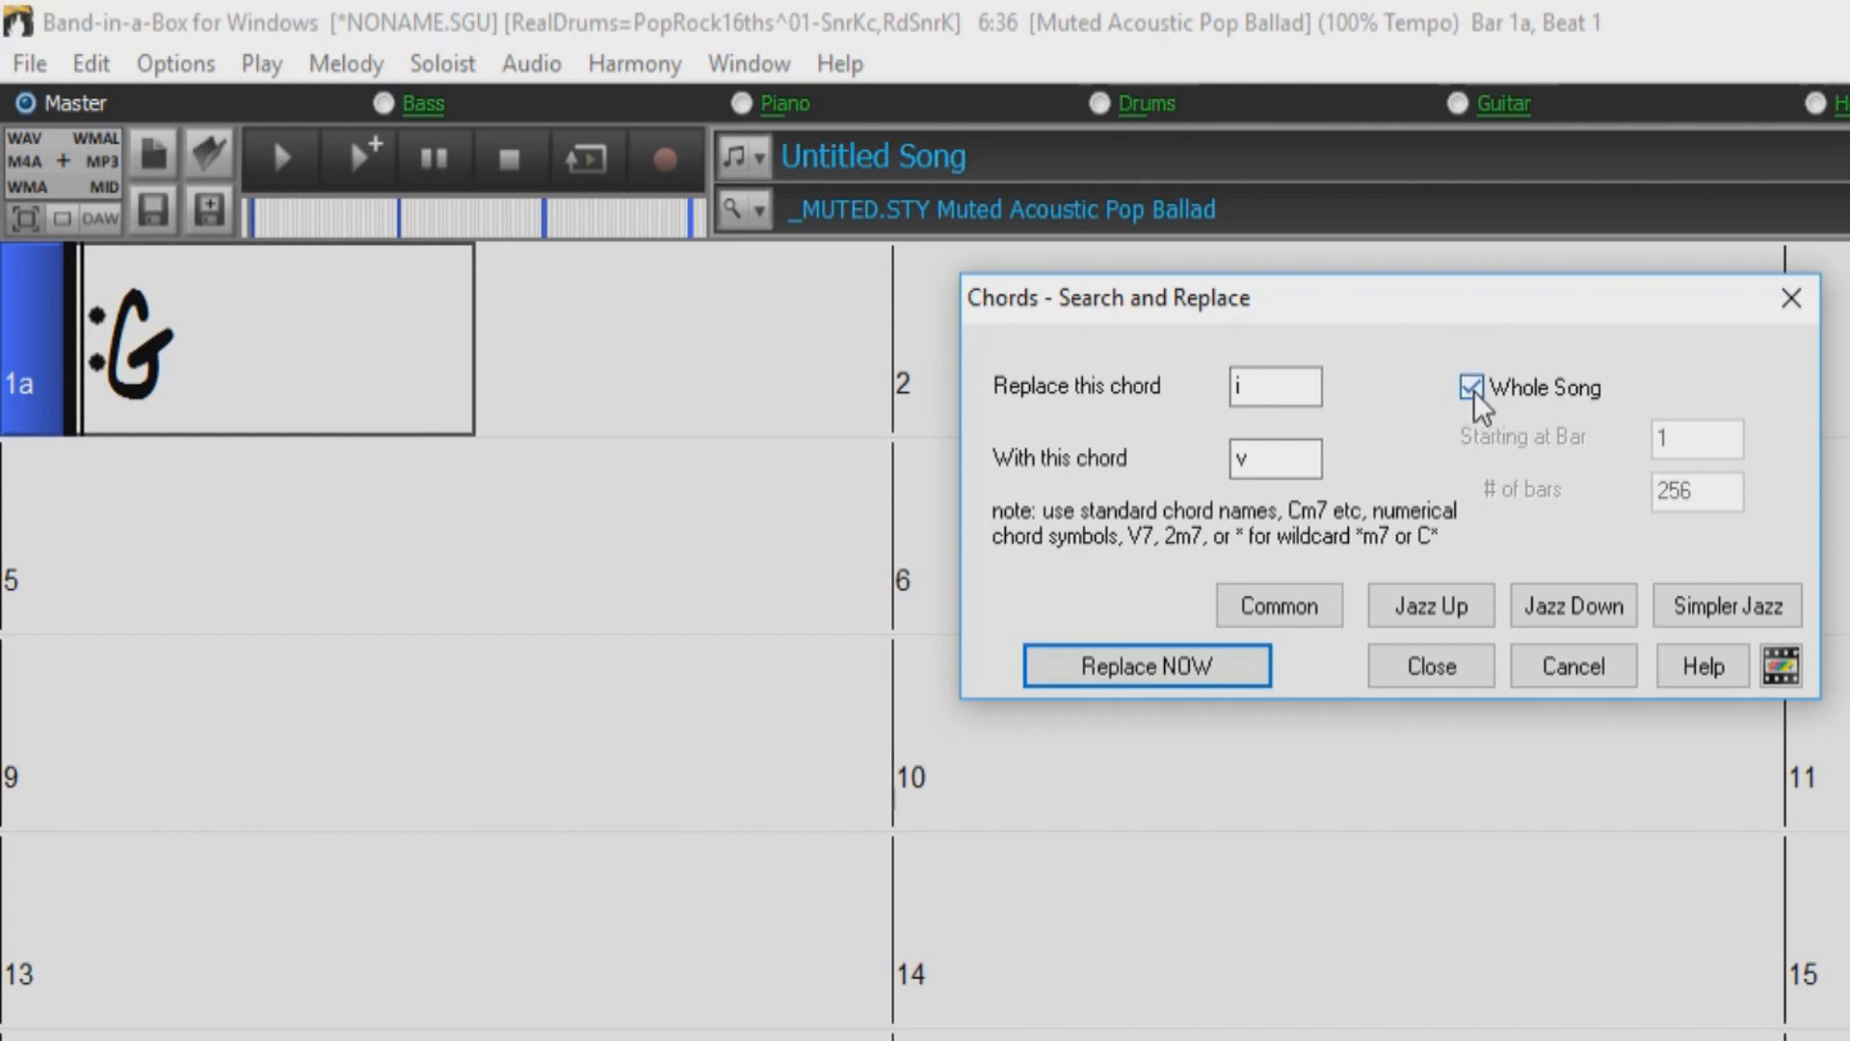
- Turn off Whole Song so Starting at Bar 1 and # of bars 256 become editable
click(1471, 387)
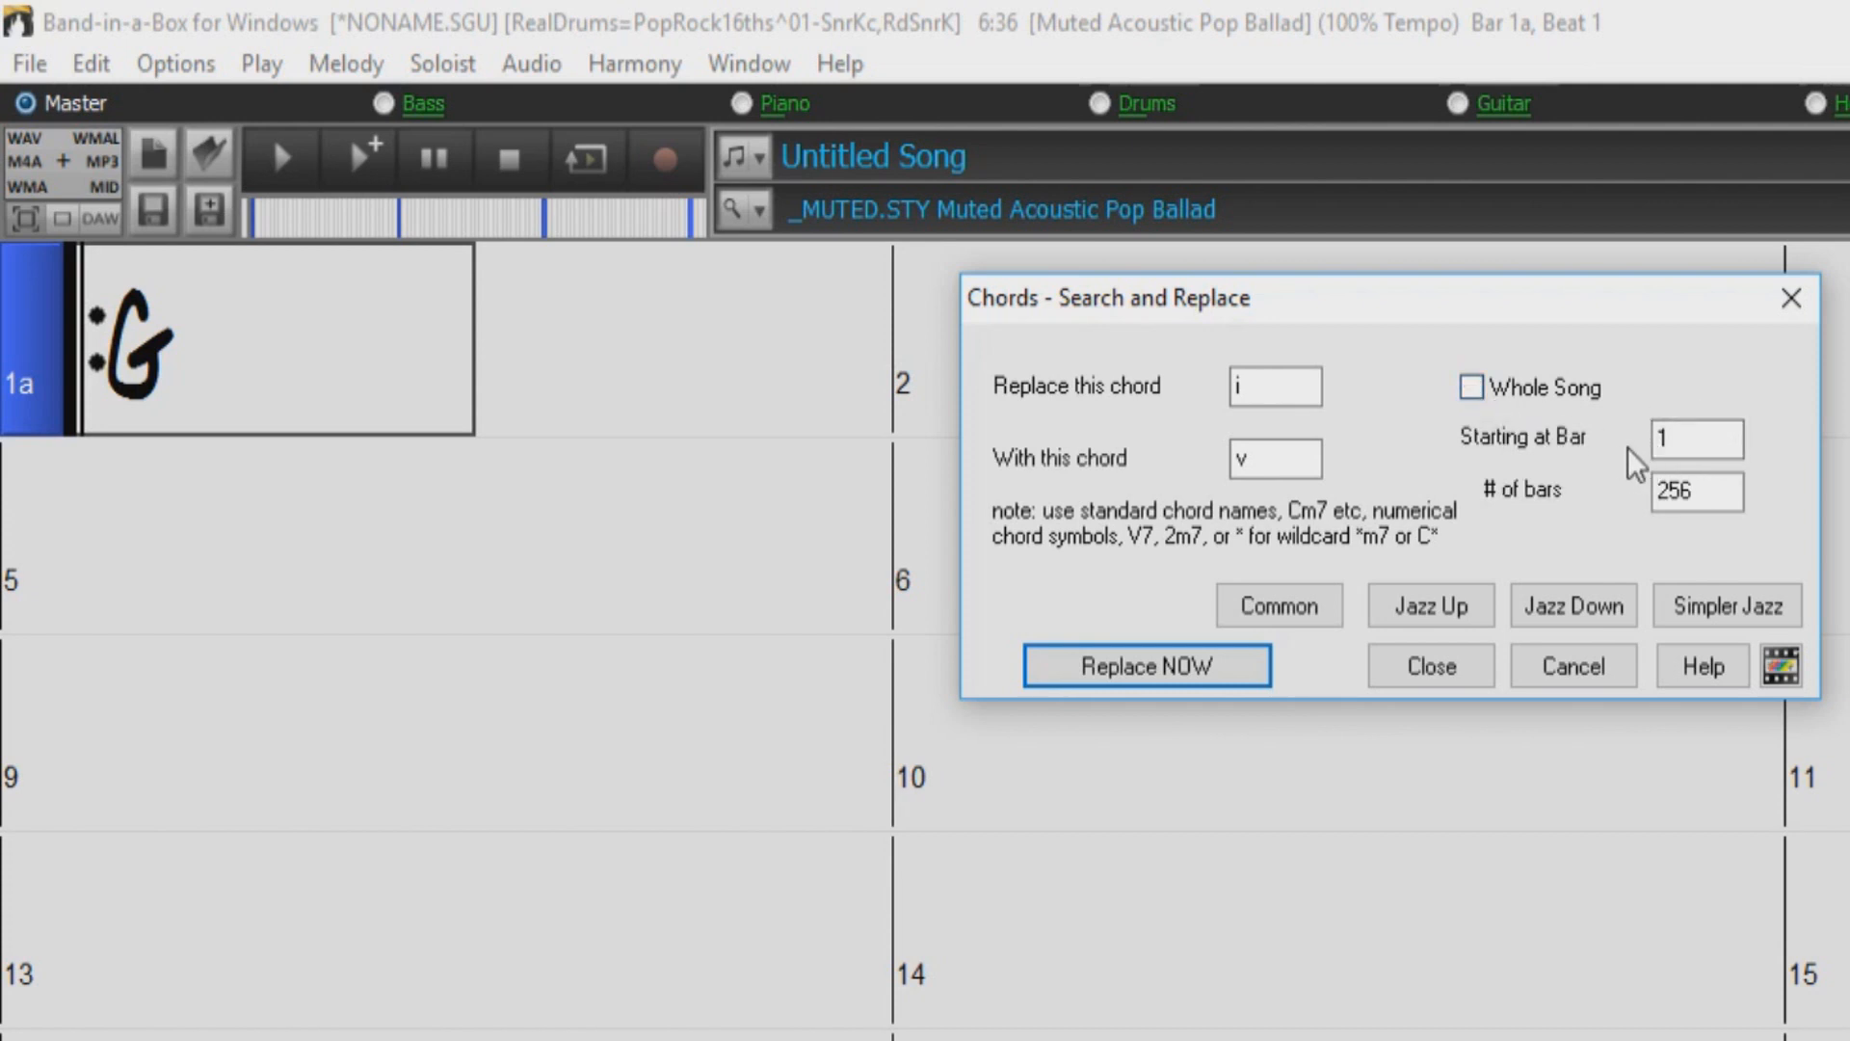
mouse_move(1526, 464)
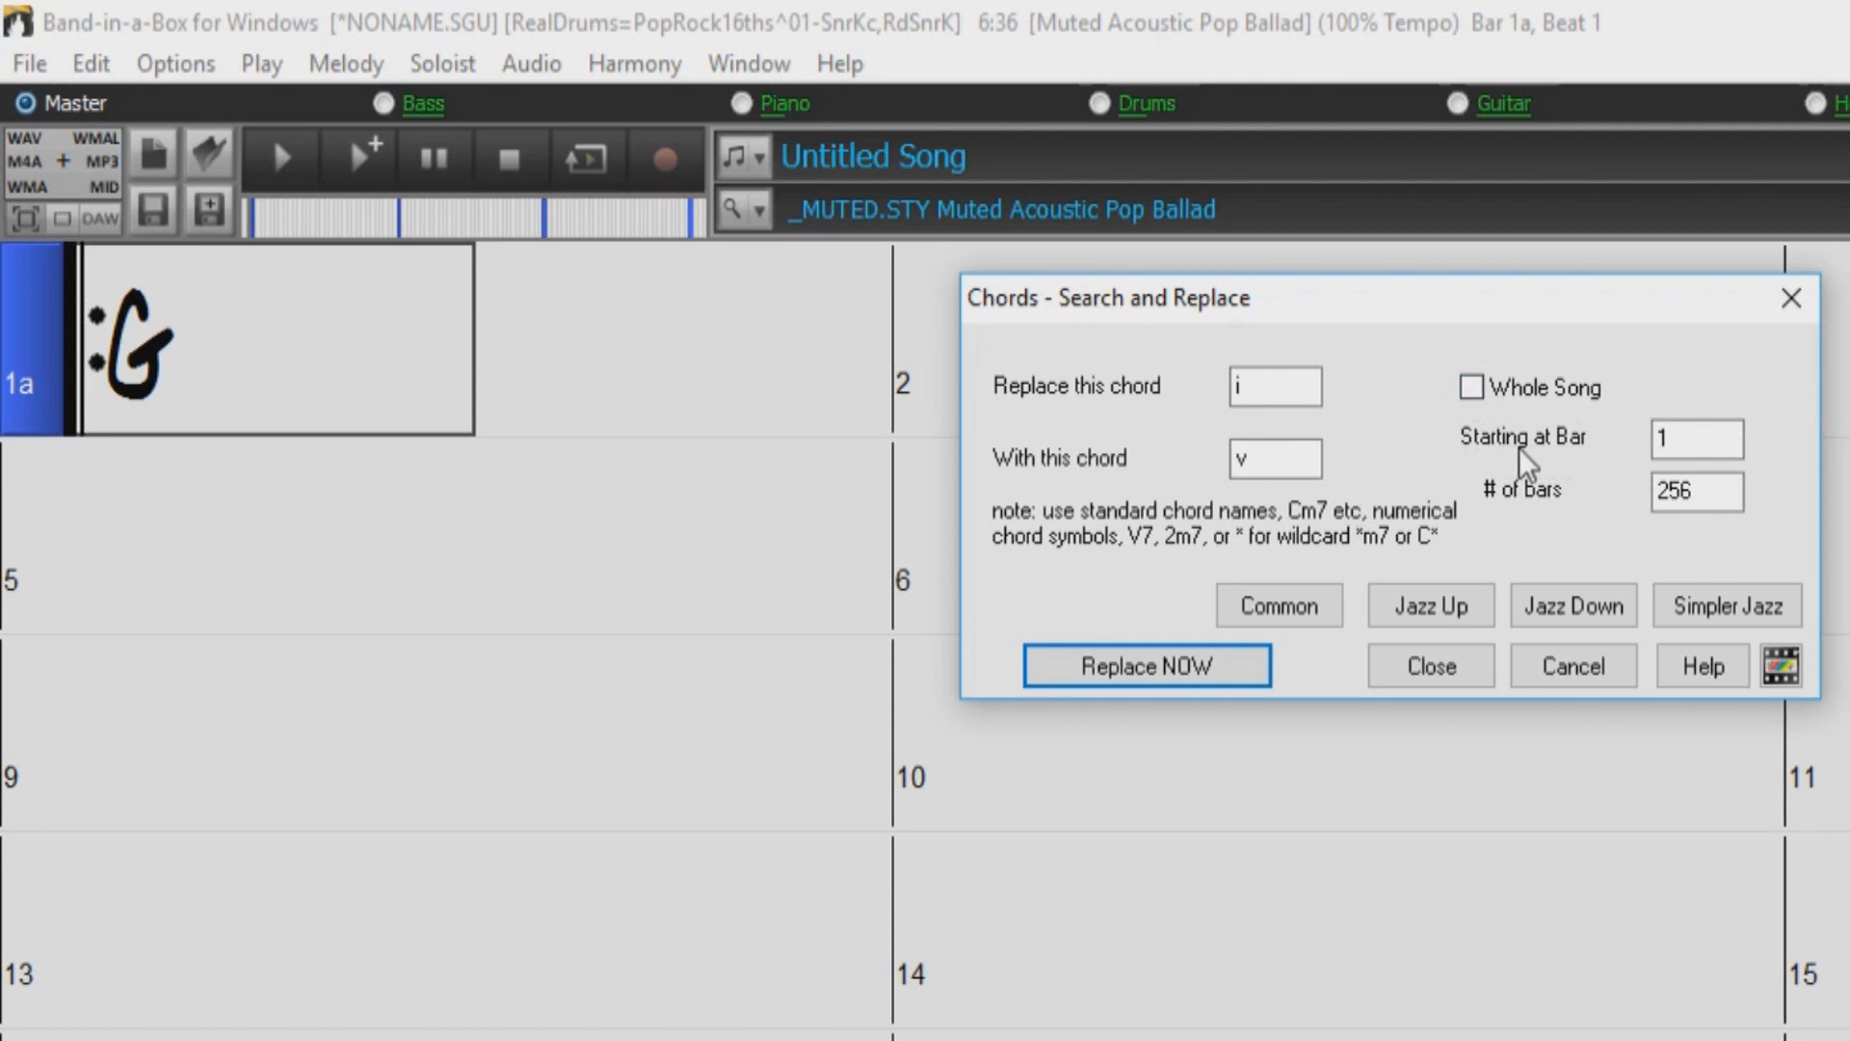
mouse_move(1544, 507)
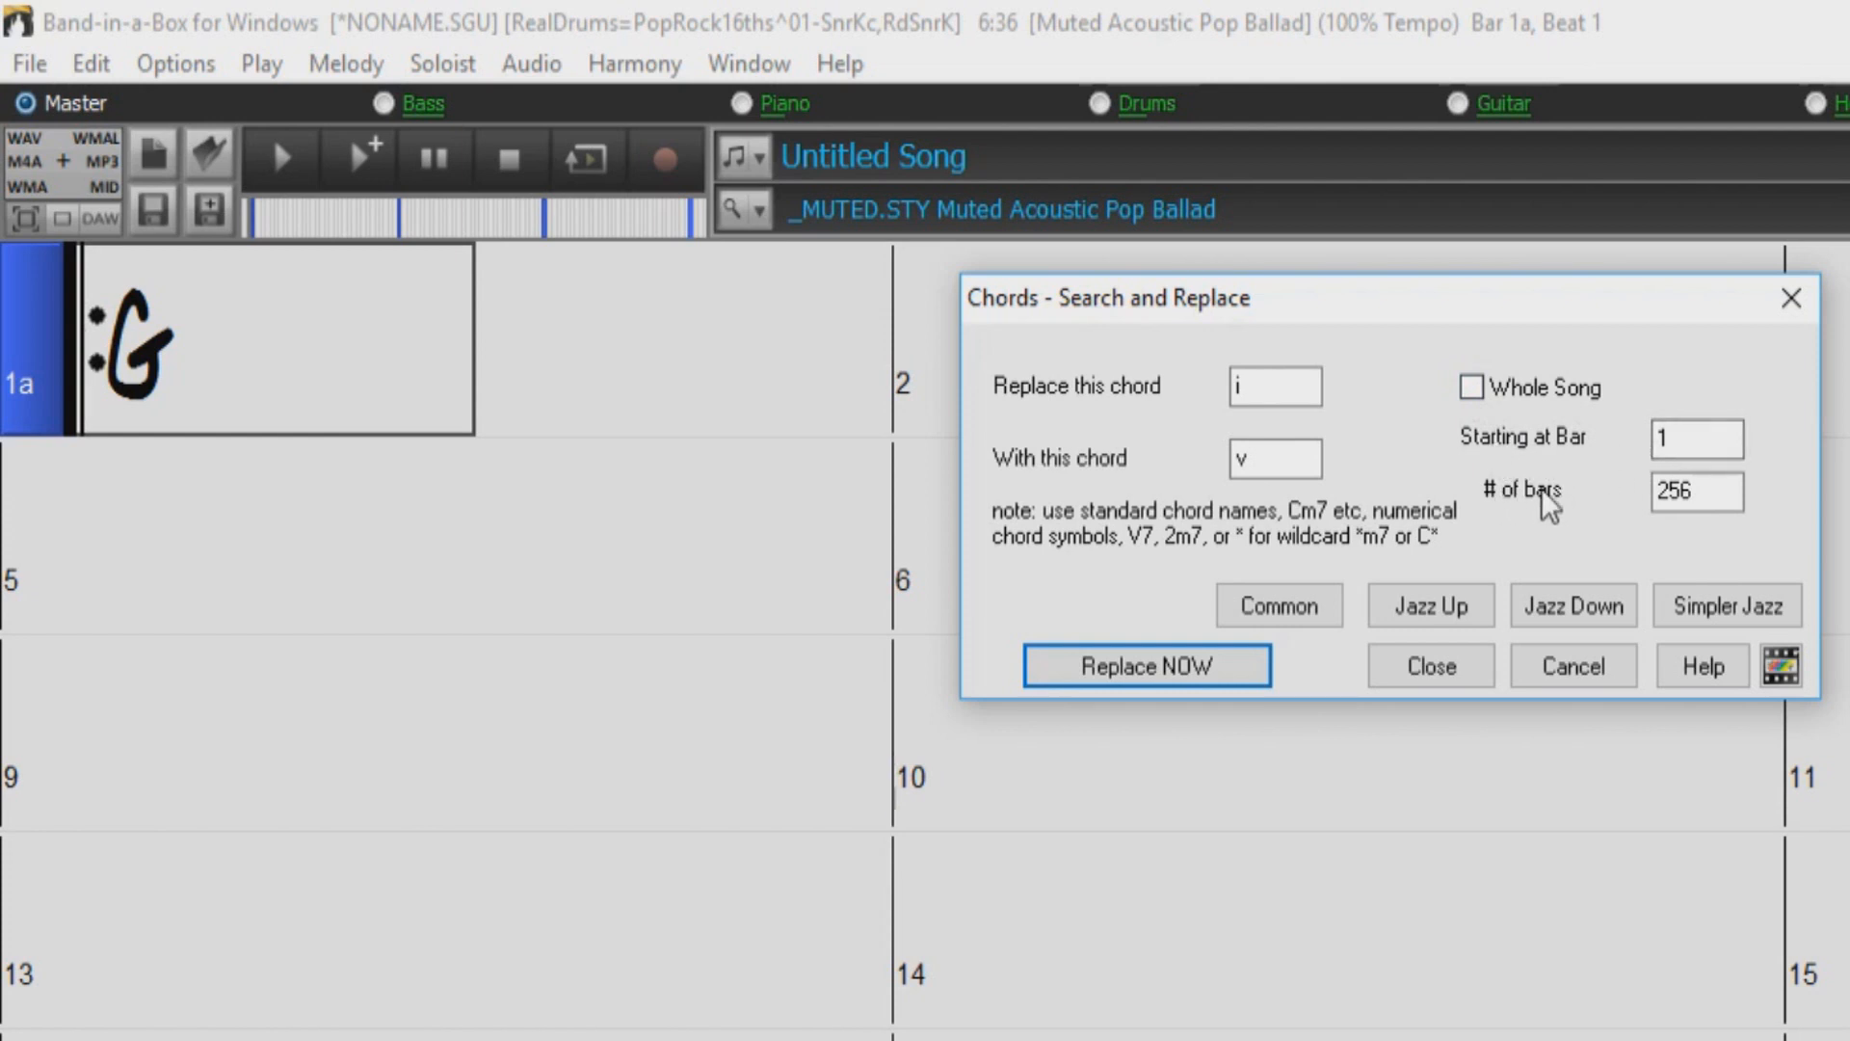
mouse_move(1467, 525)
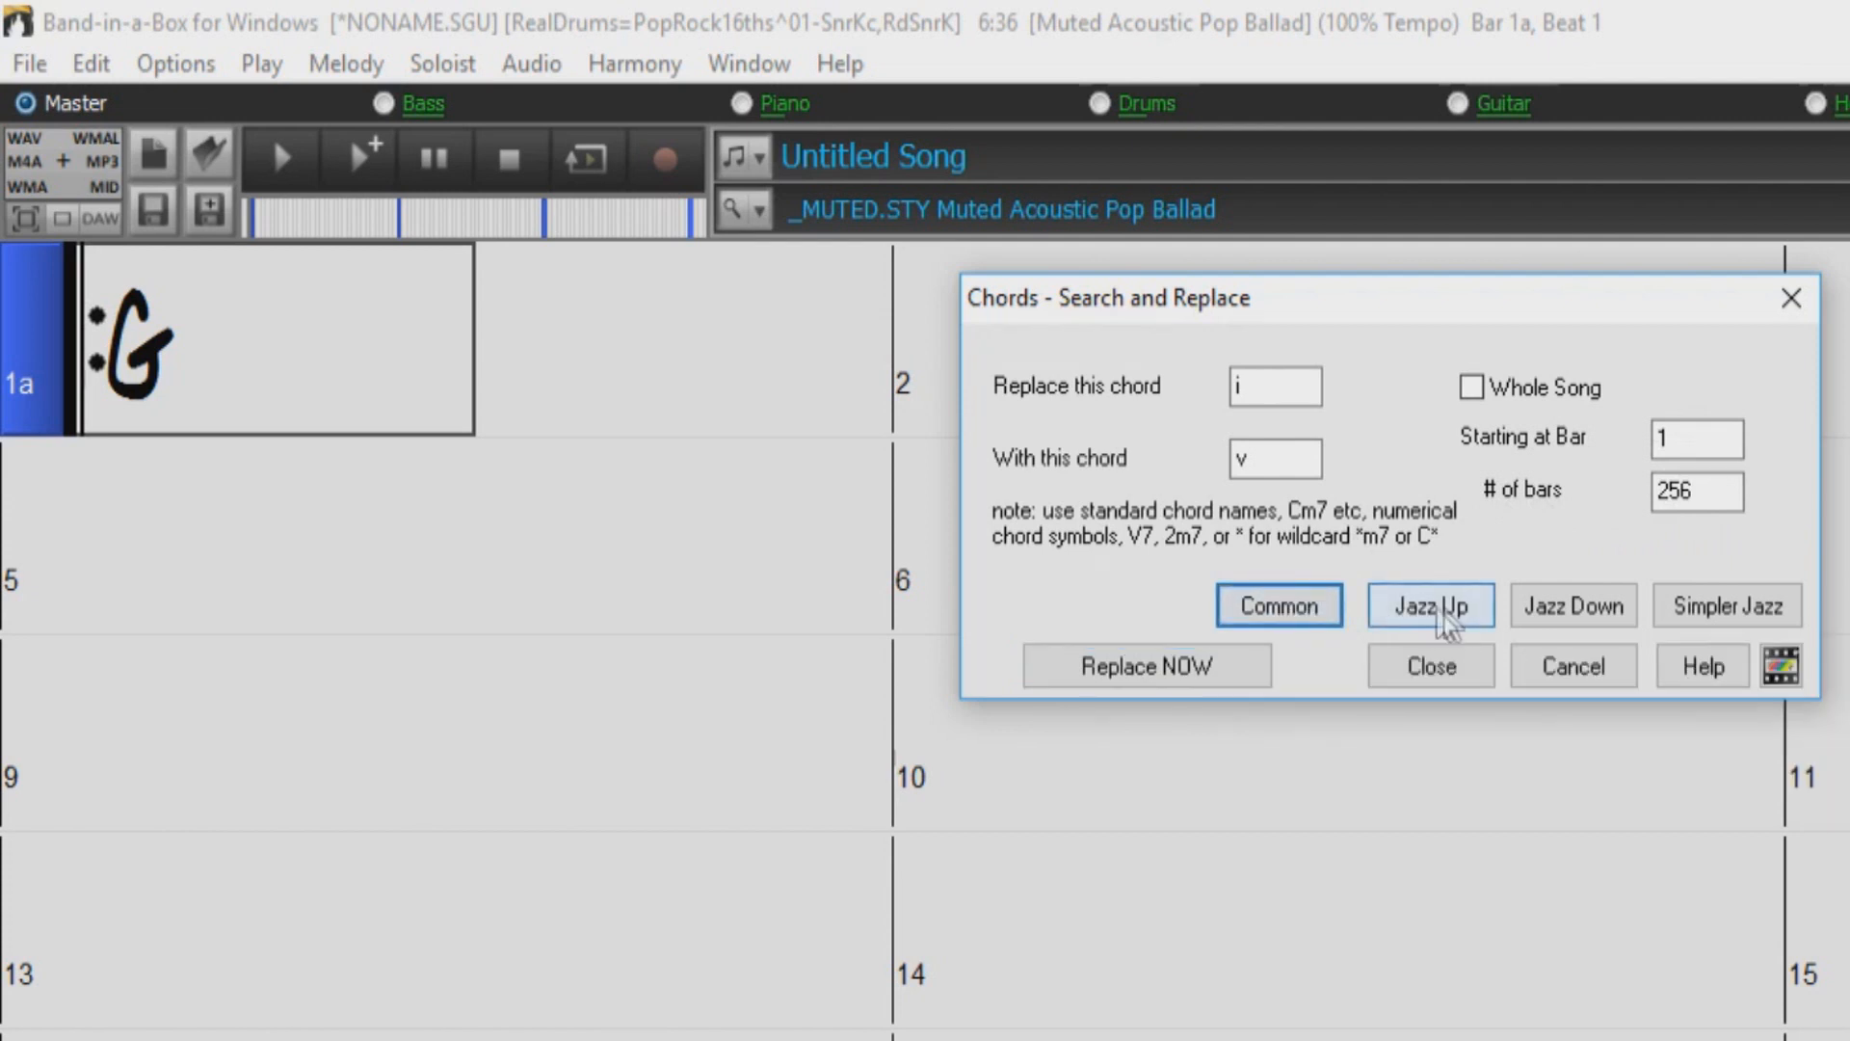
mouse_move(1463, 623)
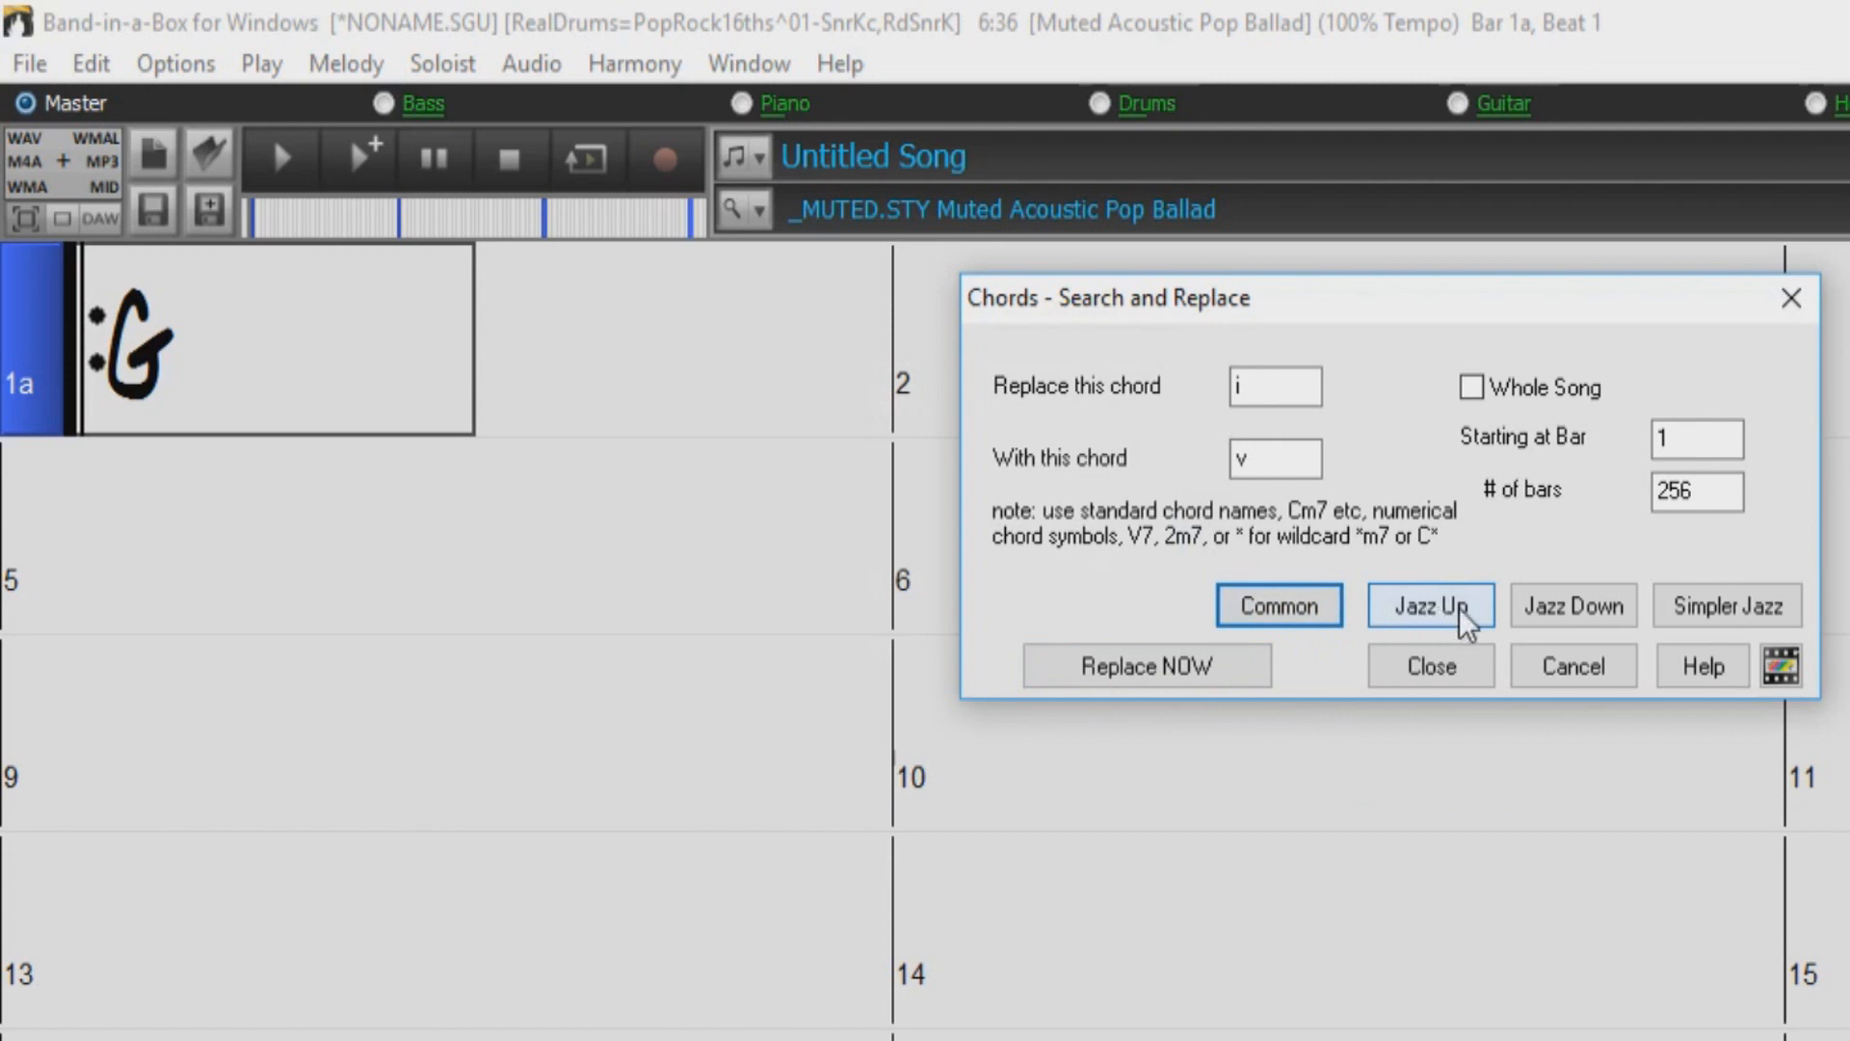
mouse_move(1483, 623)
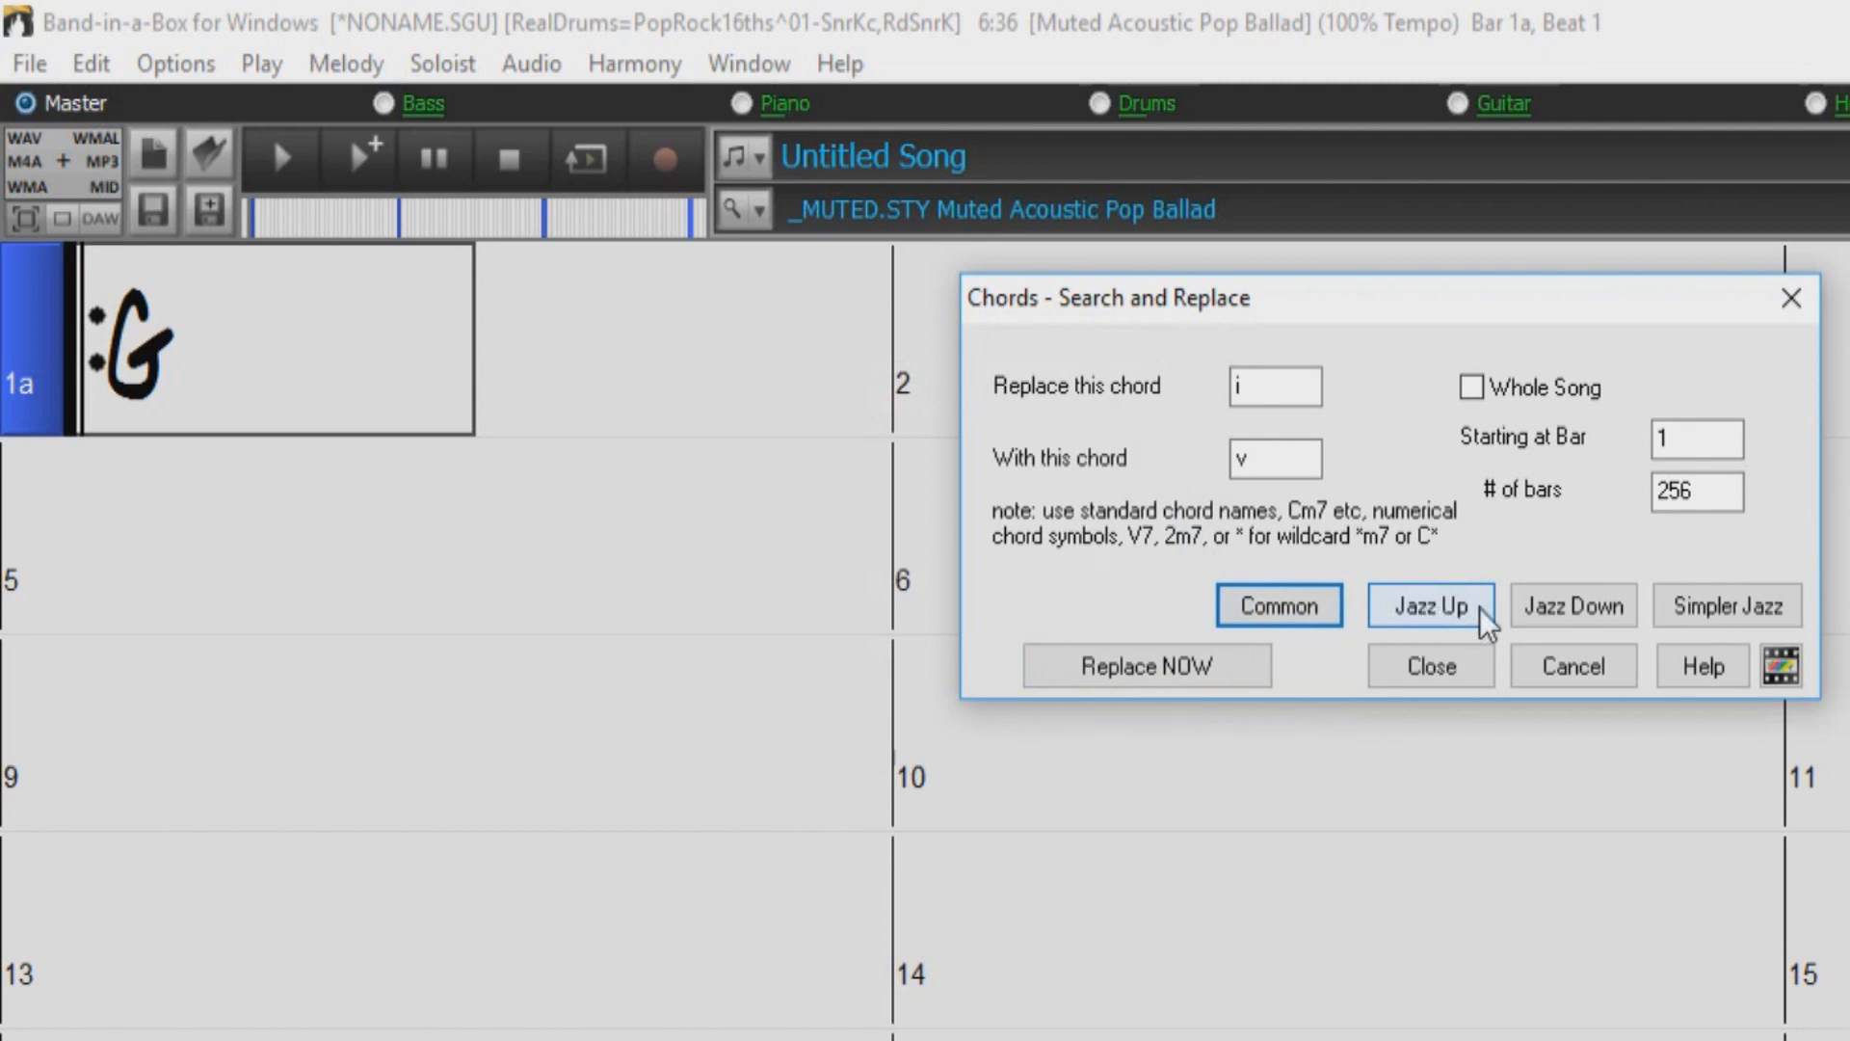
mouse_move(1428, 605)
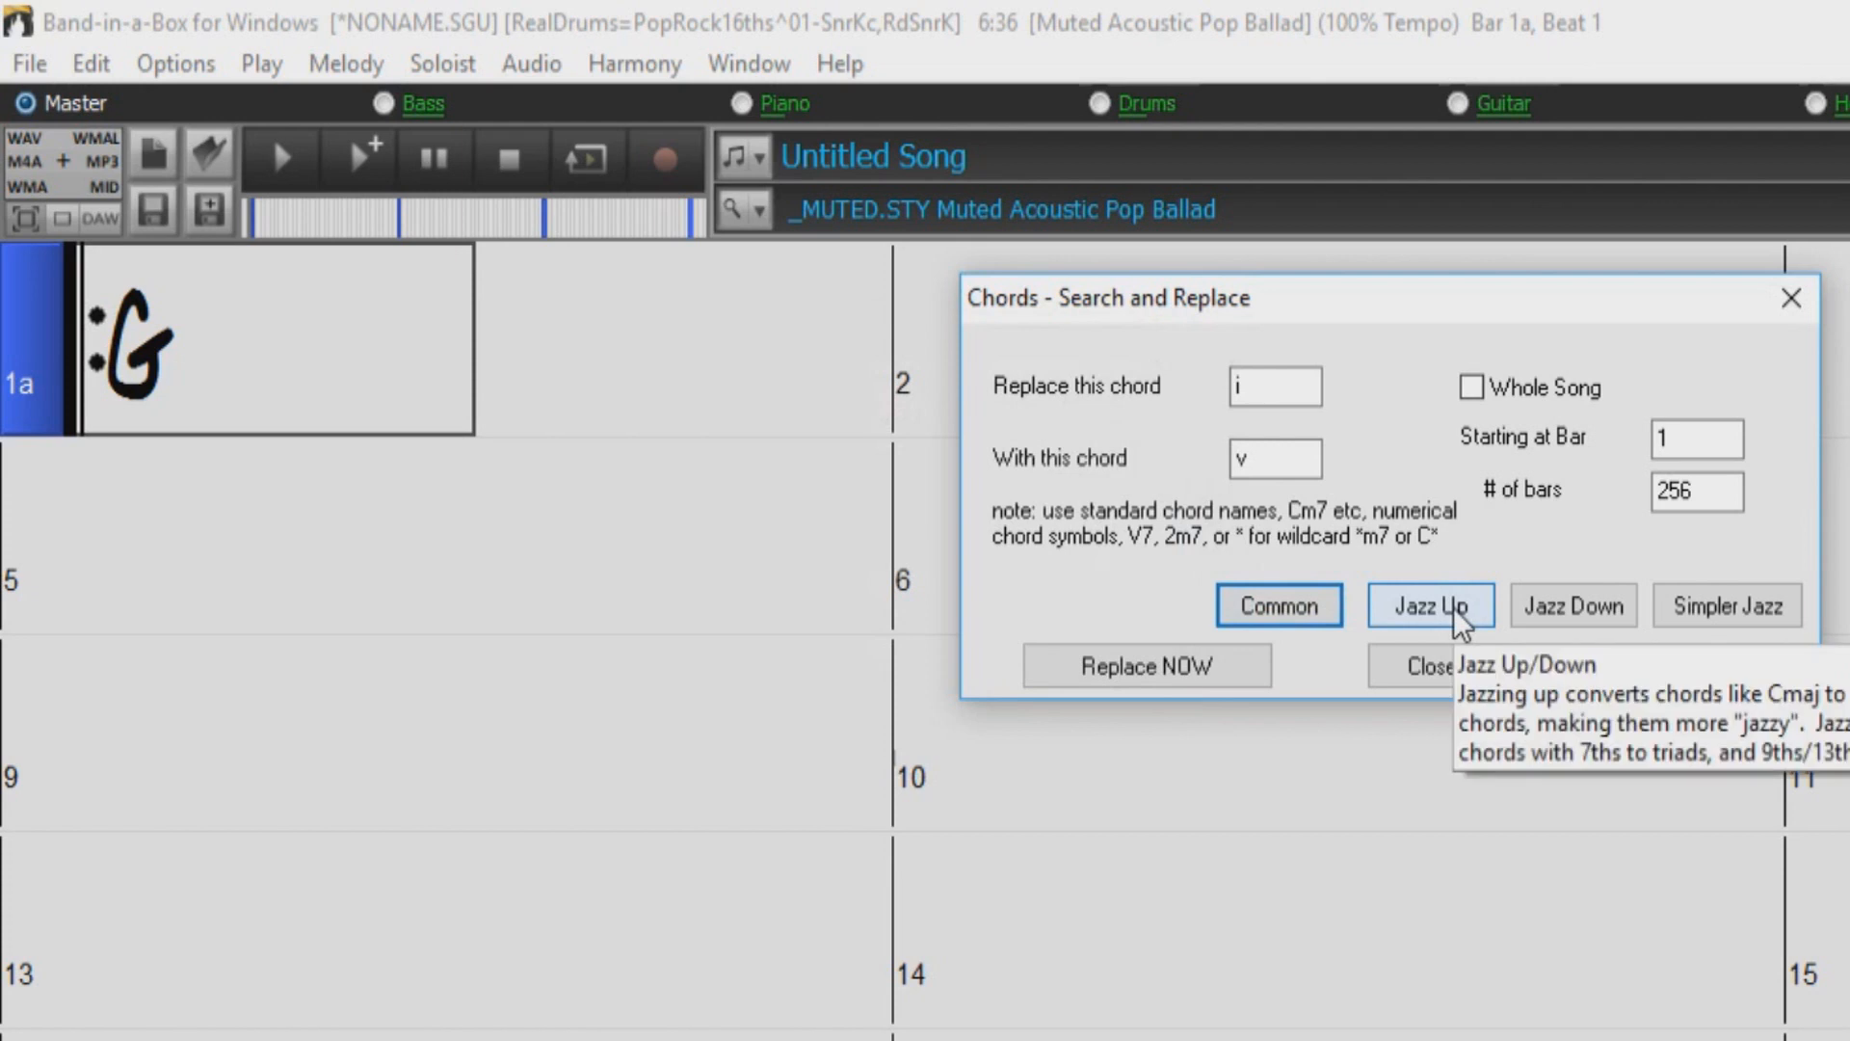
mouse_move(1573, 605)
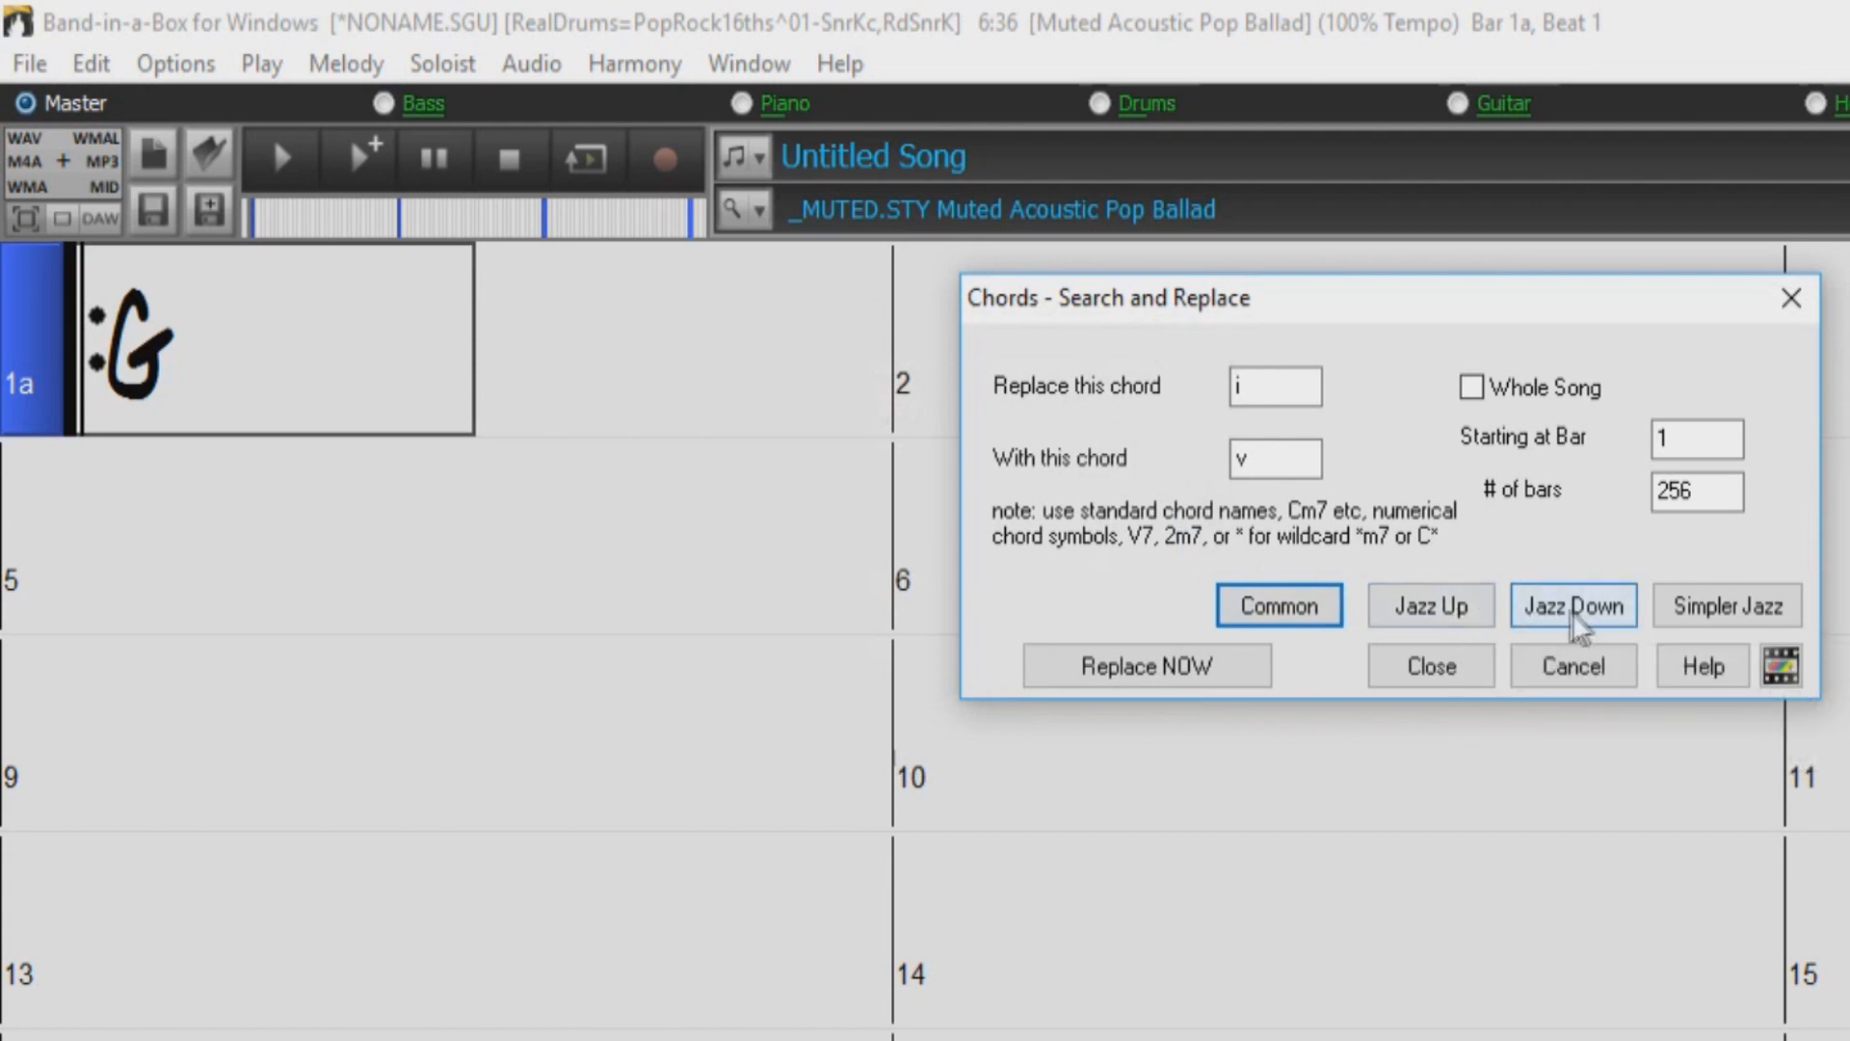
mouse_move(1575, 625)
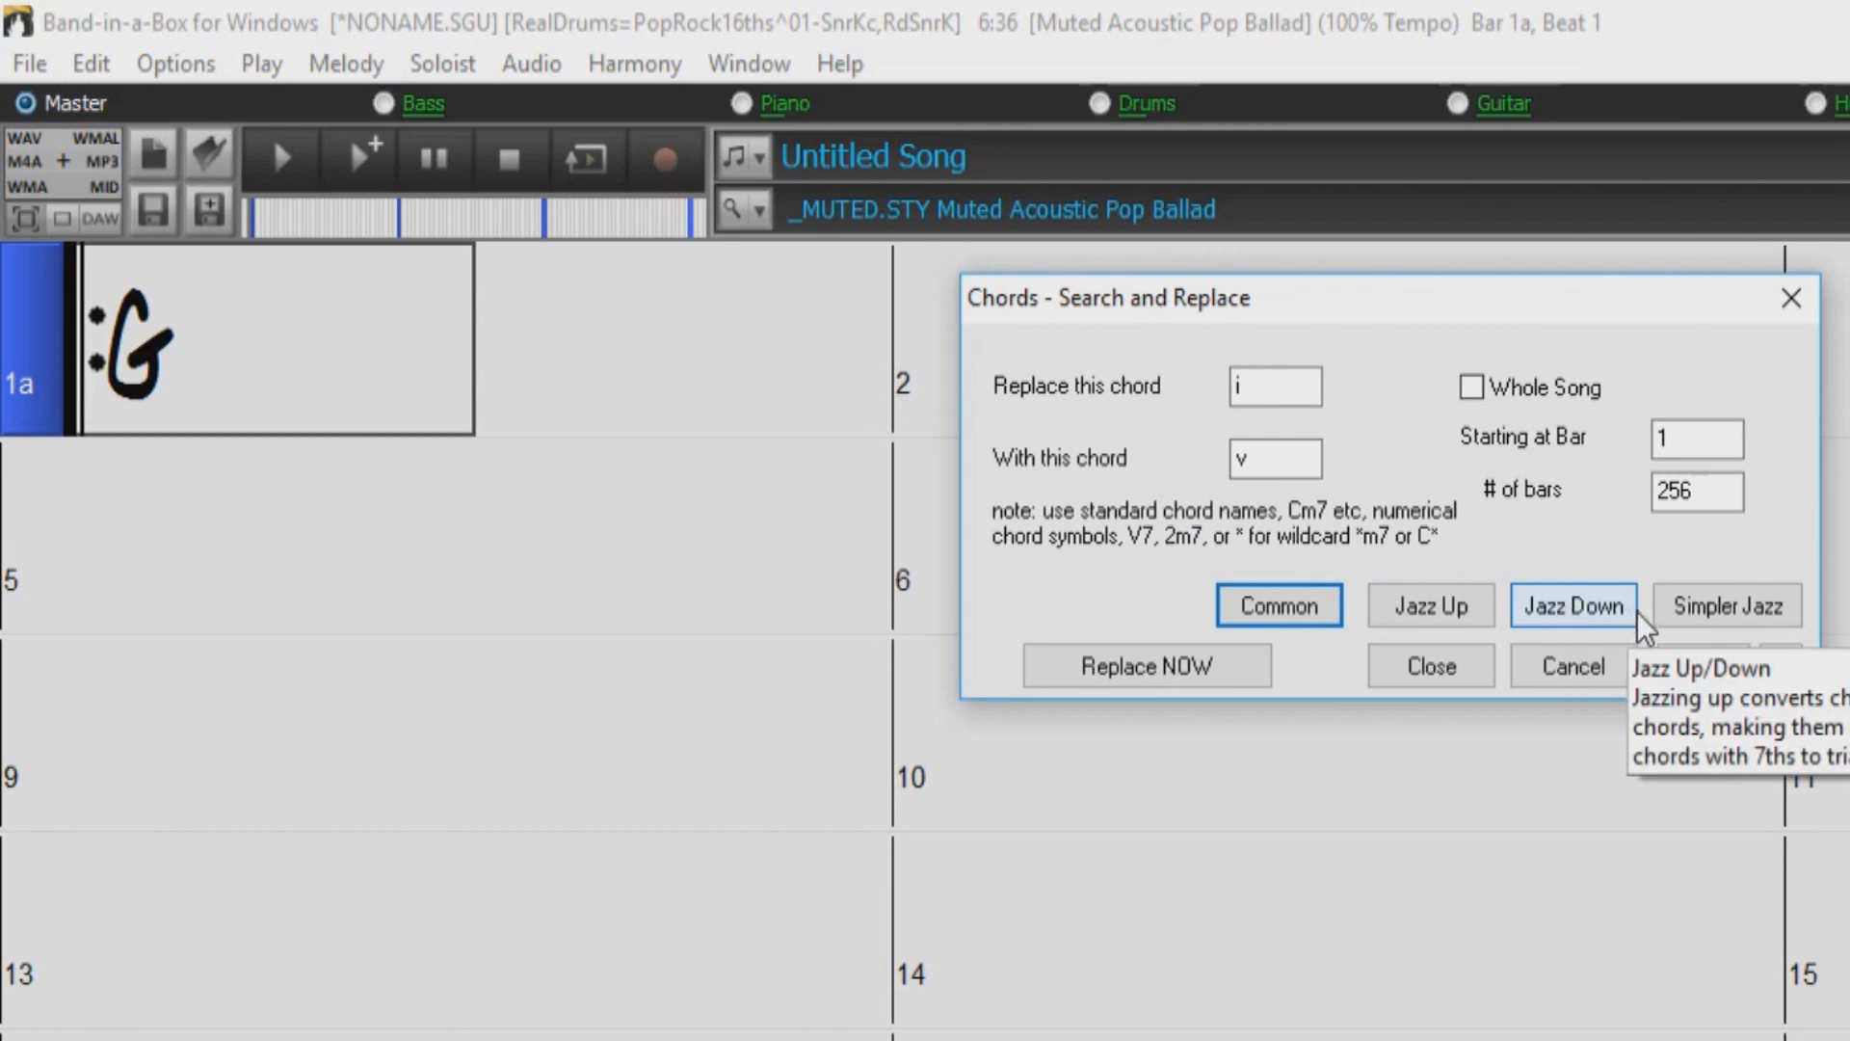
mouse_move(1723, 605)
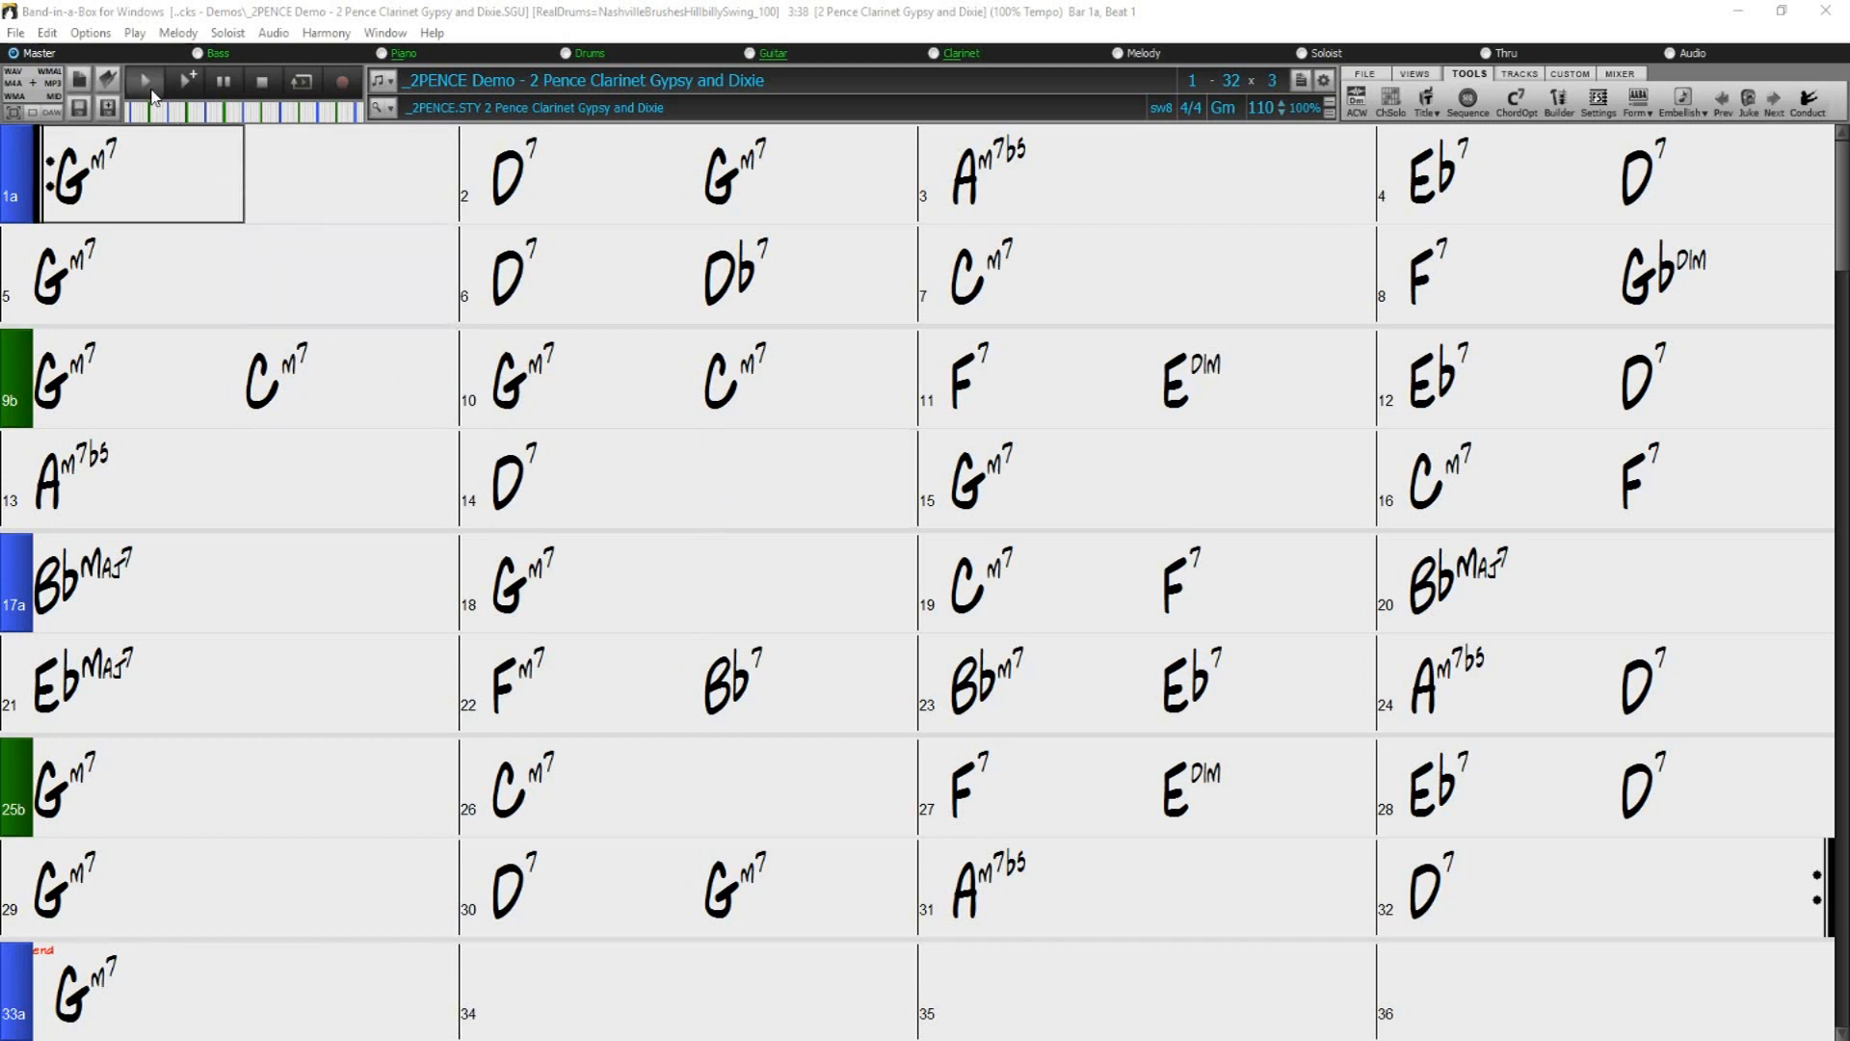
- Select bars 1 to 6 of the 2 Pence chord sheet and reopen Chords - Search and Replace
click(144, 81)
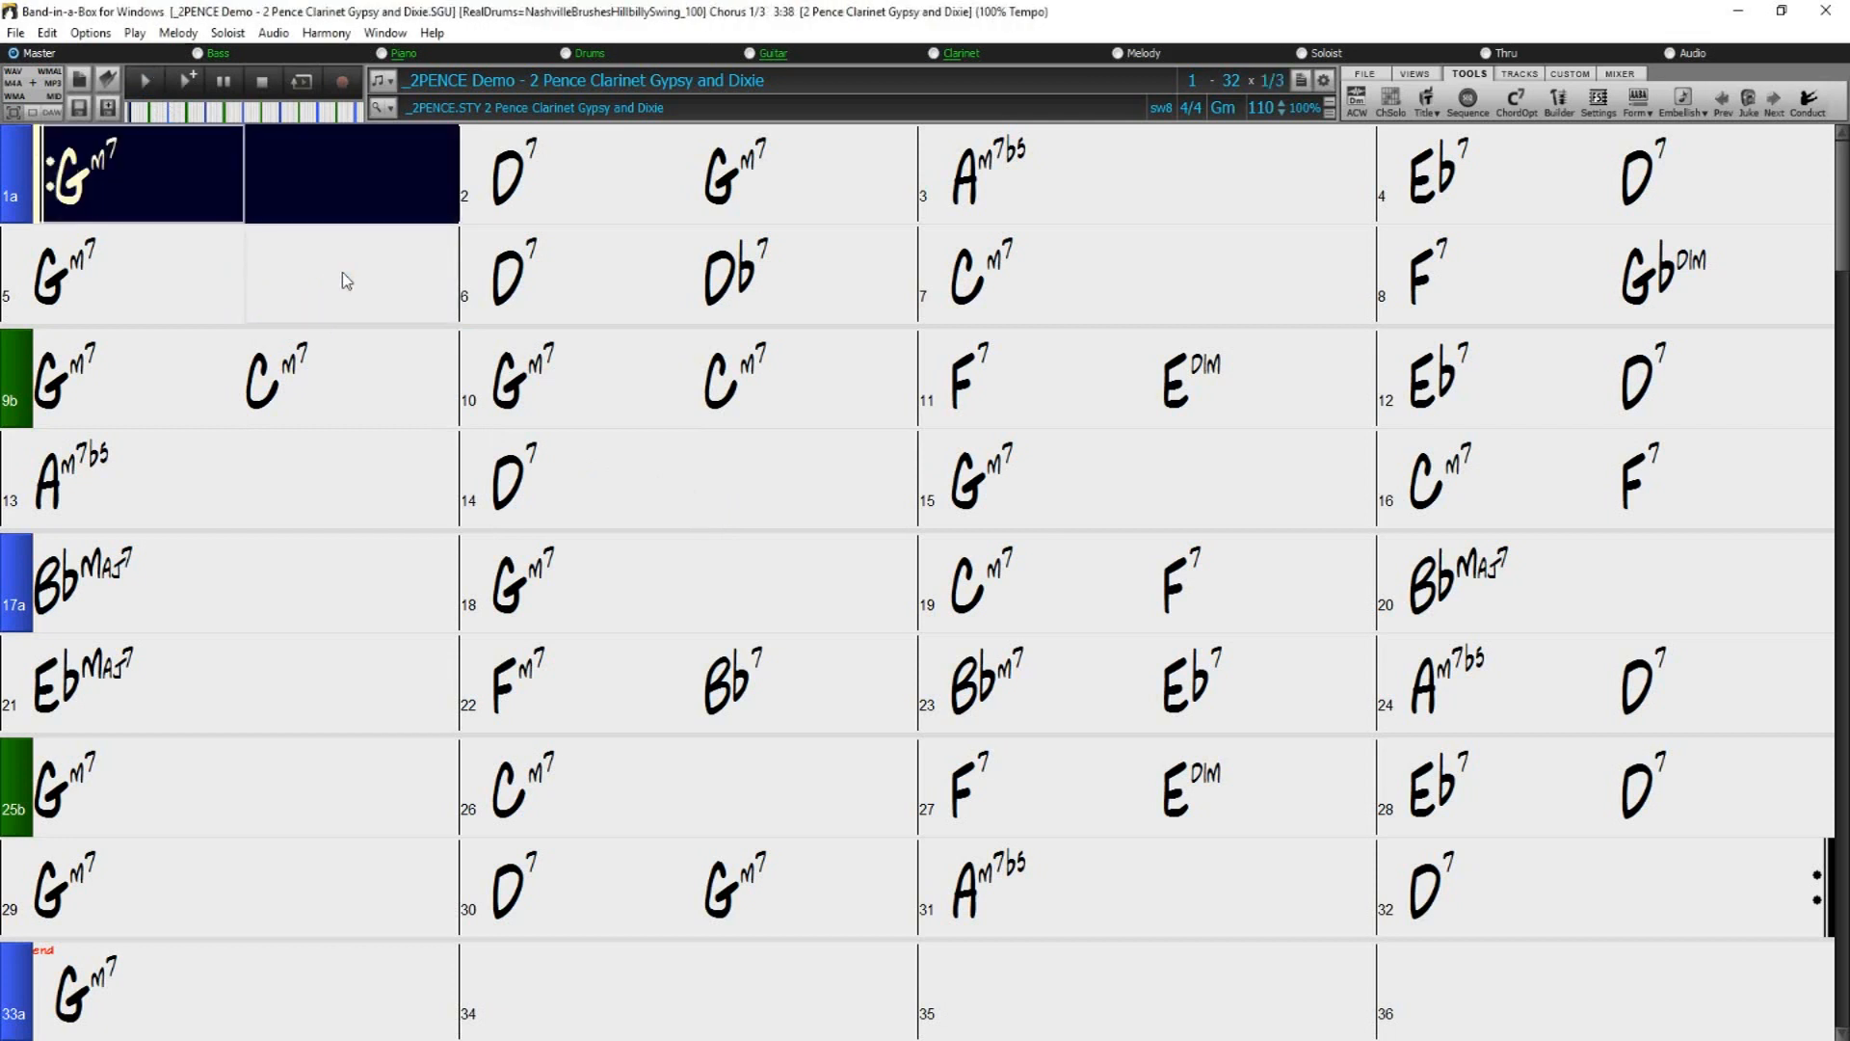
click(701, 174)
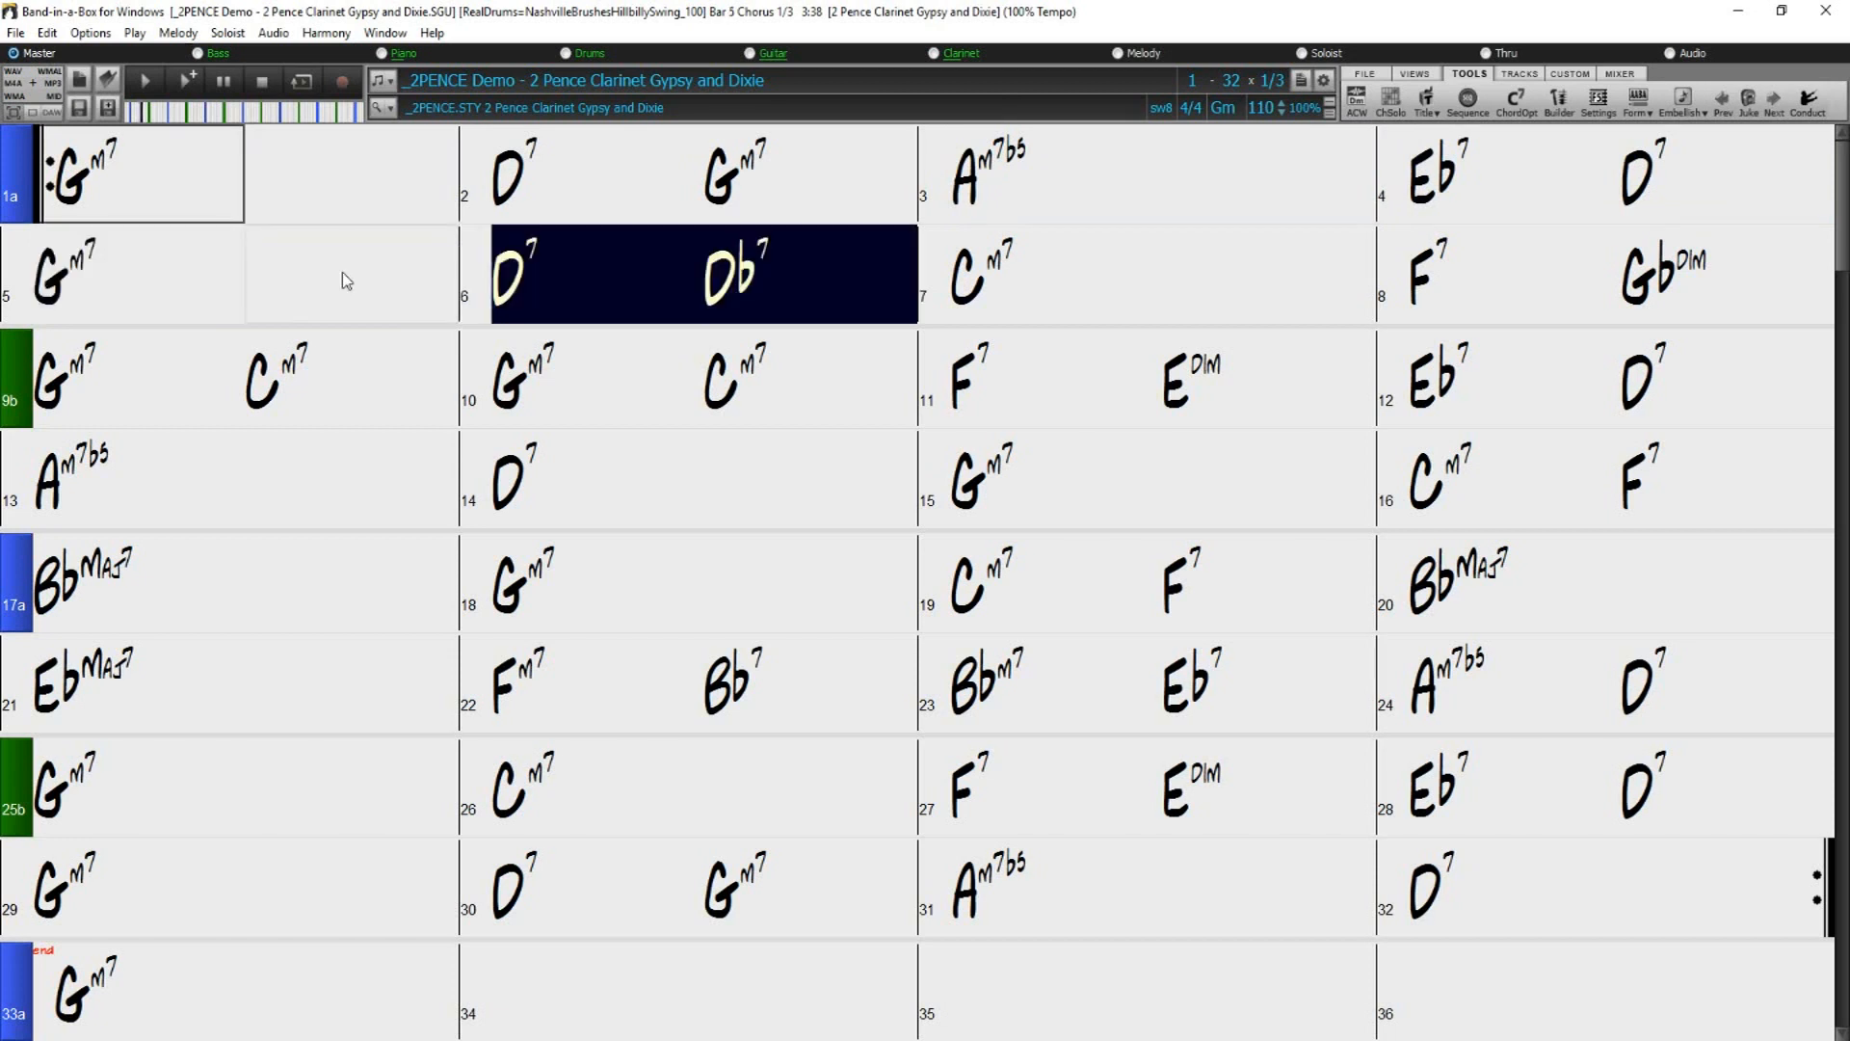
click(1039, 272)
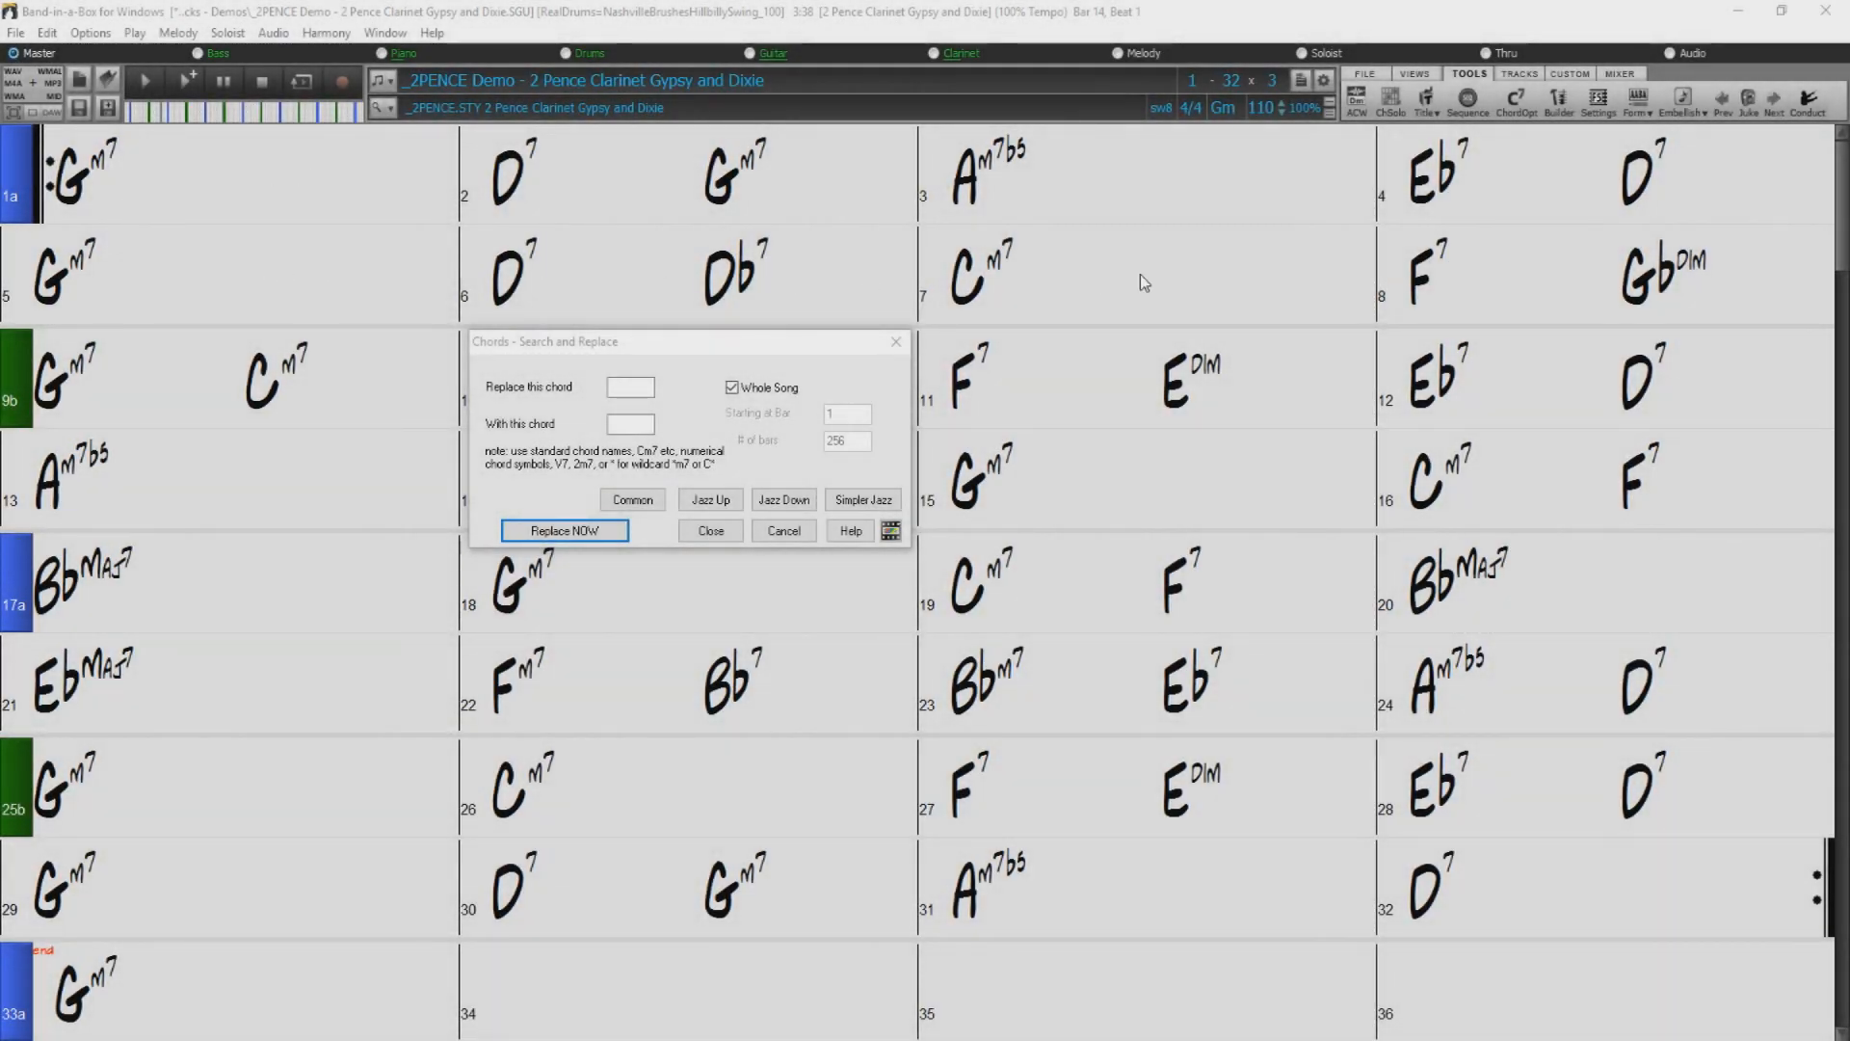
mouse_move(370, 293)
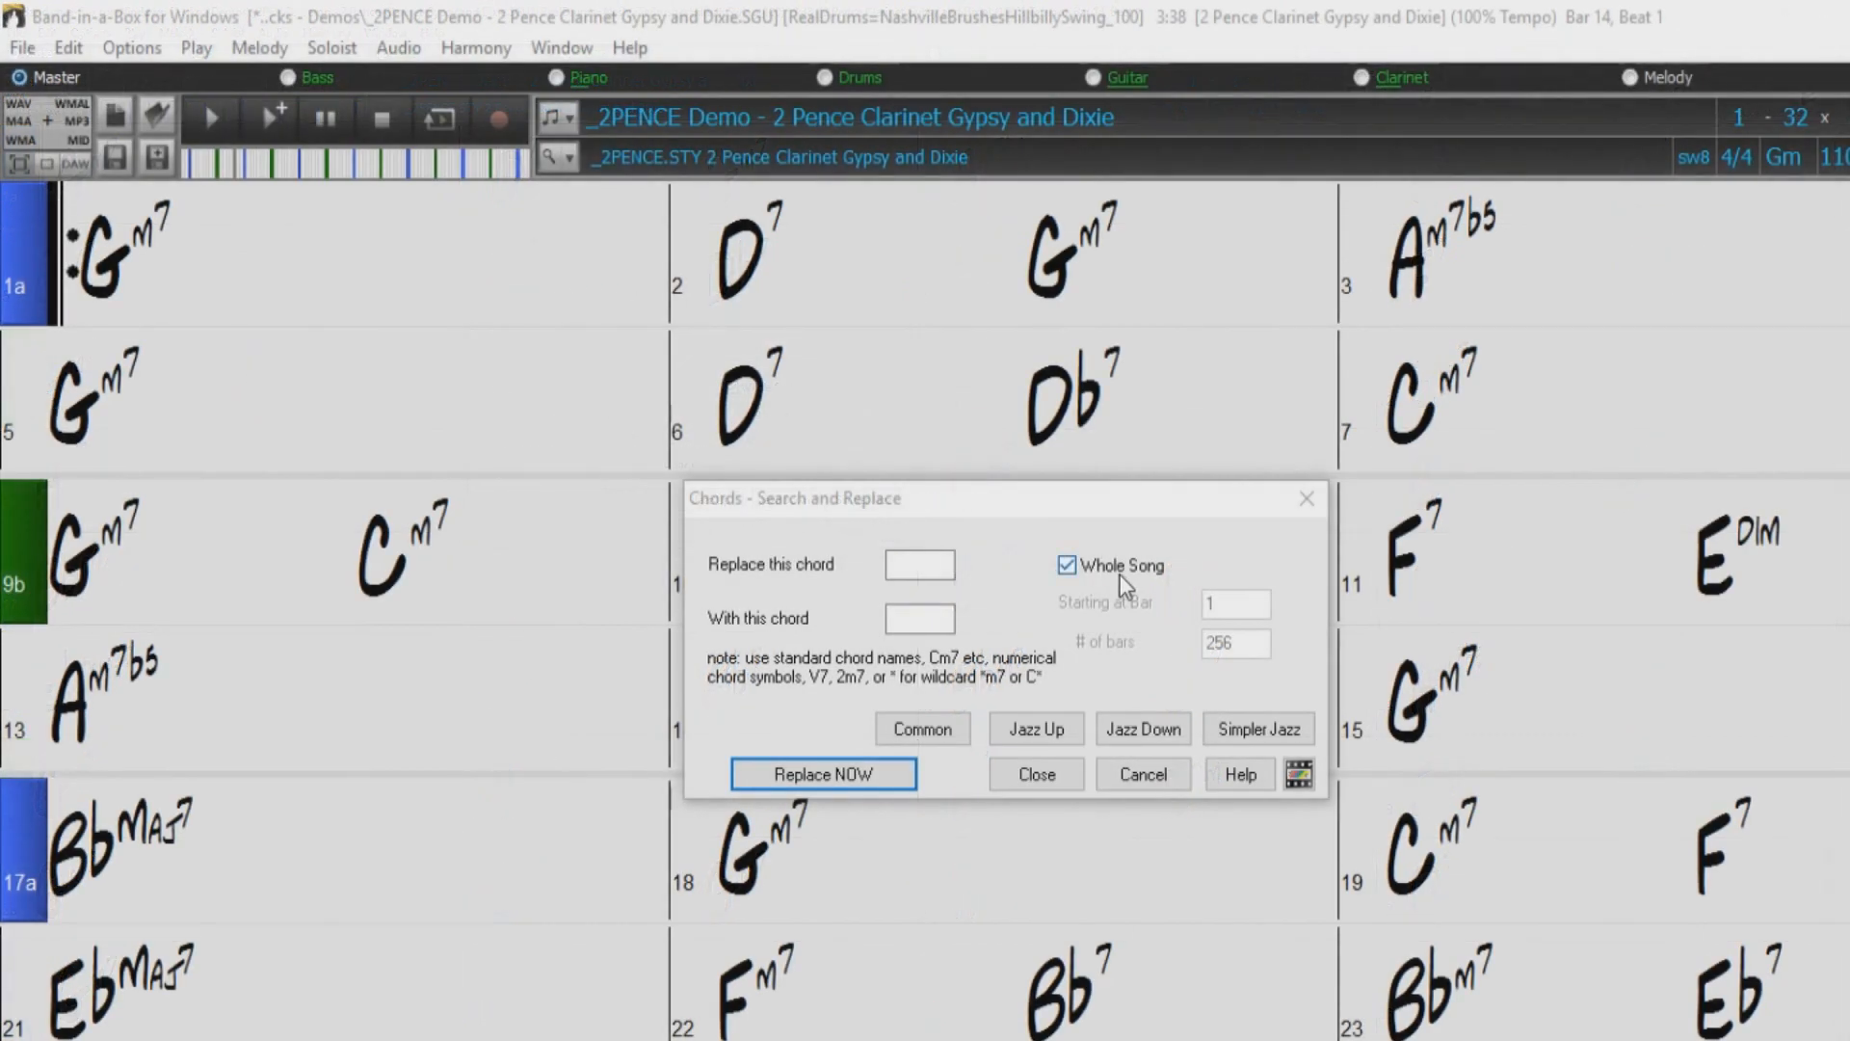
- Limit the replacement to 8 bars starting at bar 1 instead of the whole song
click(1066, 564)
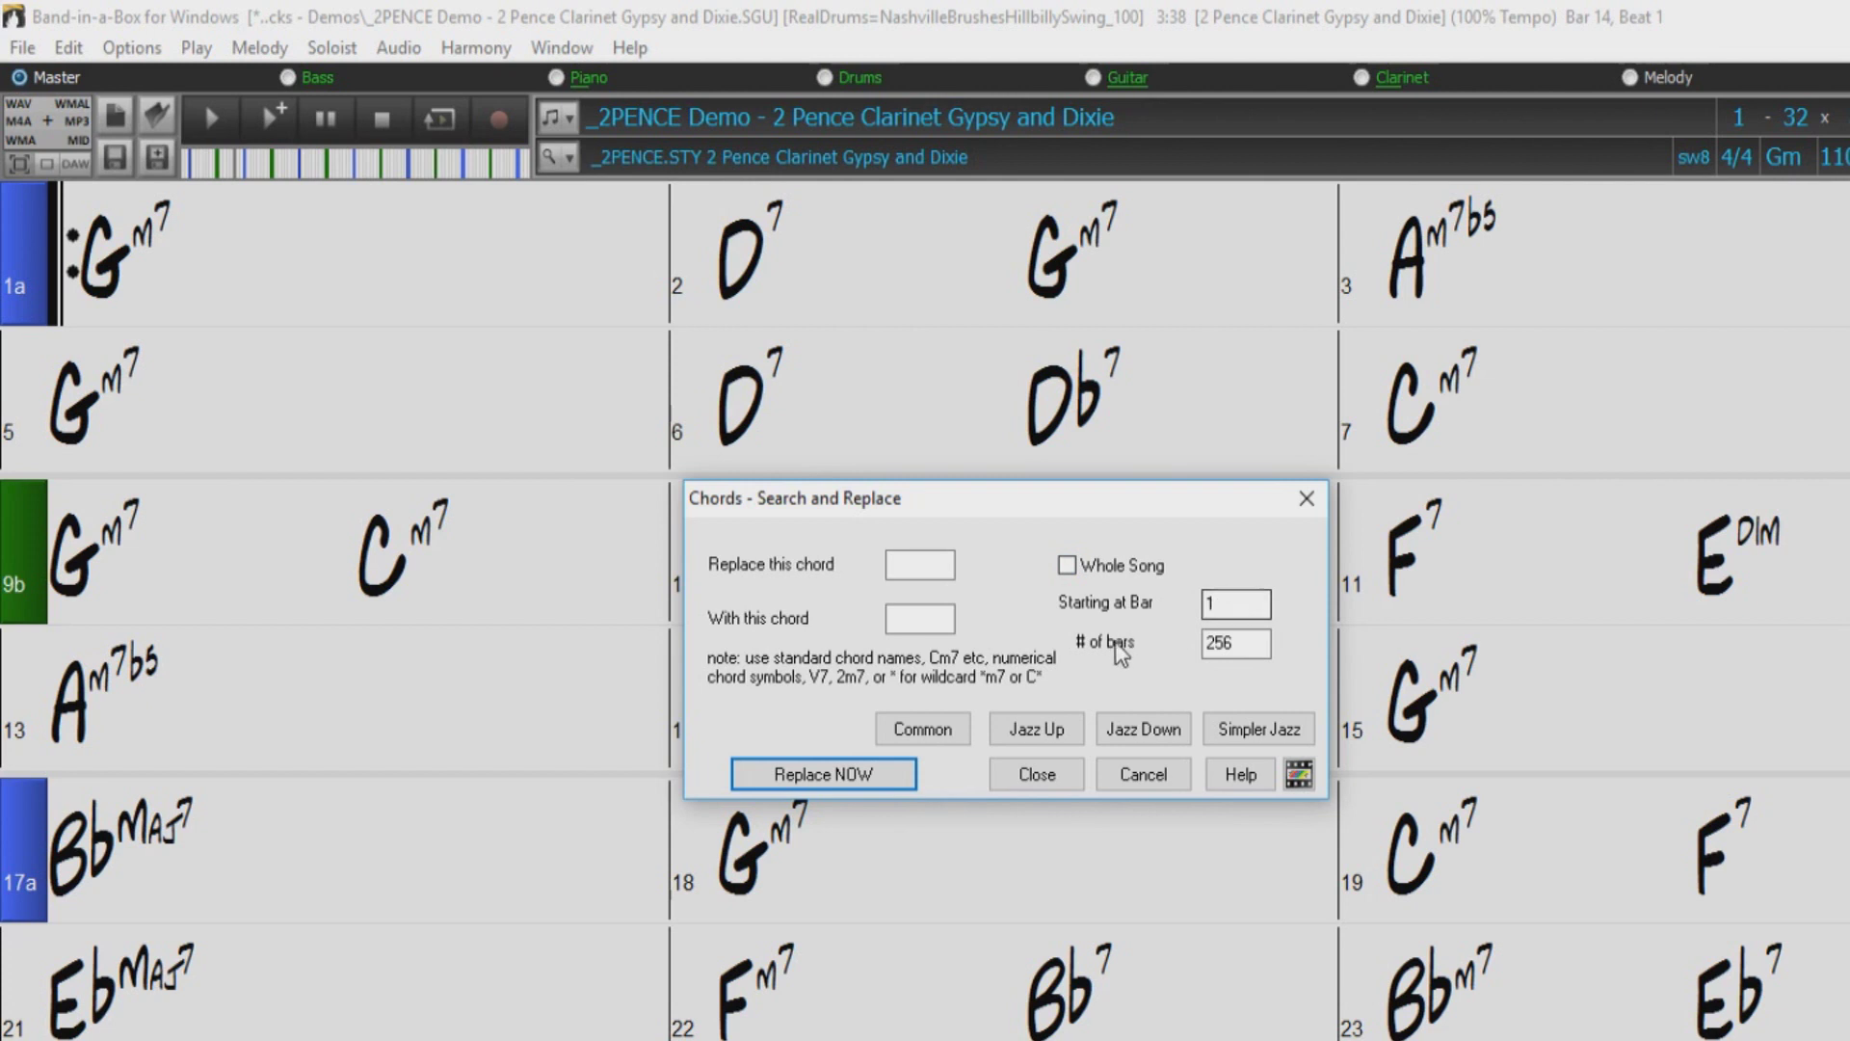
triple_click(1234, 643)
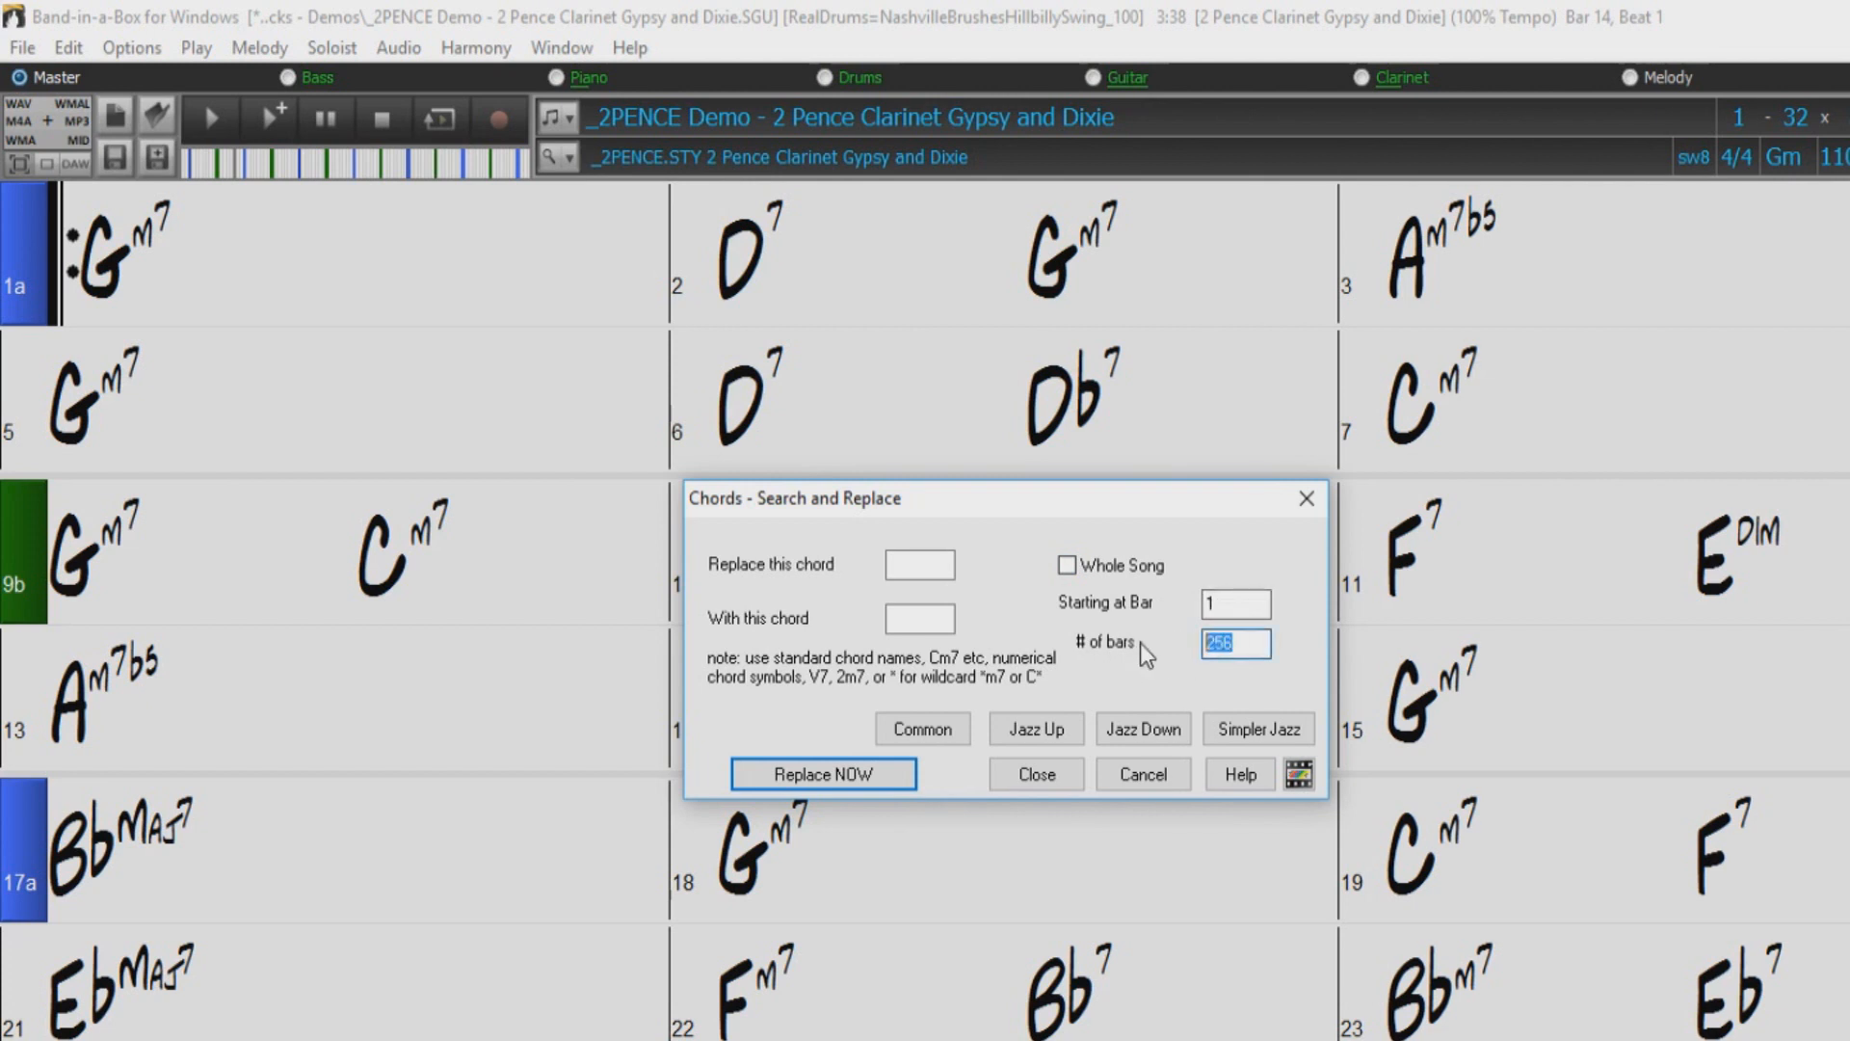
text(8)
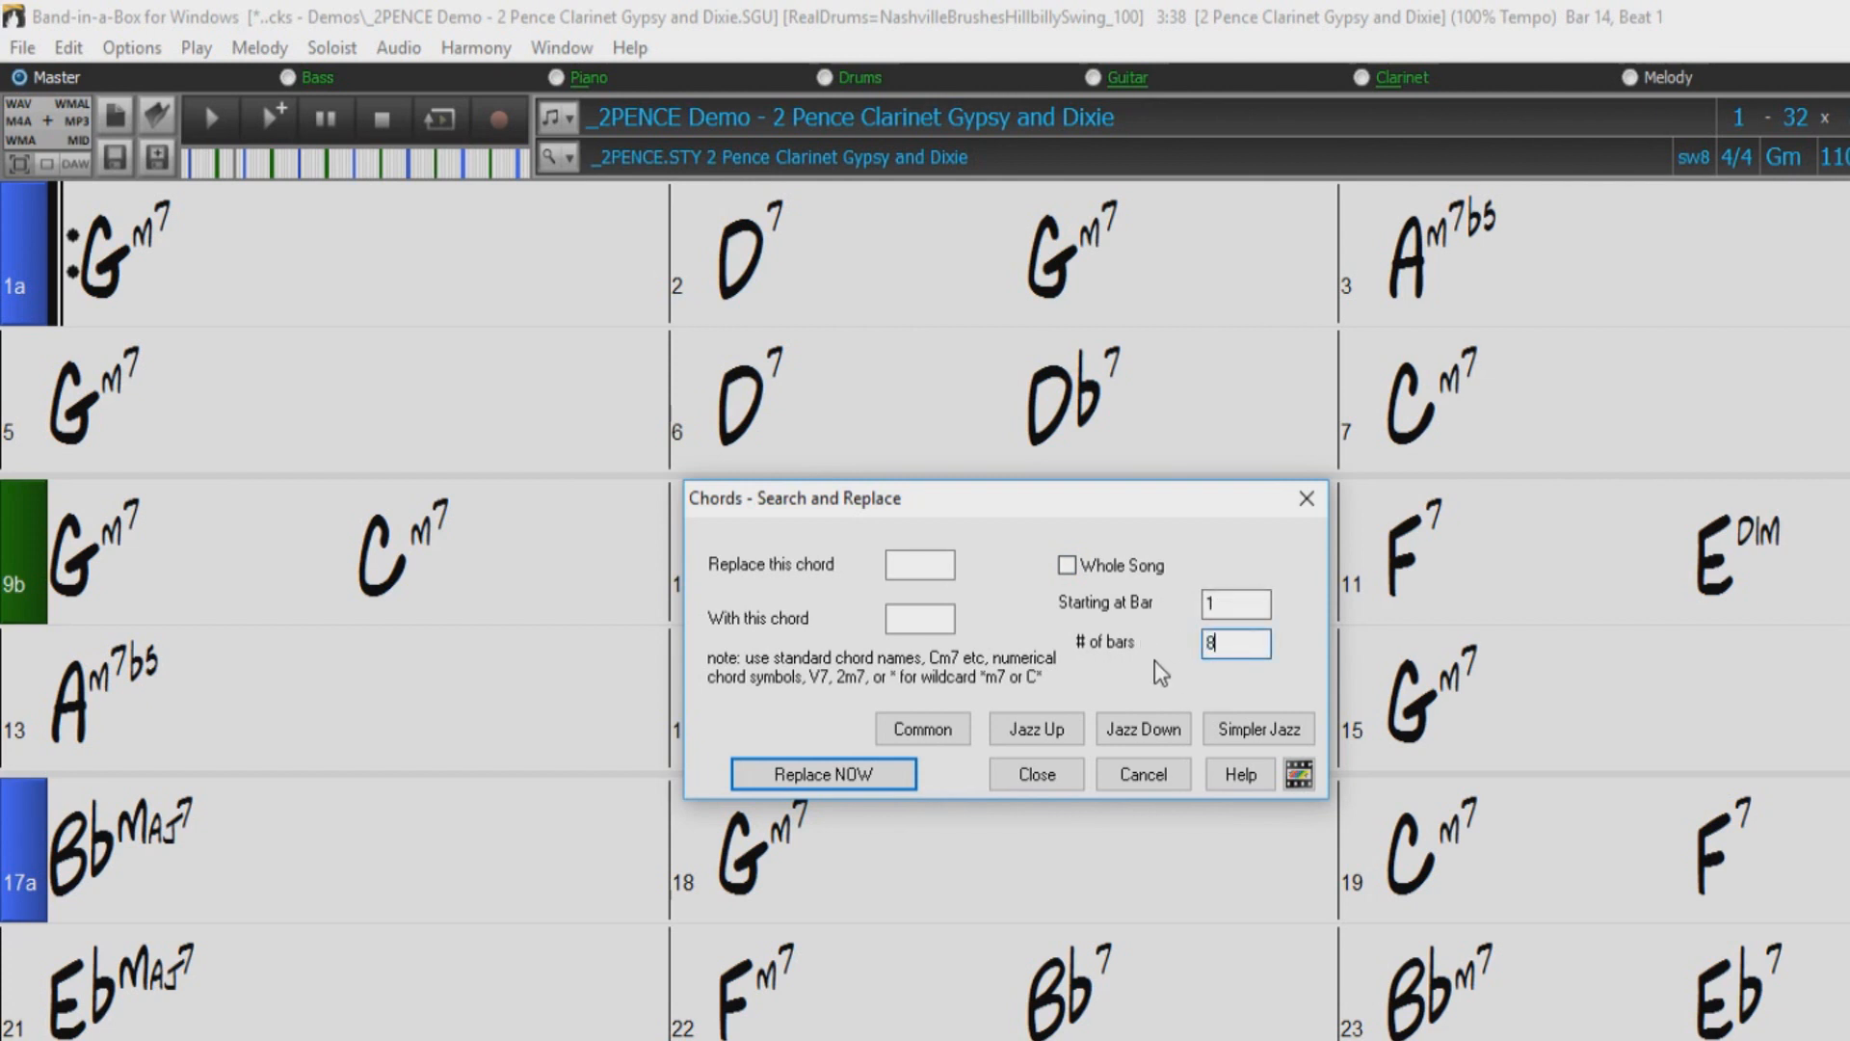
mouse_move(1056, 650)
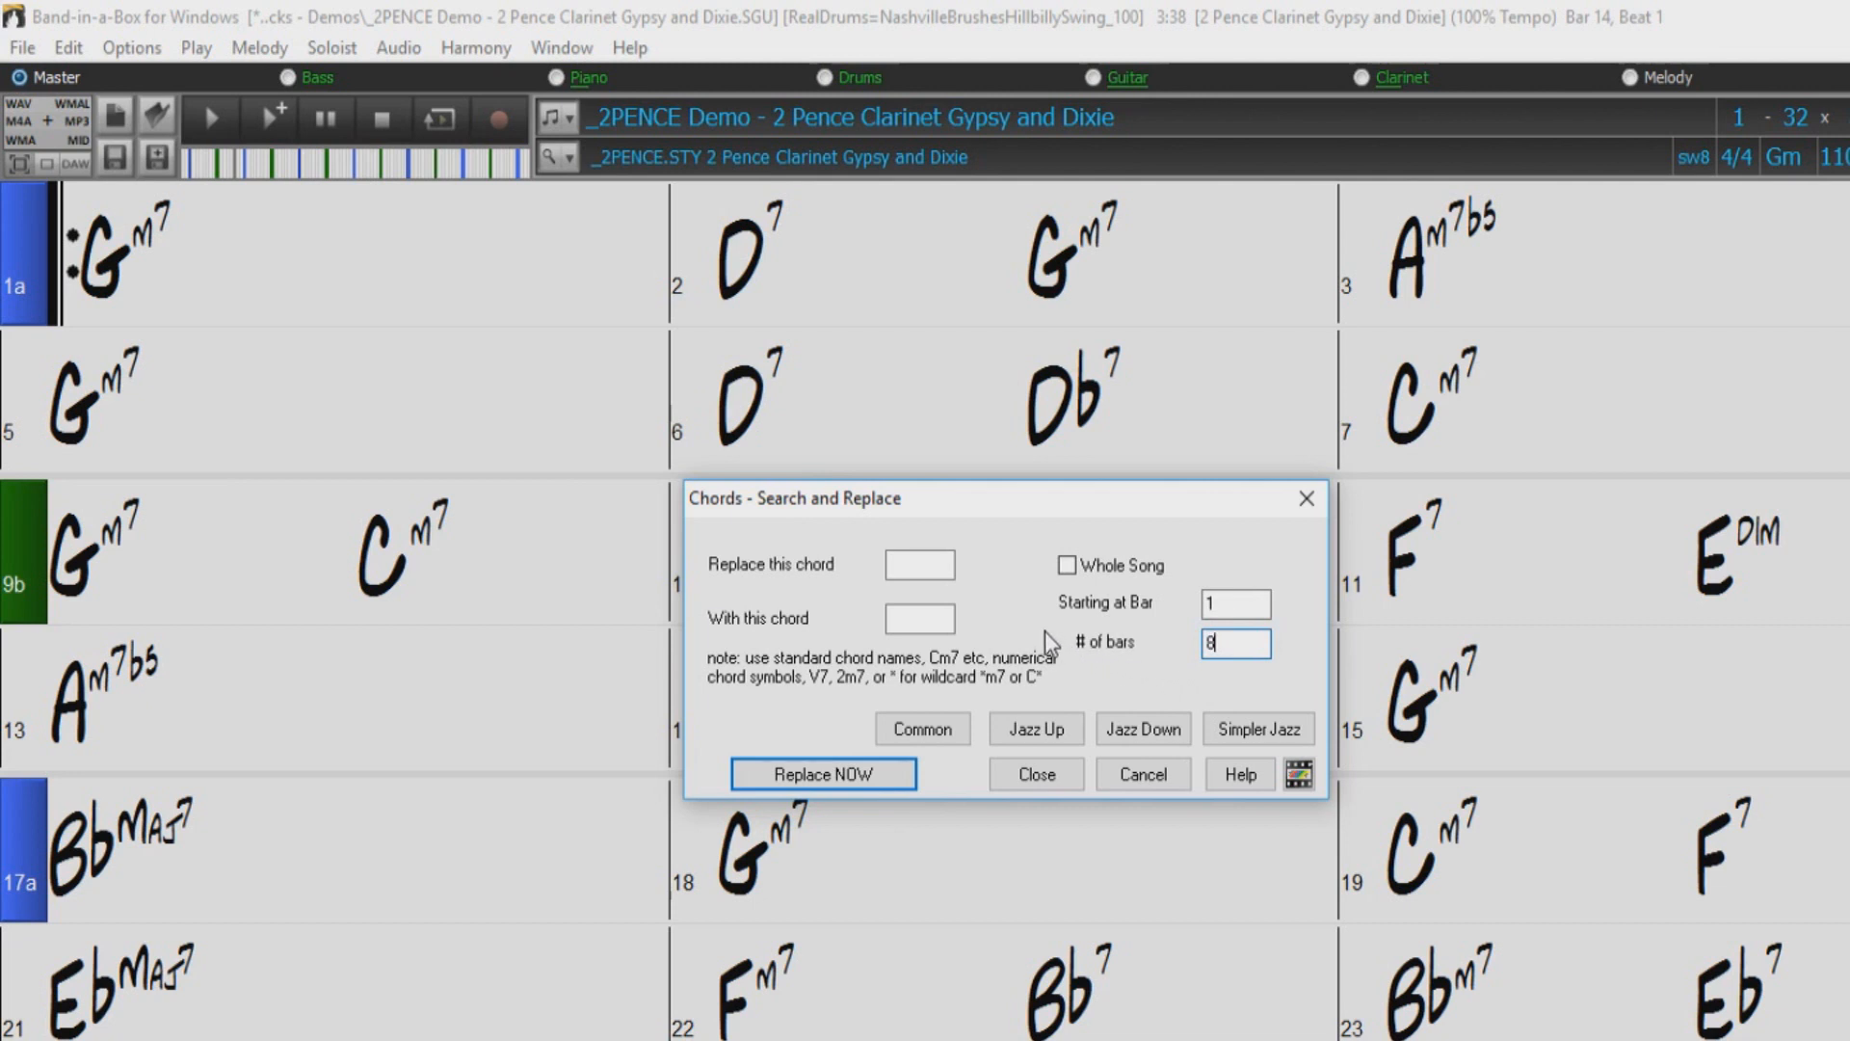
mouse_move(401, 422)
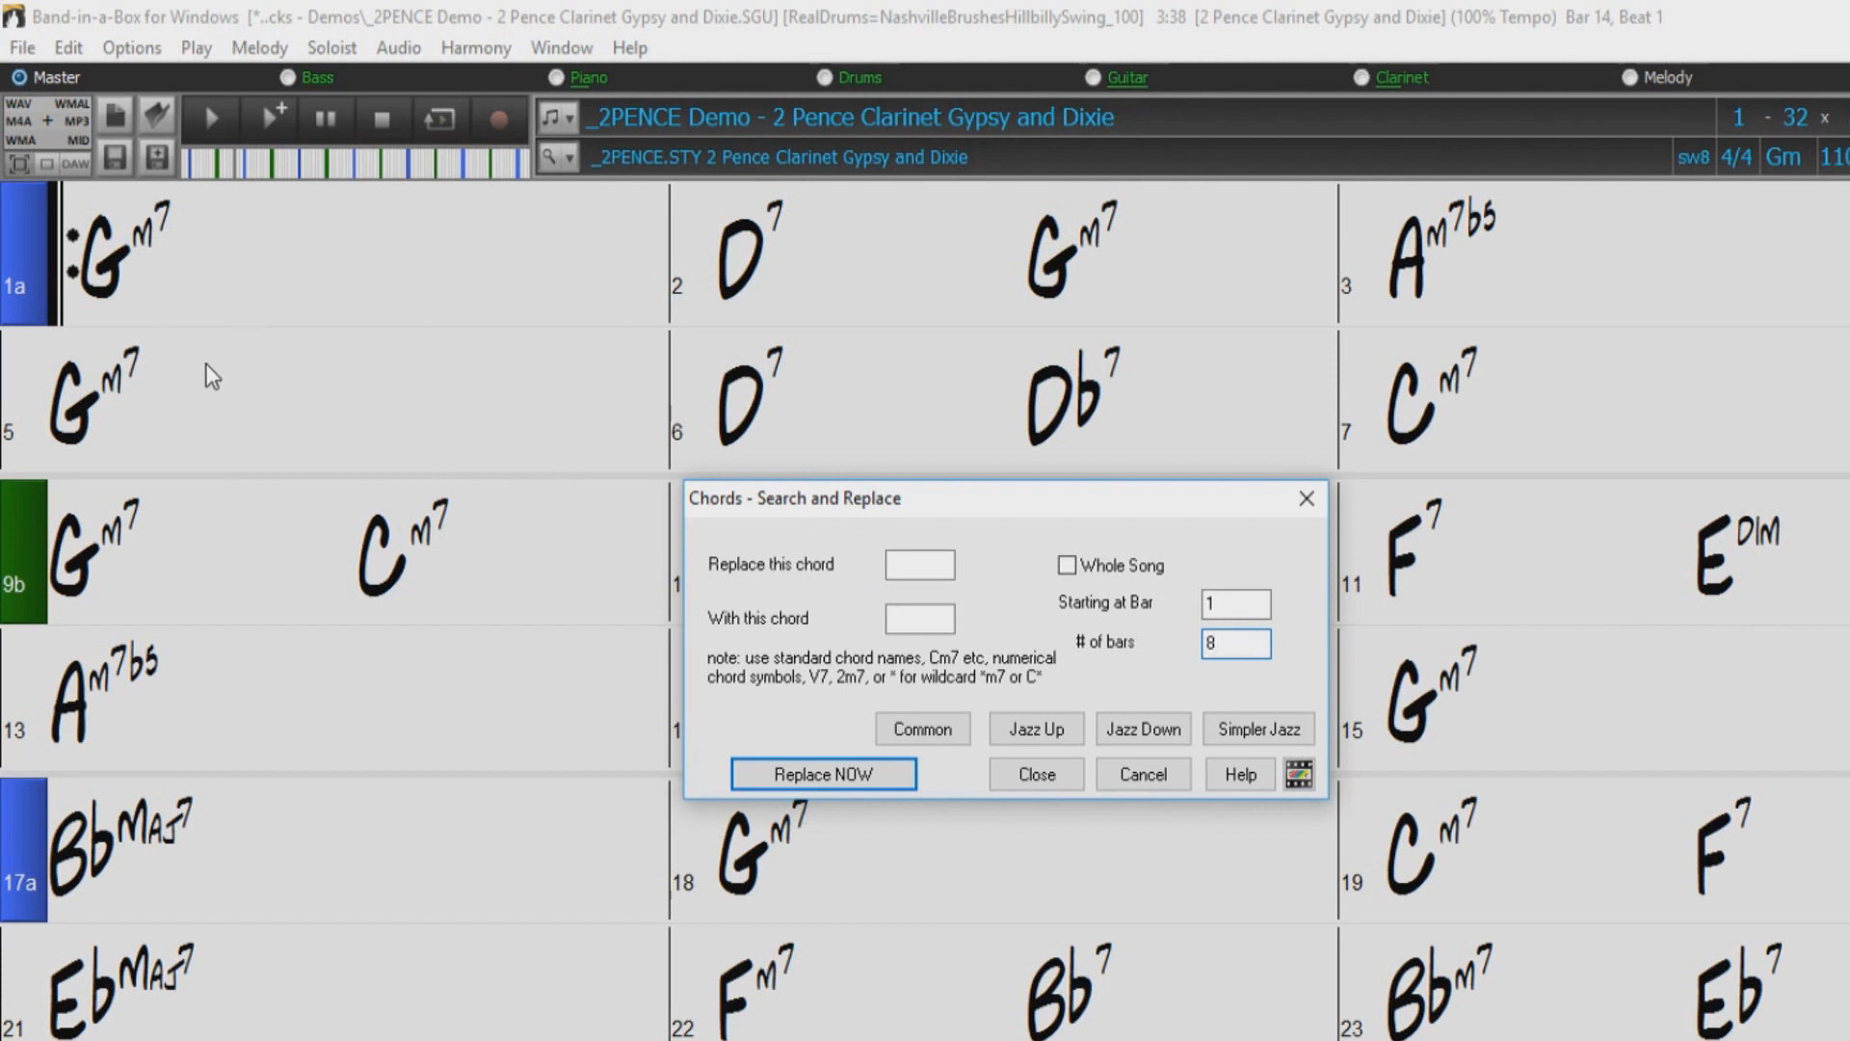
mouse_move(1468, 428)
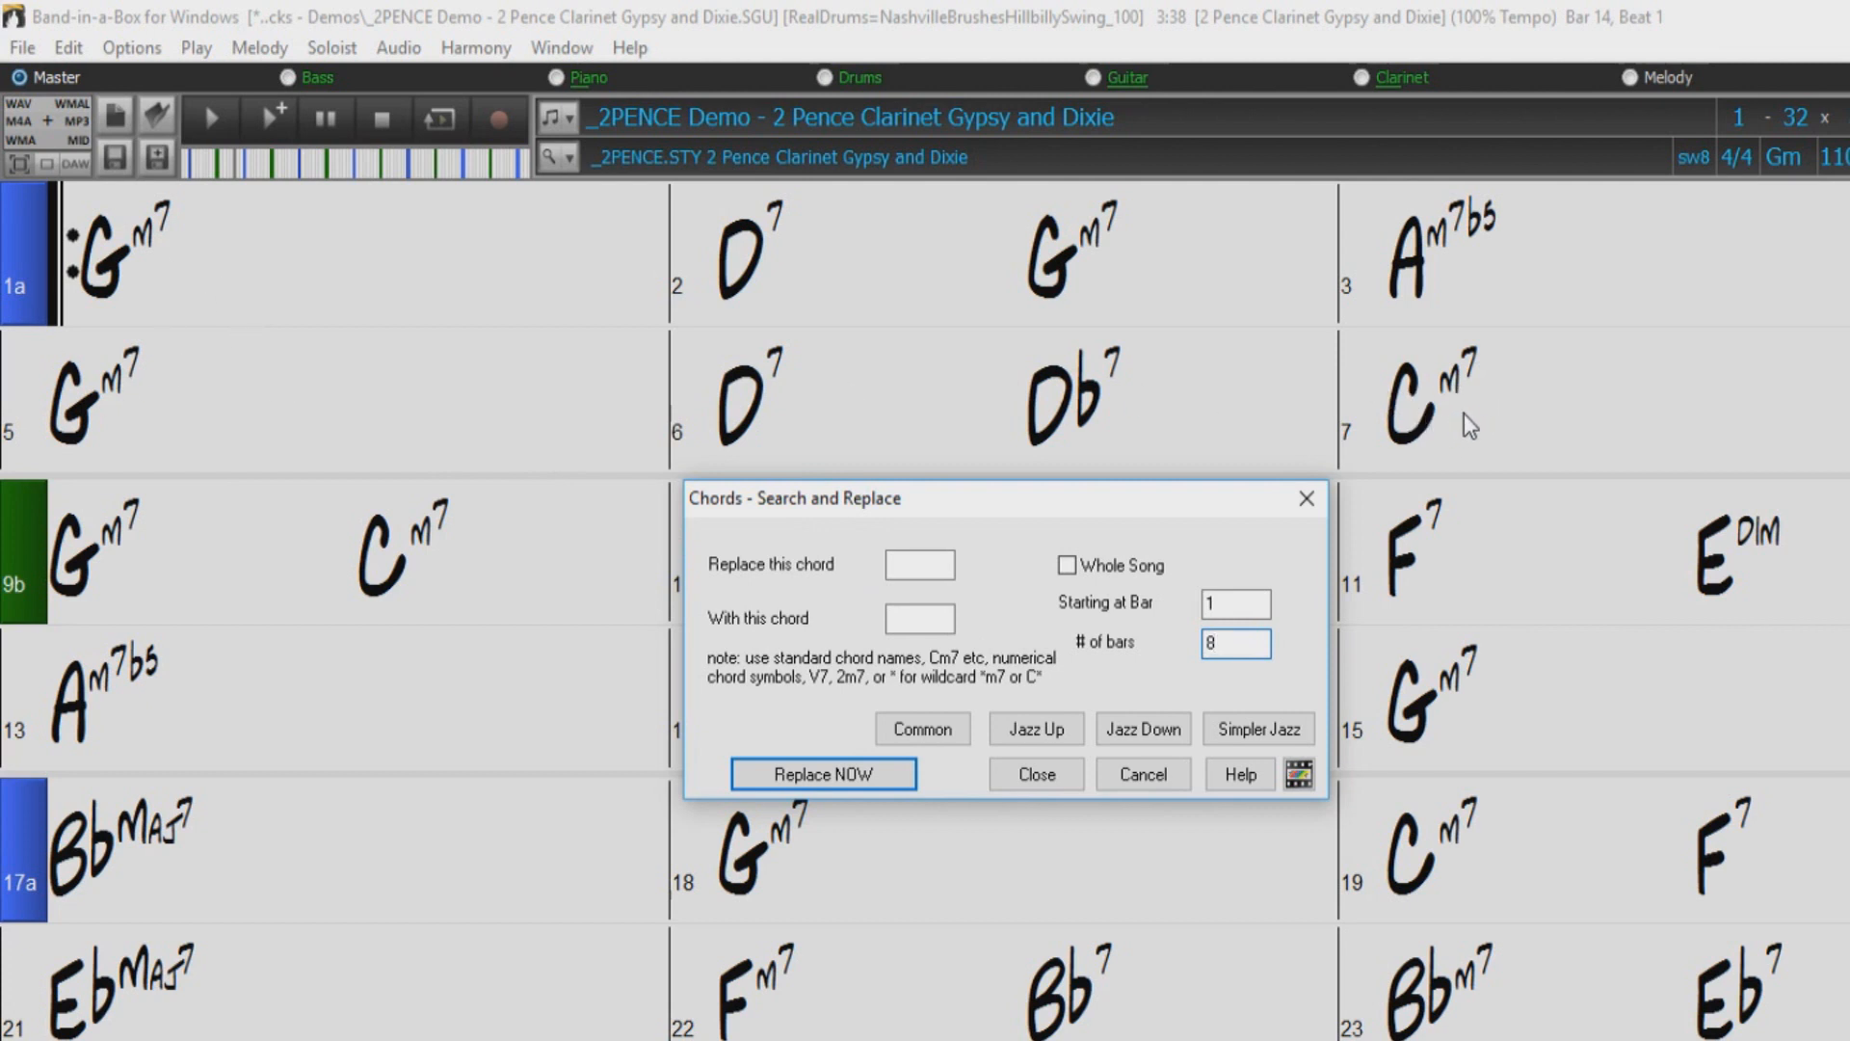
mouse_move(996, 553)
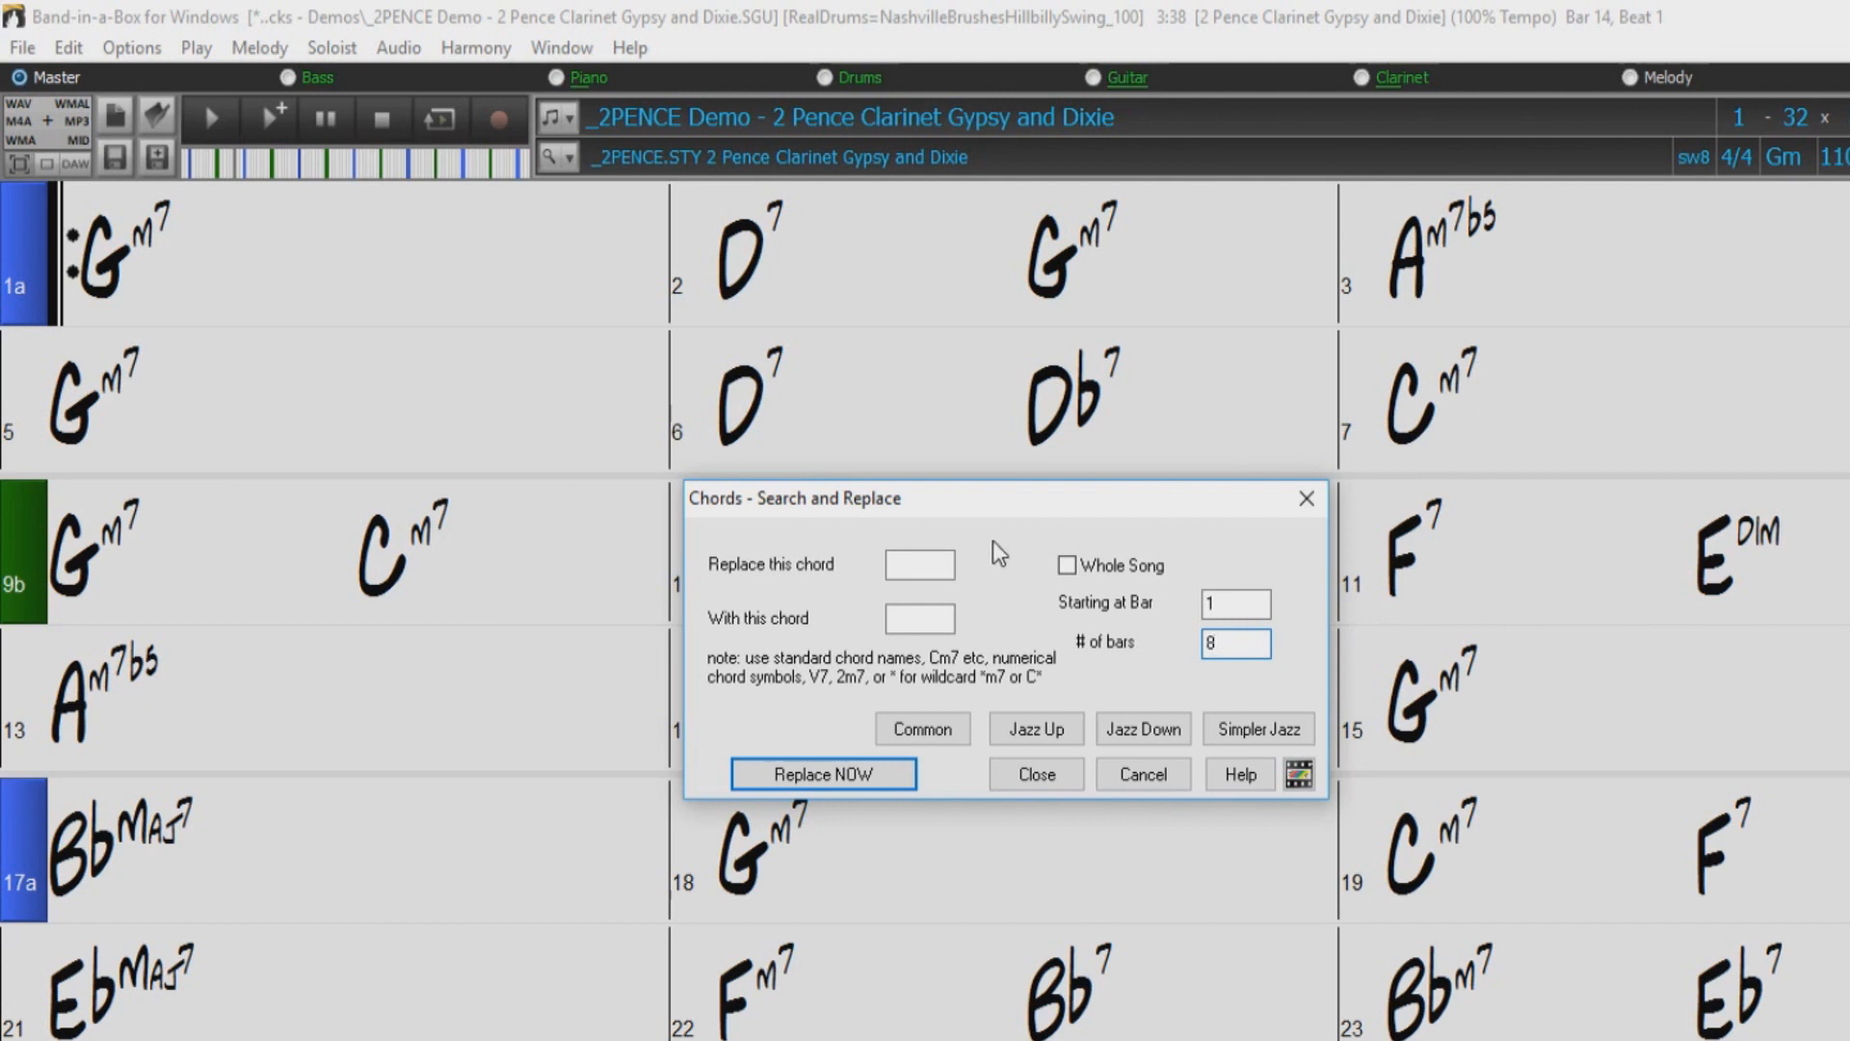
- Replace *m7 with *maj7 in the first 8 bars, giving Gmaj7 and Cmaj7
click(919, 565)
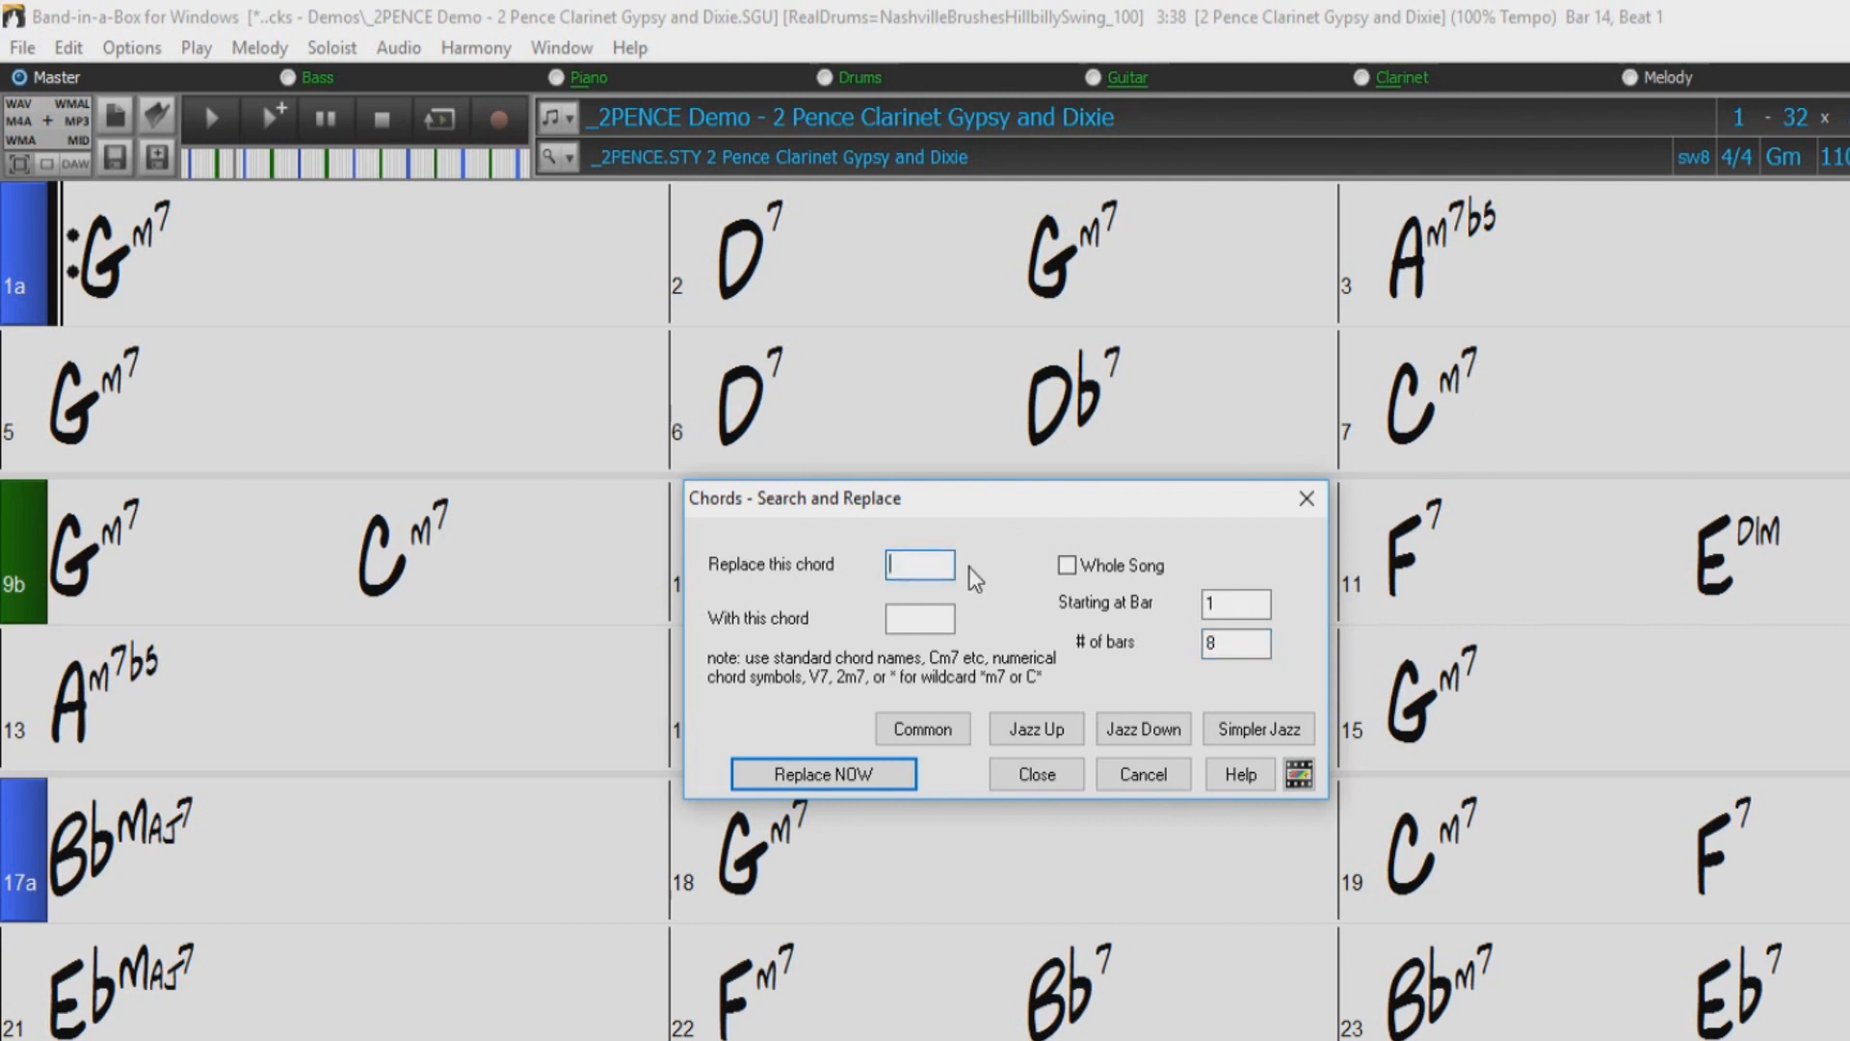
text(")
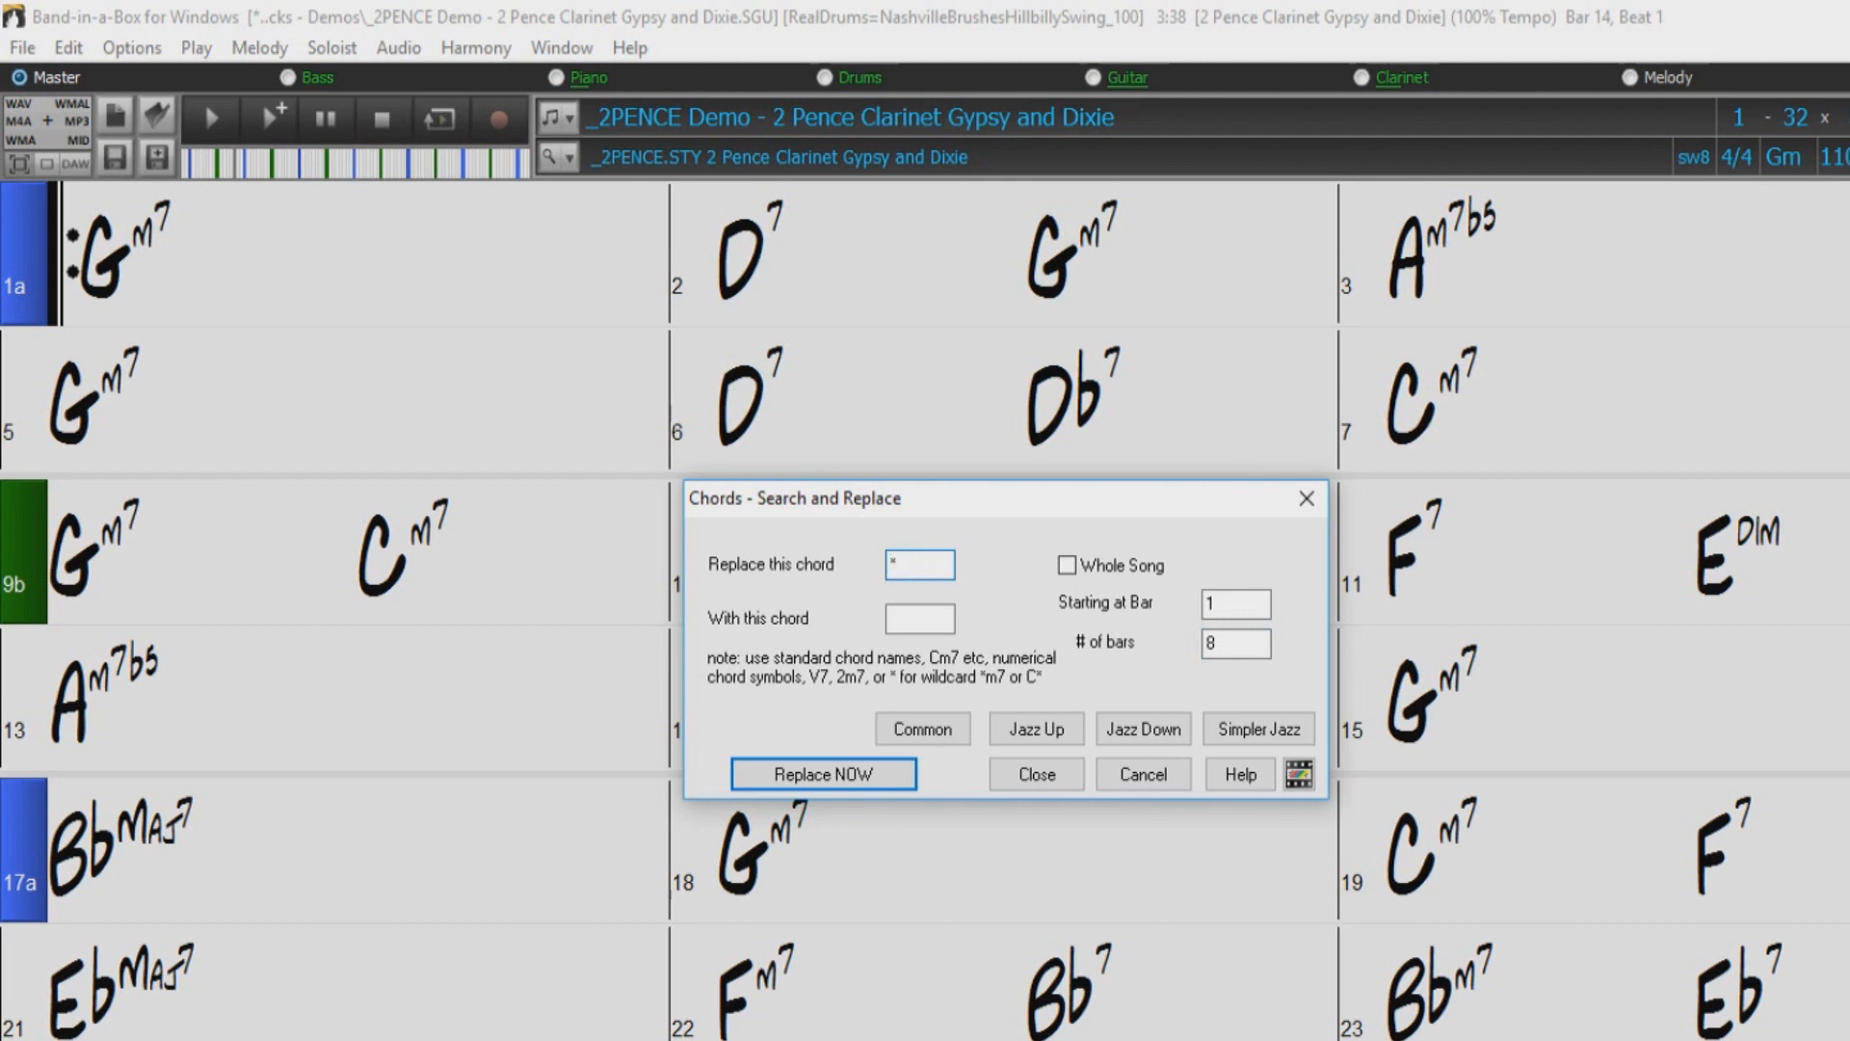
text(m7)
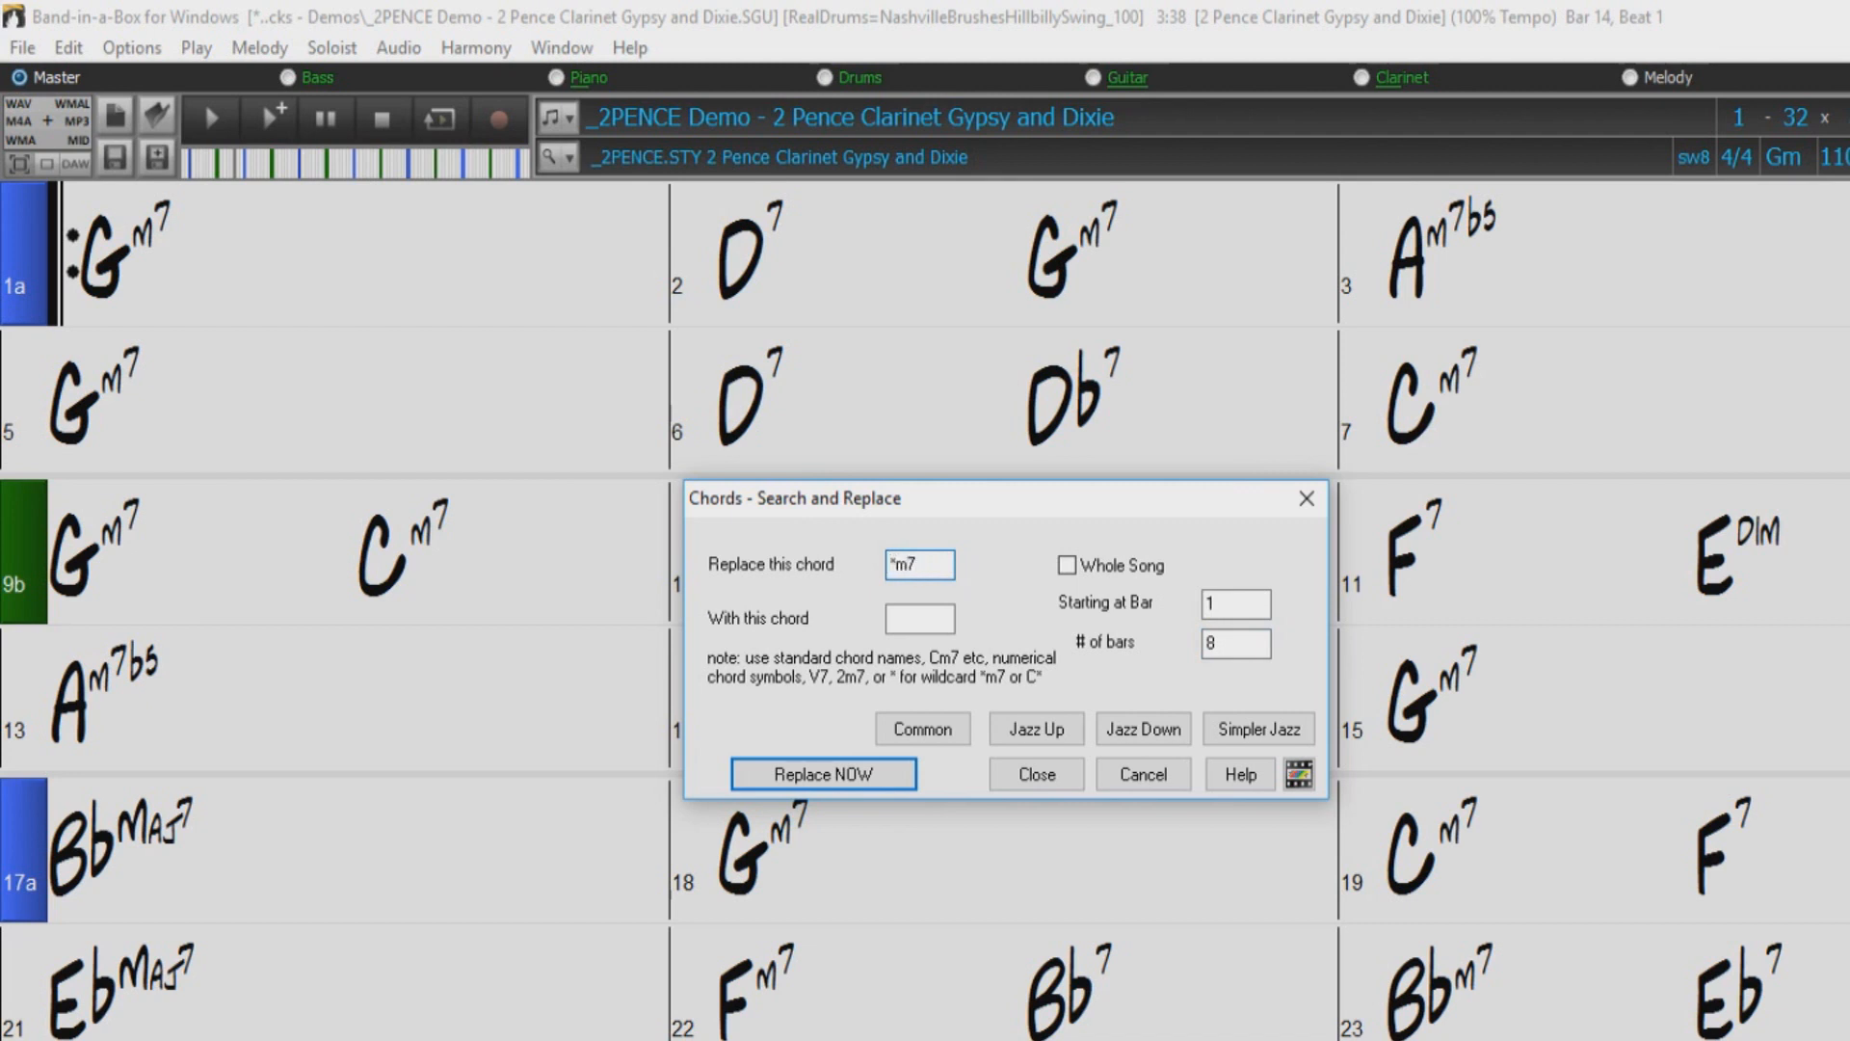
click(919, 619)
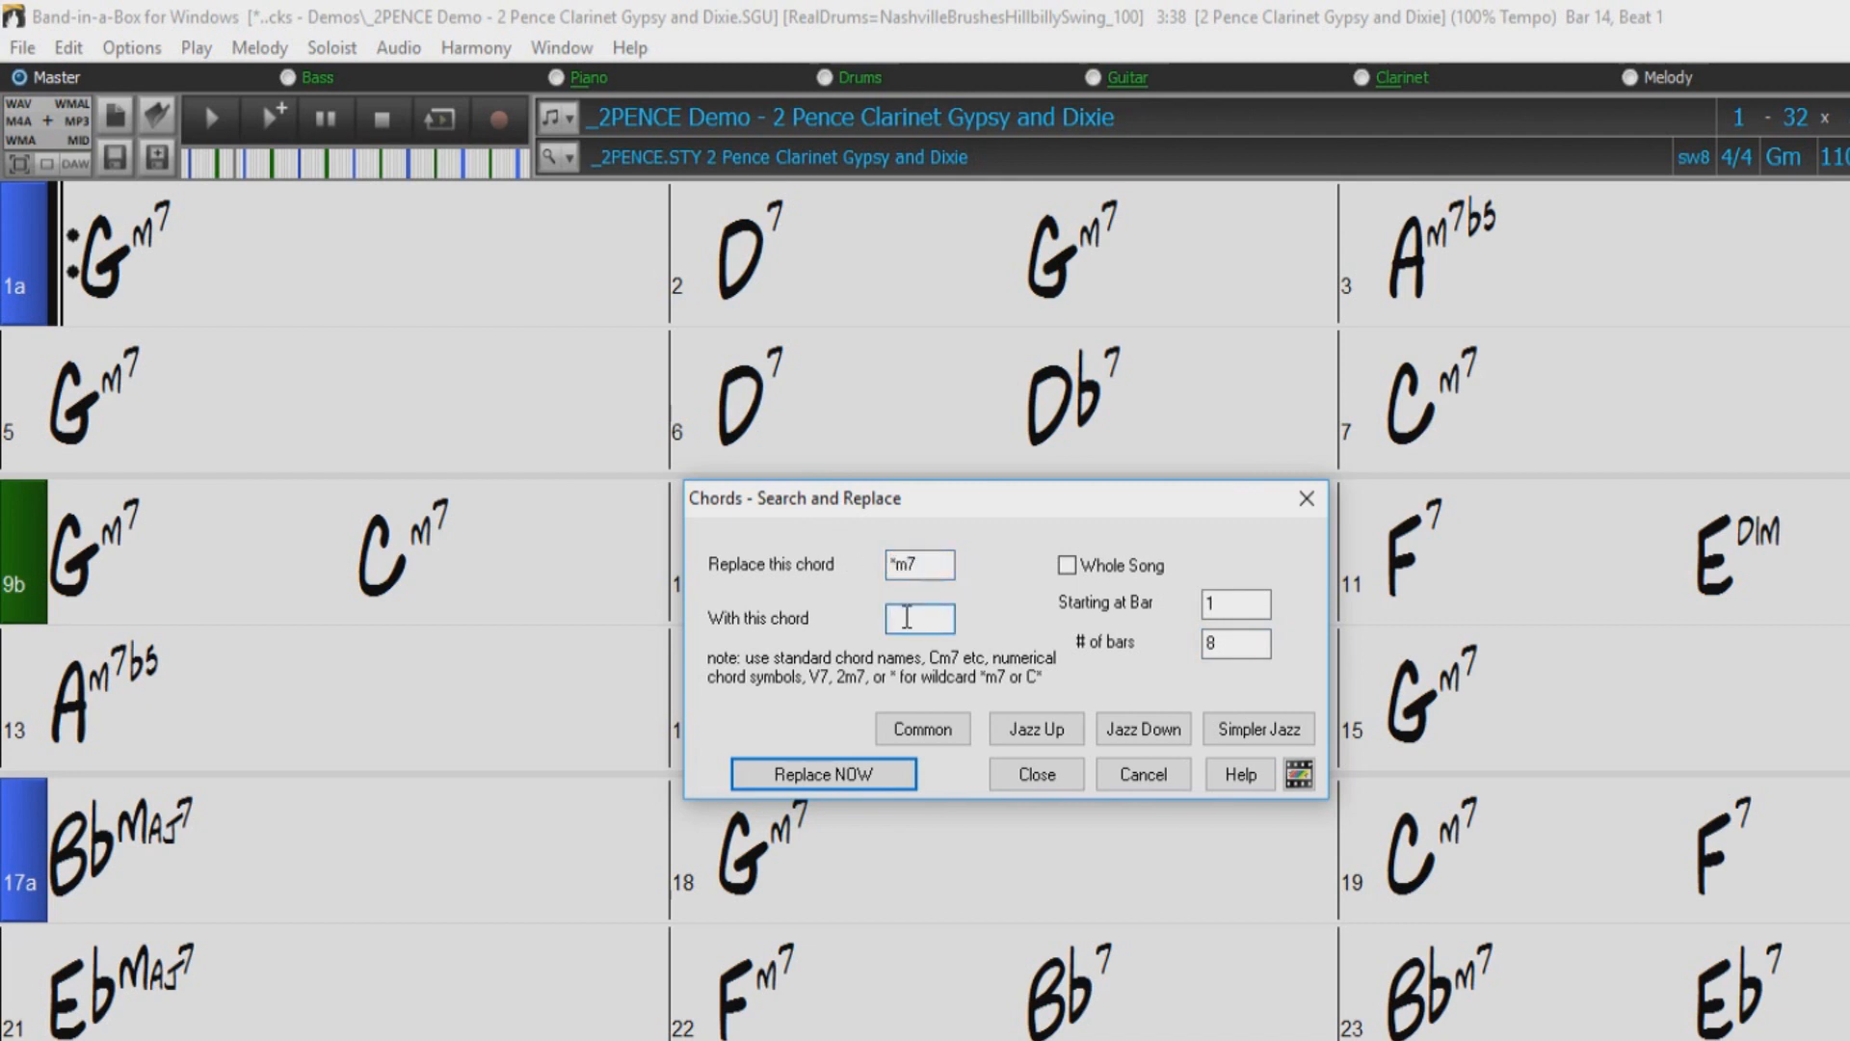
text("maj)
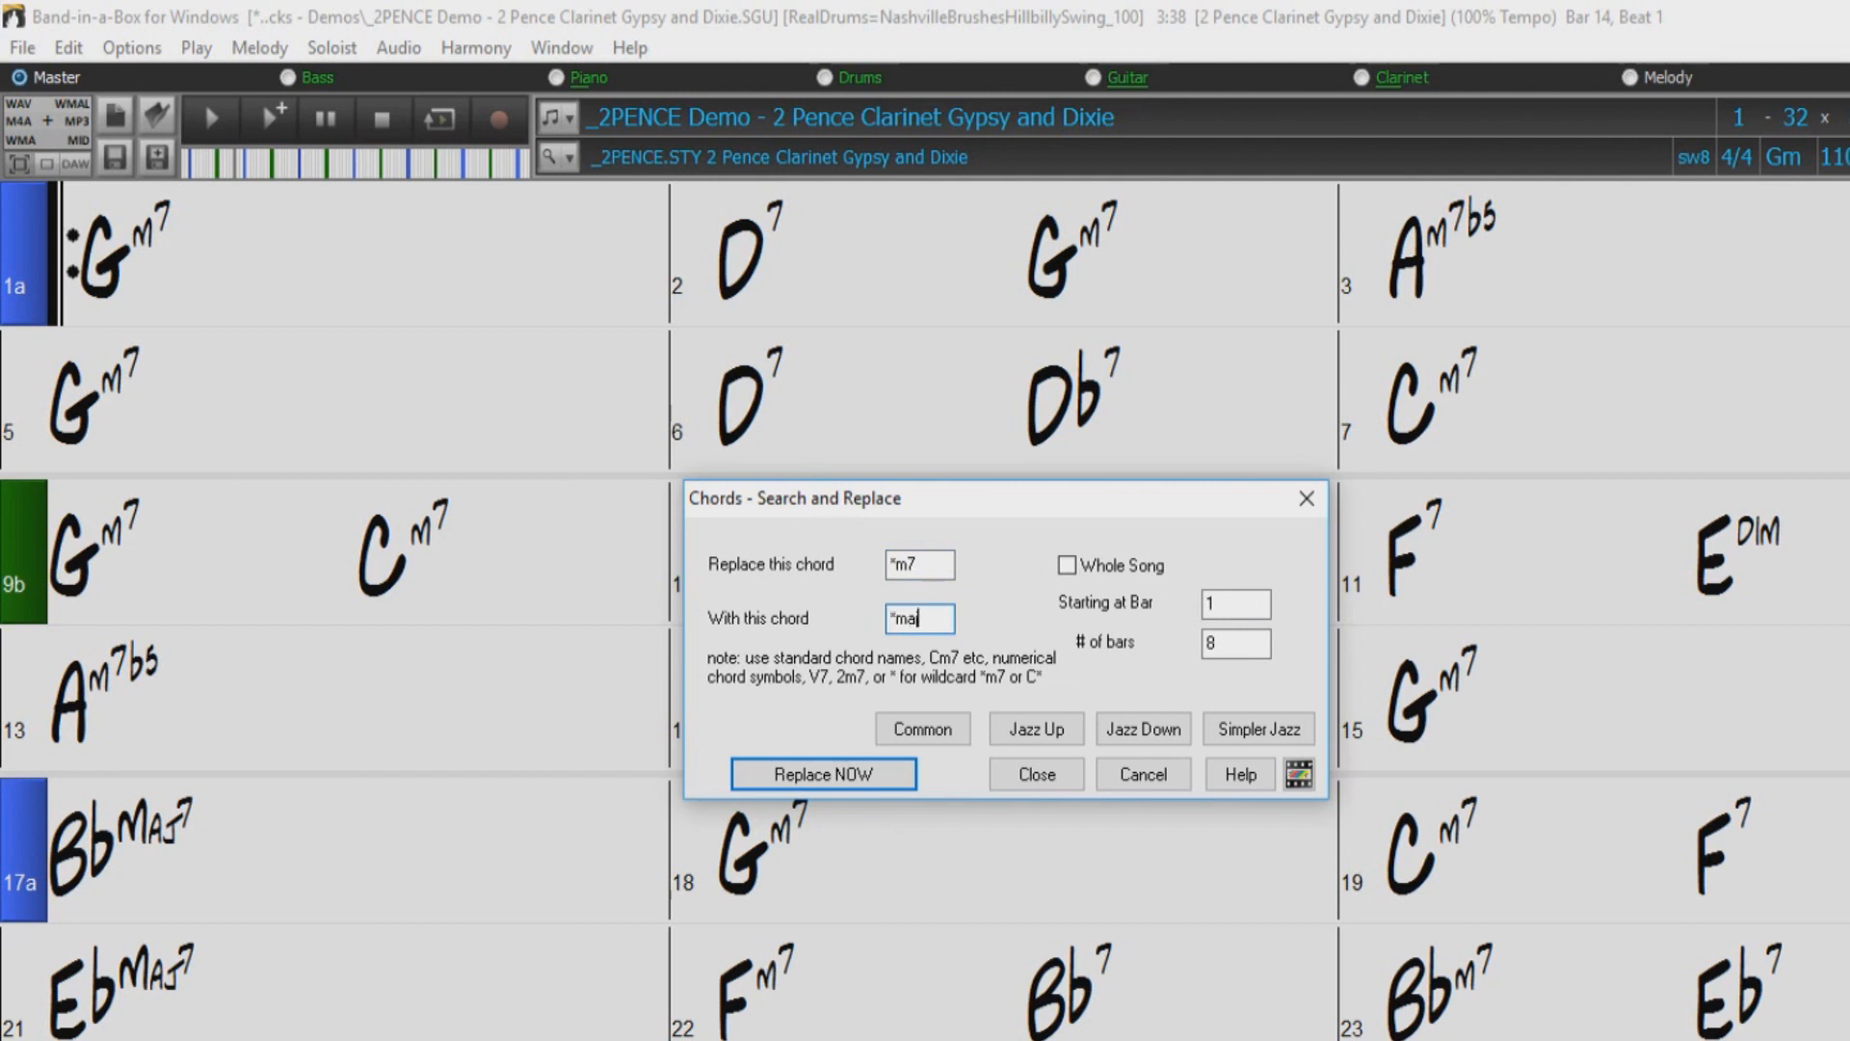
text(7)
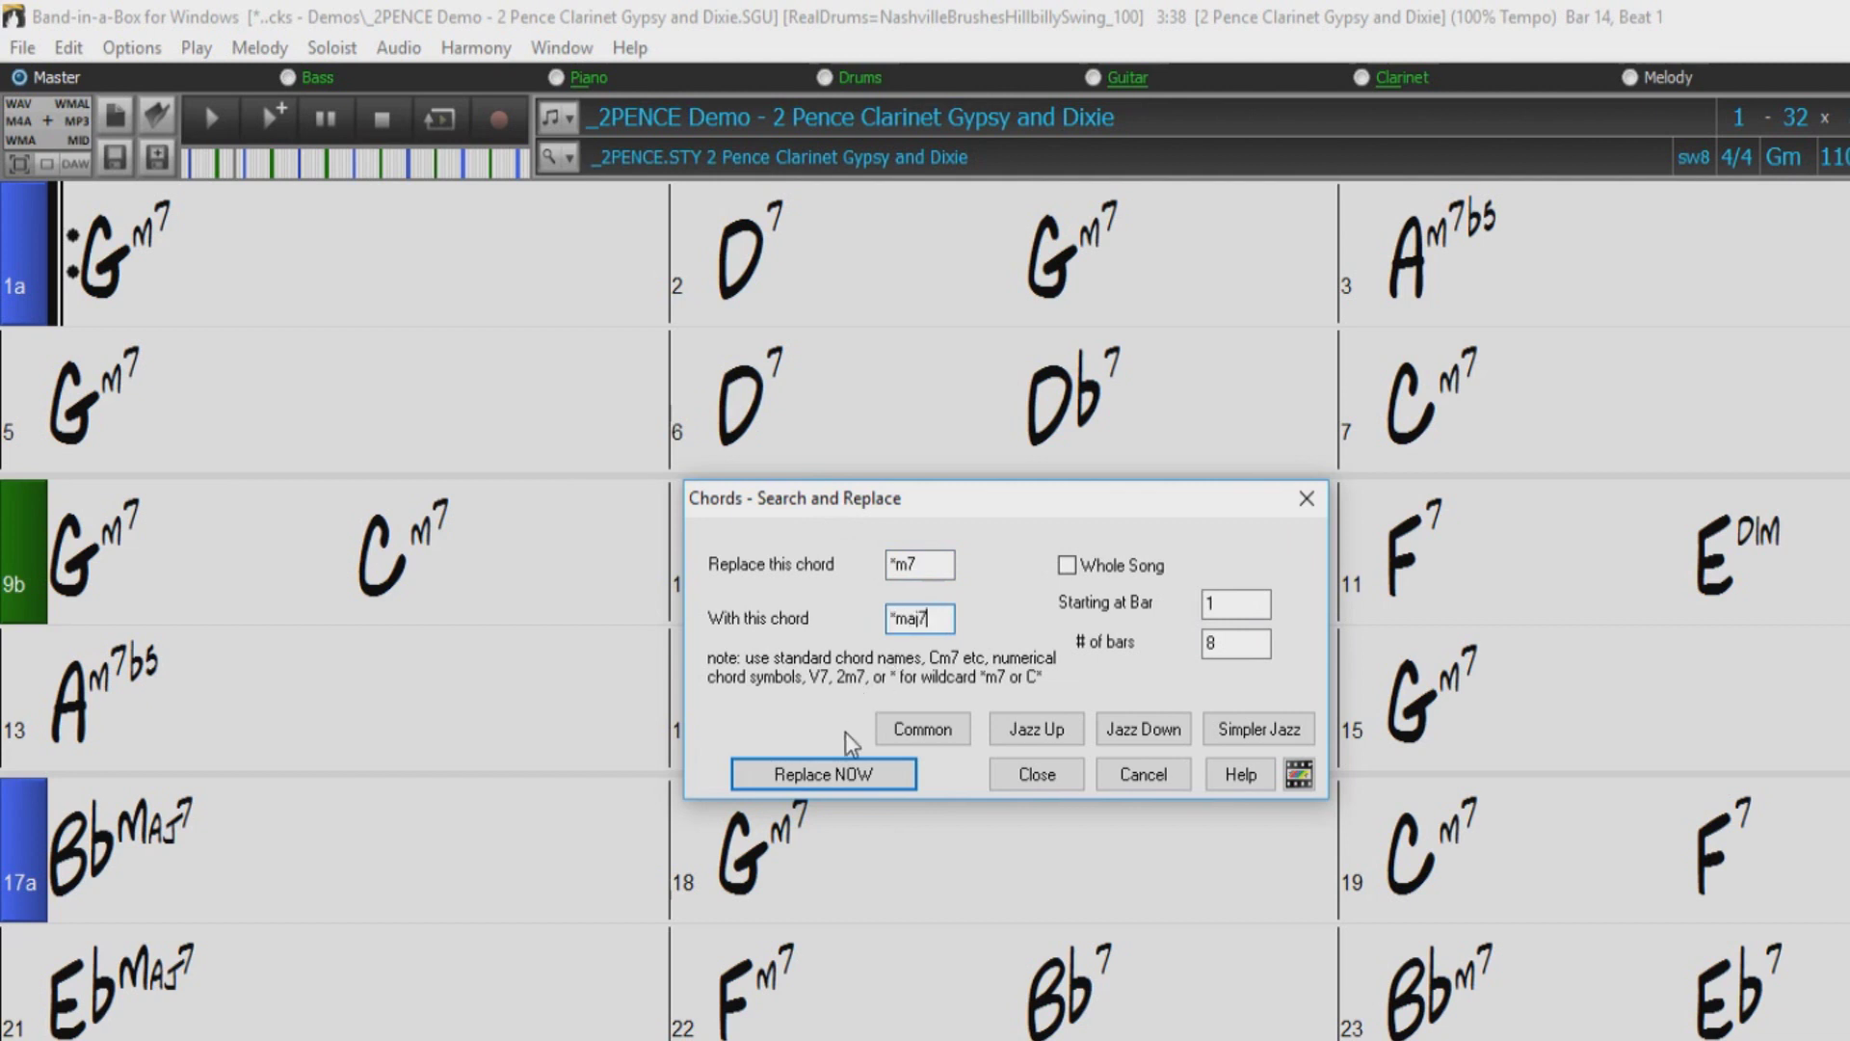
click(823, 775)
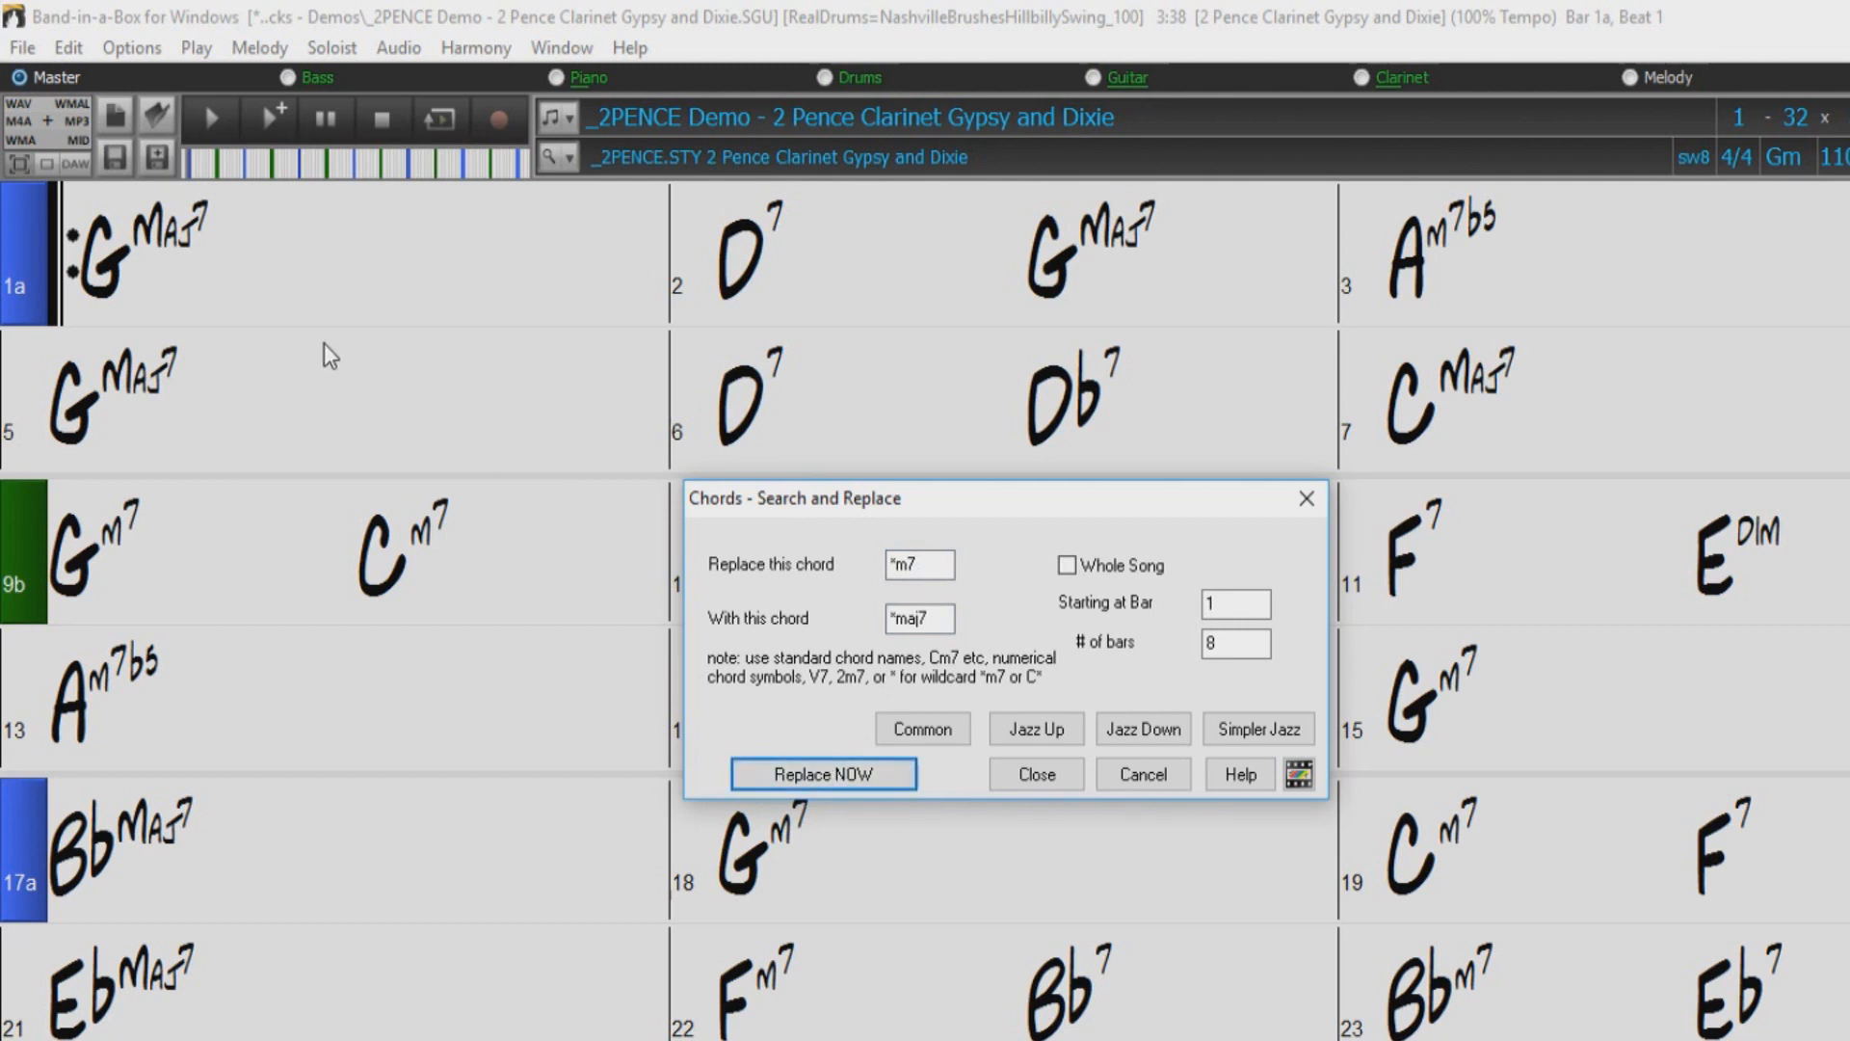
mouse_move(1305, 419)
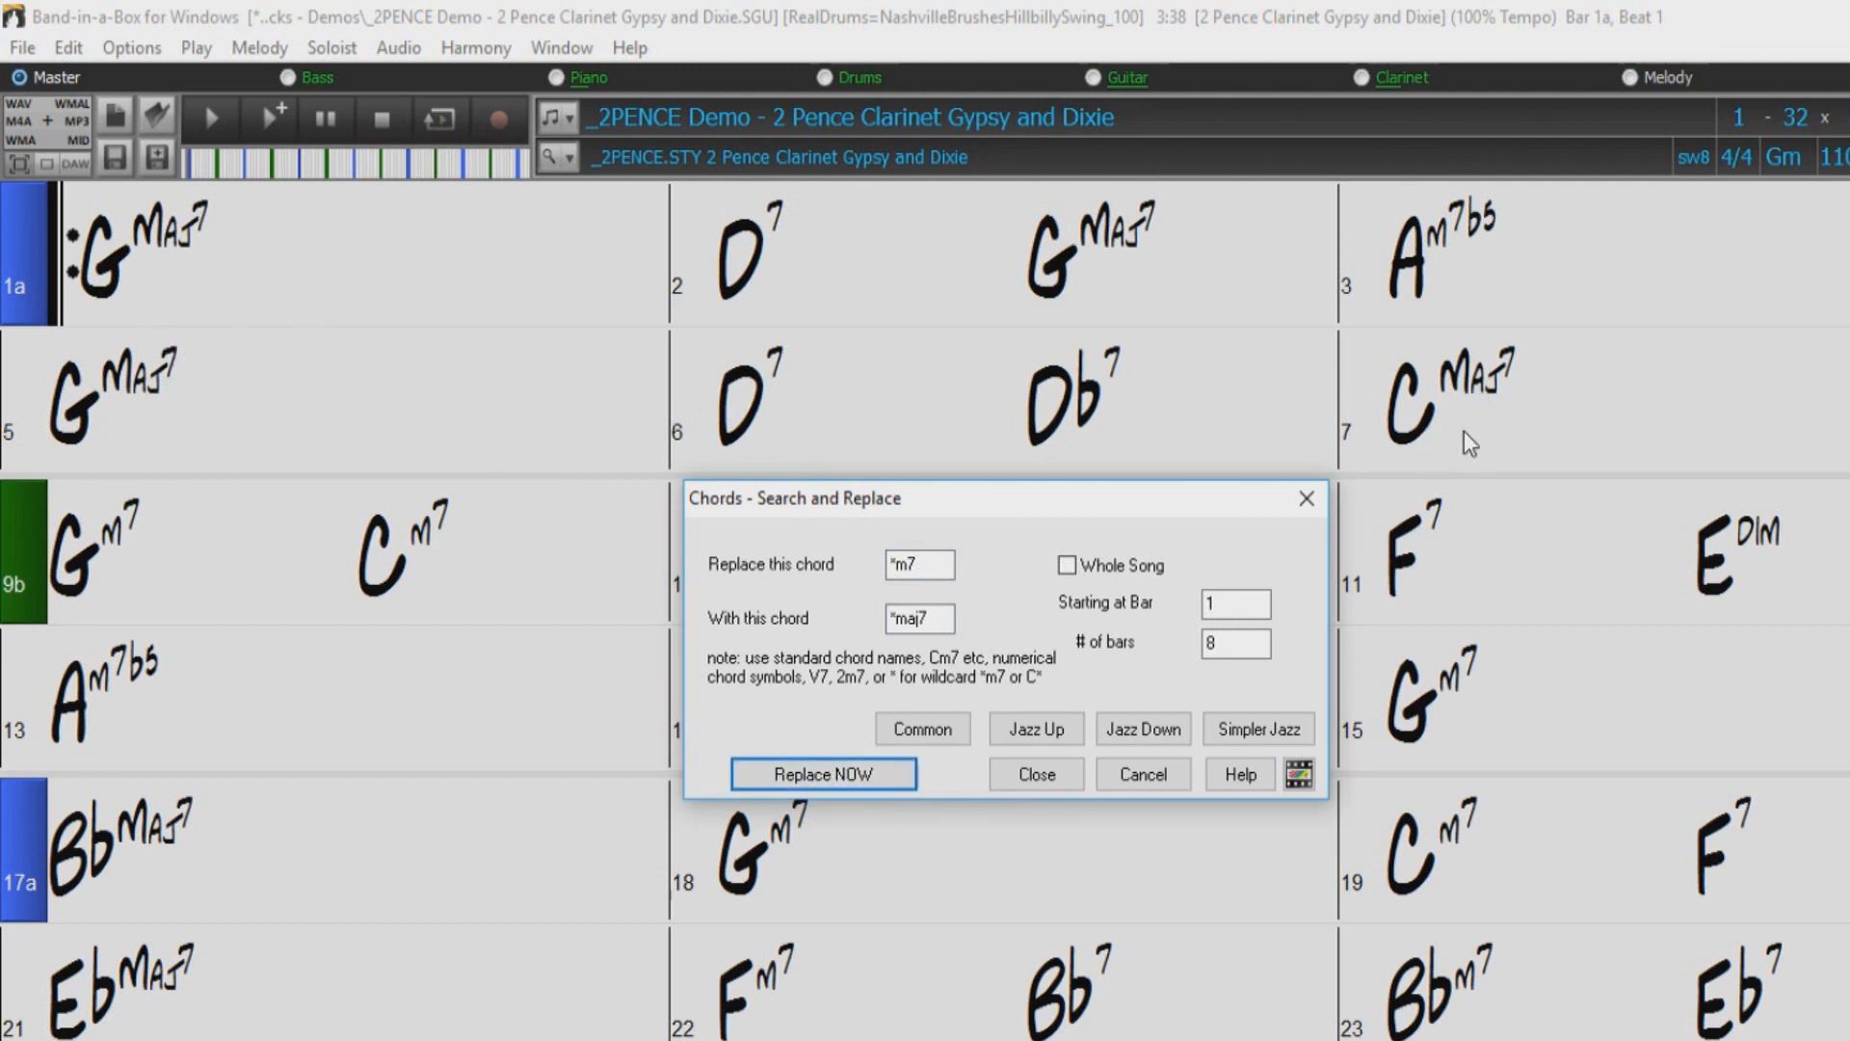
mouse_move(1313, 484)
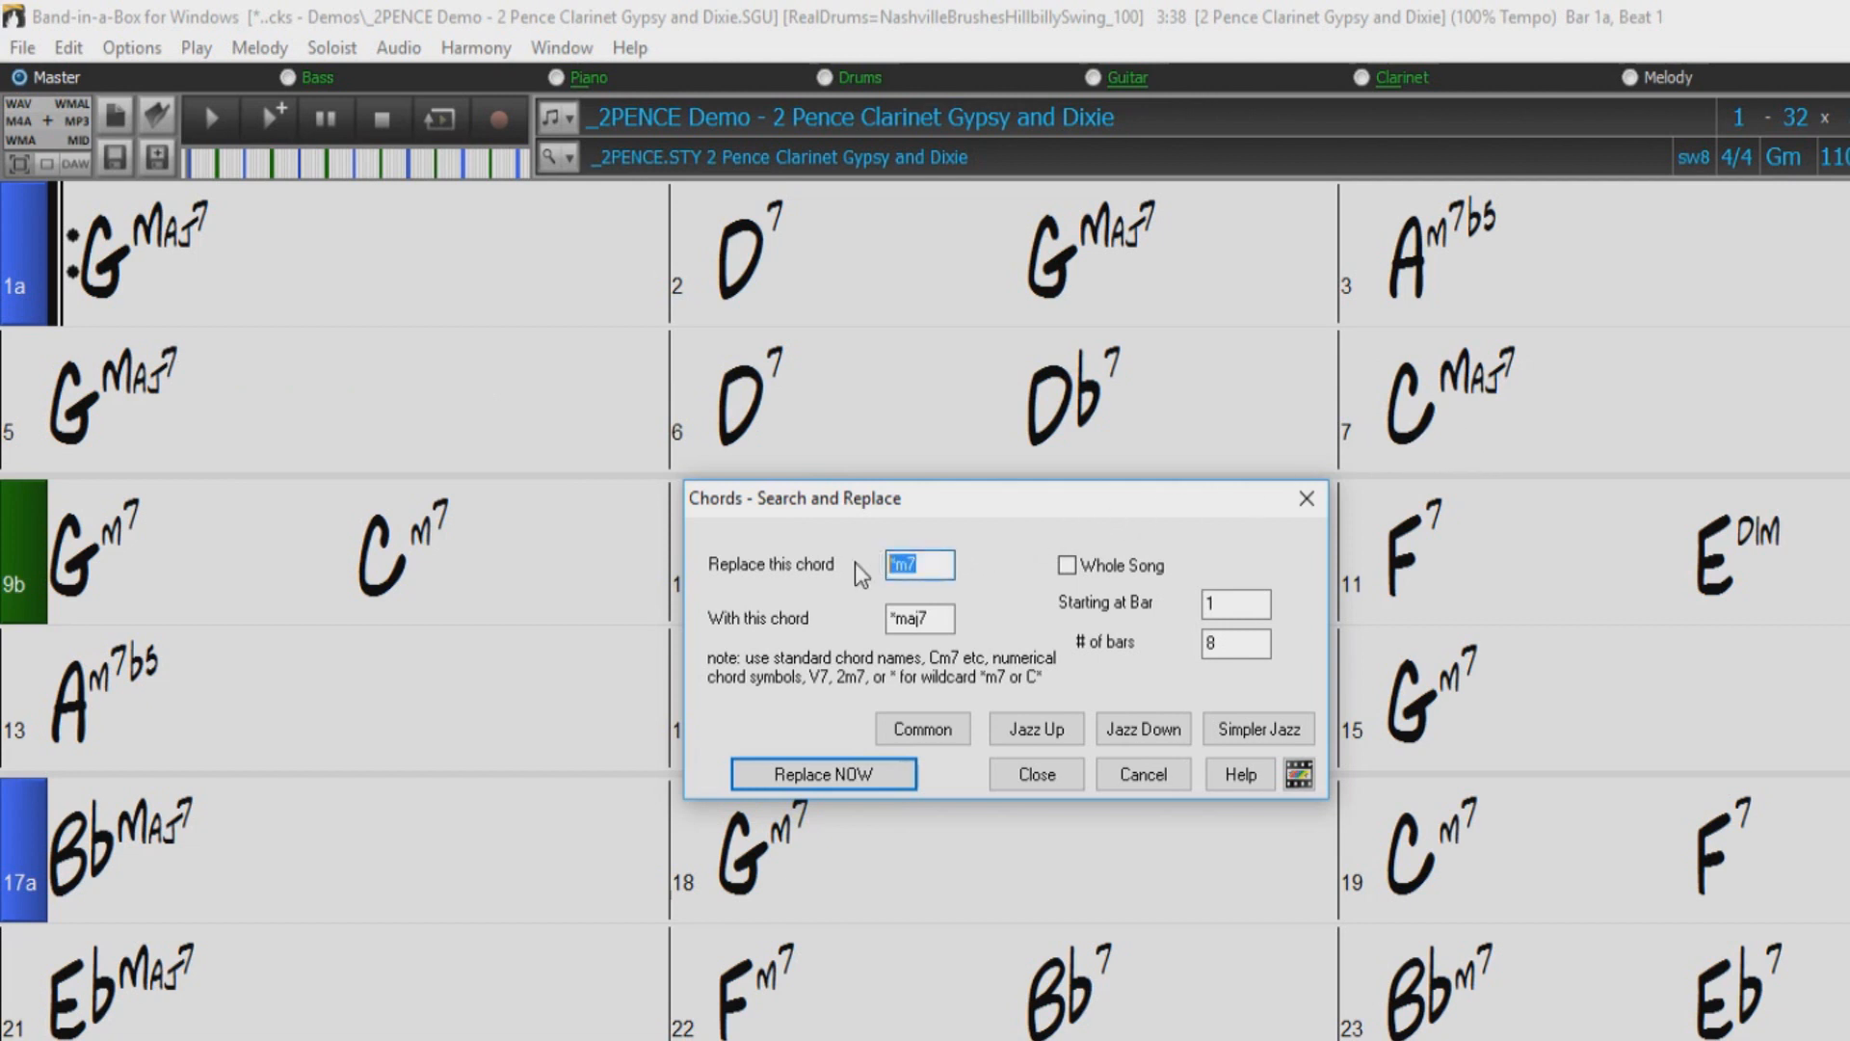
- Replace *7 with *m7 in the first 8 bars, turning D7 and Db7 into Dm7 and Dbm7
text(*7)
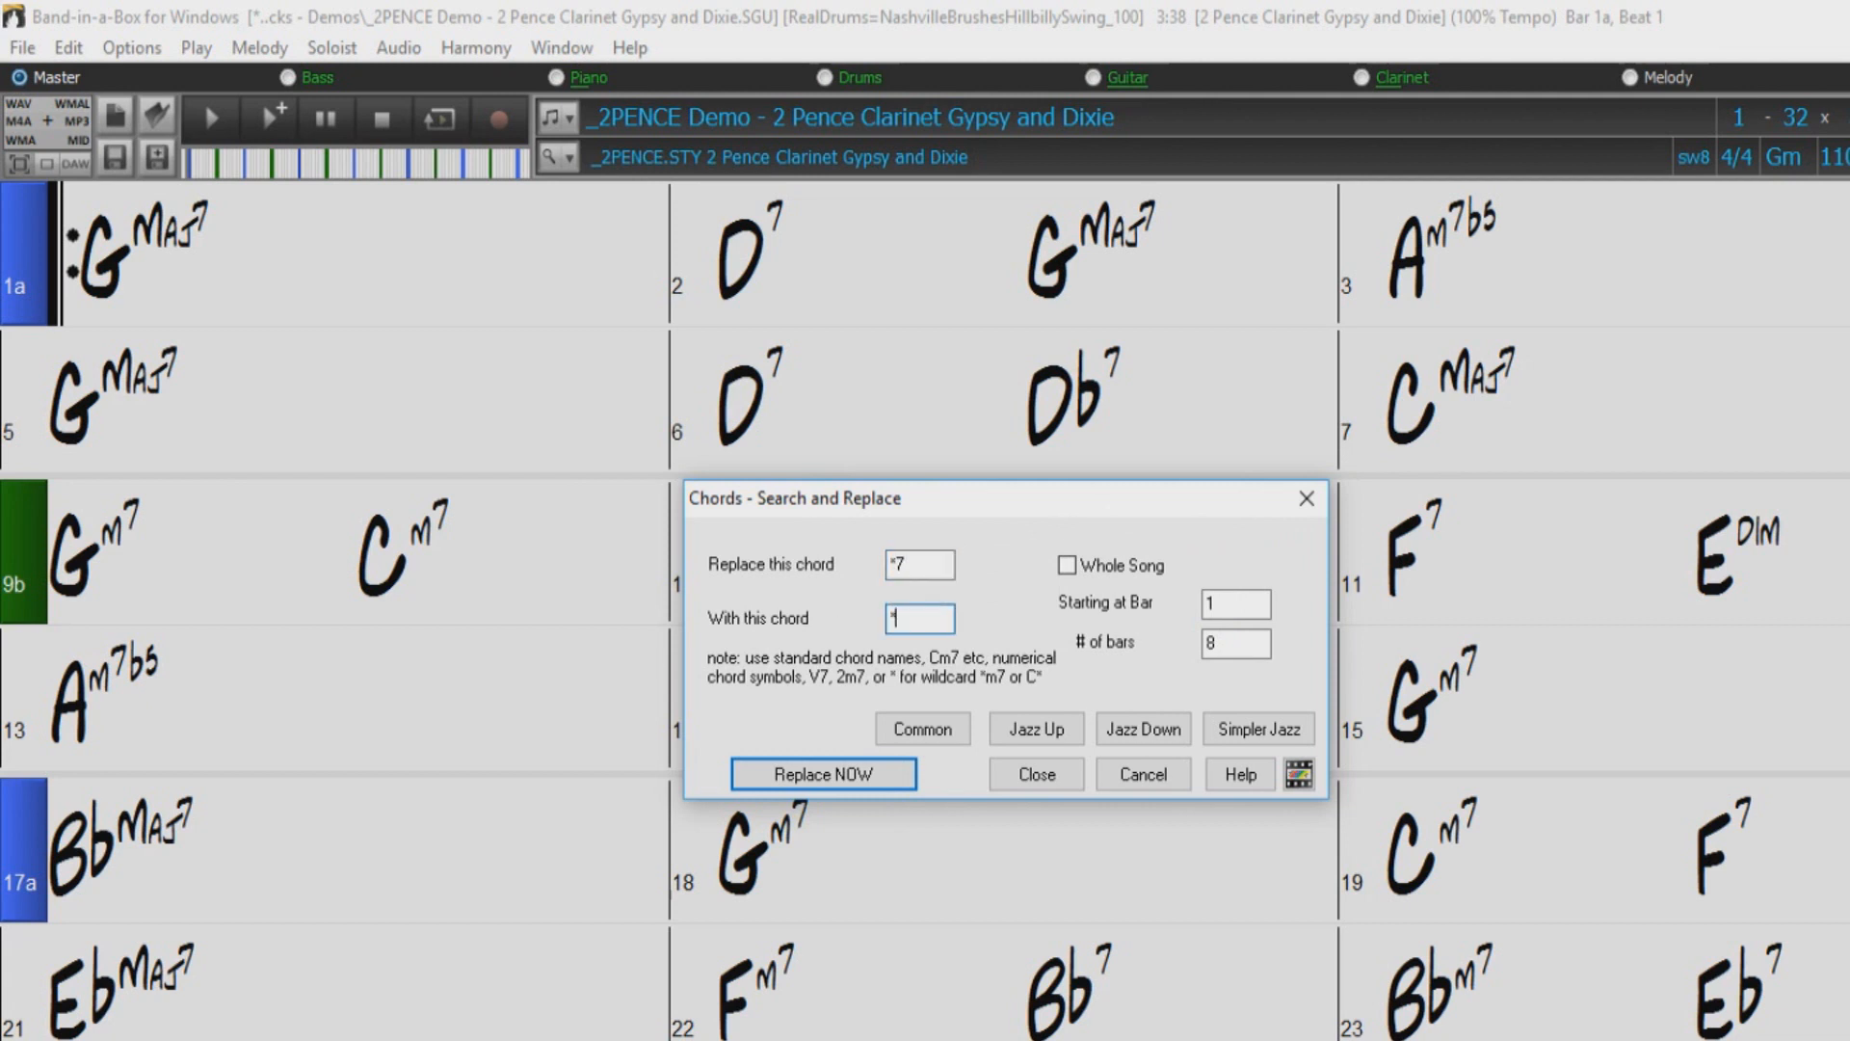
text(m)
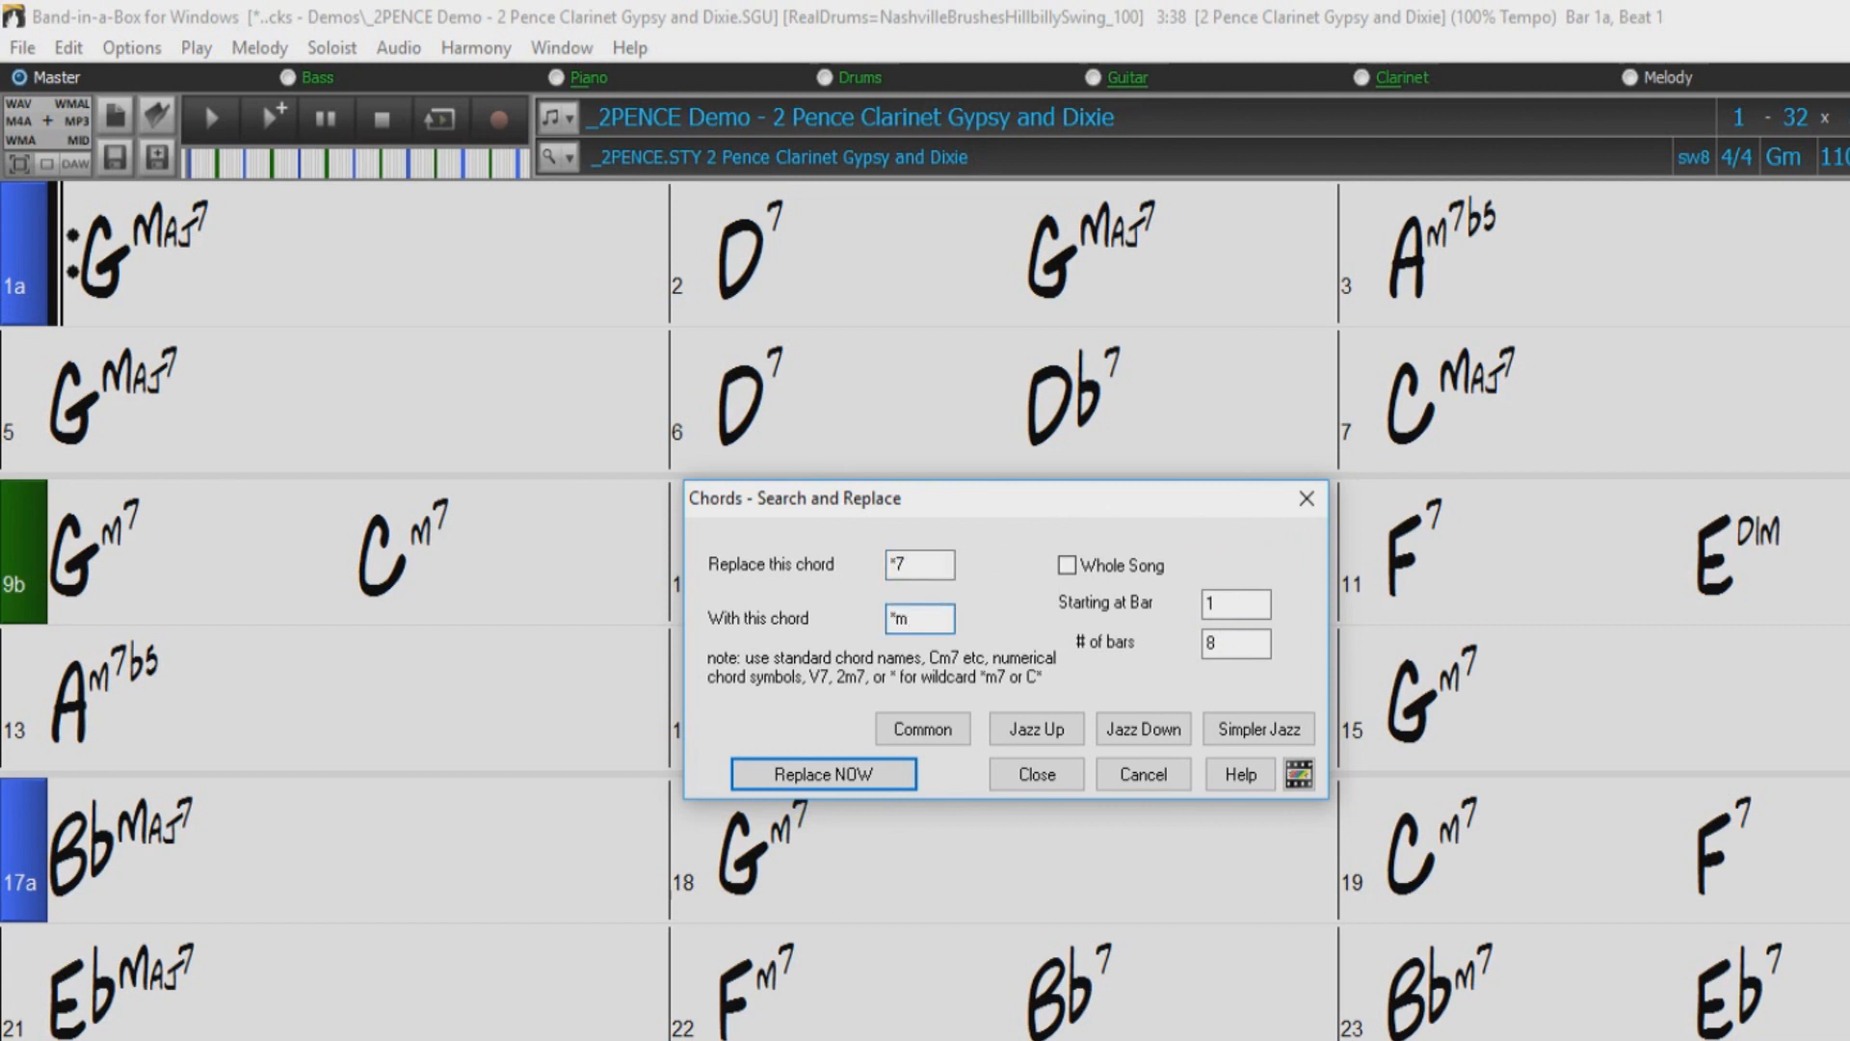
text(7)
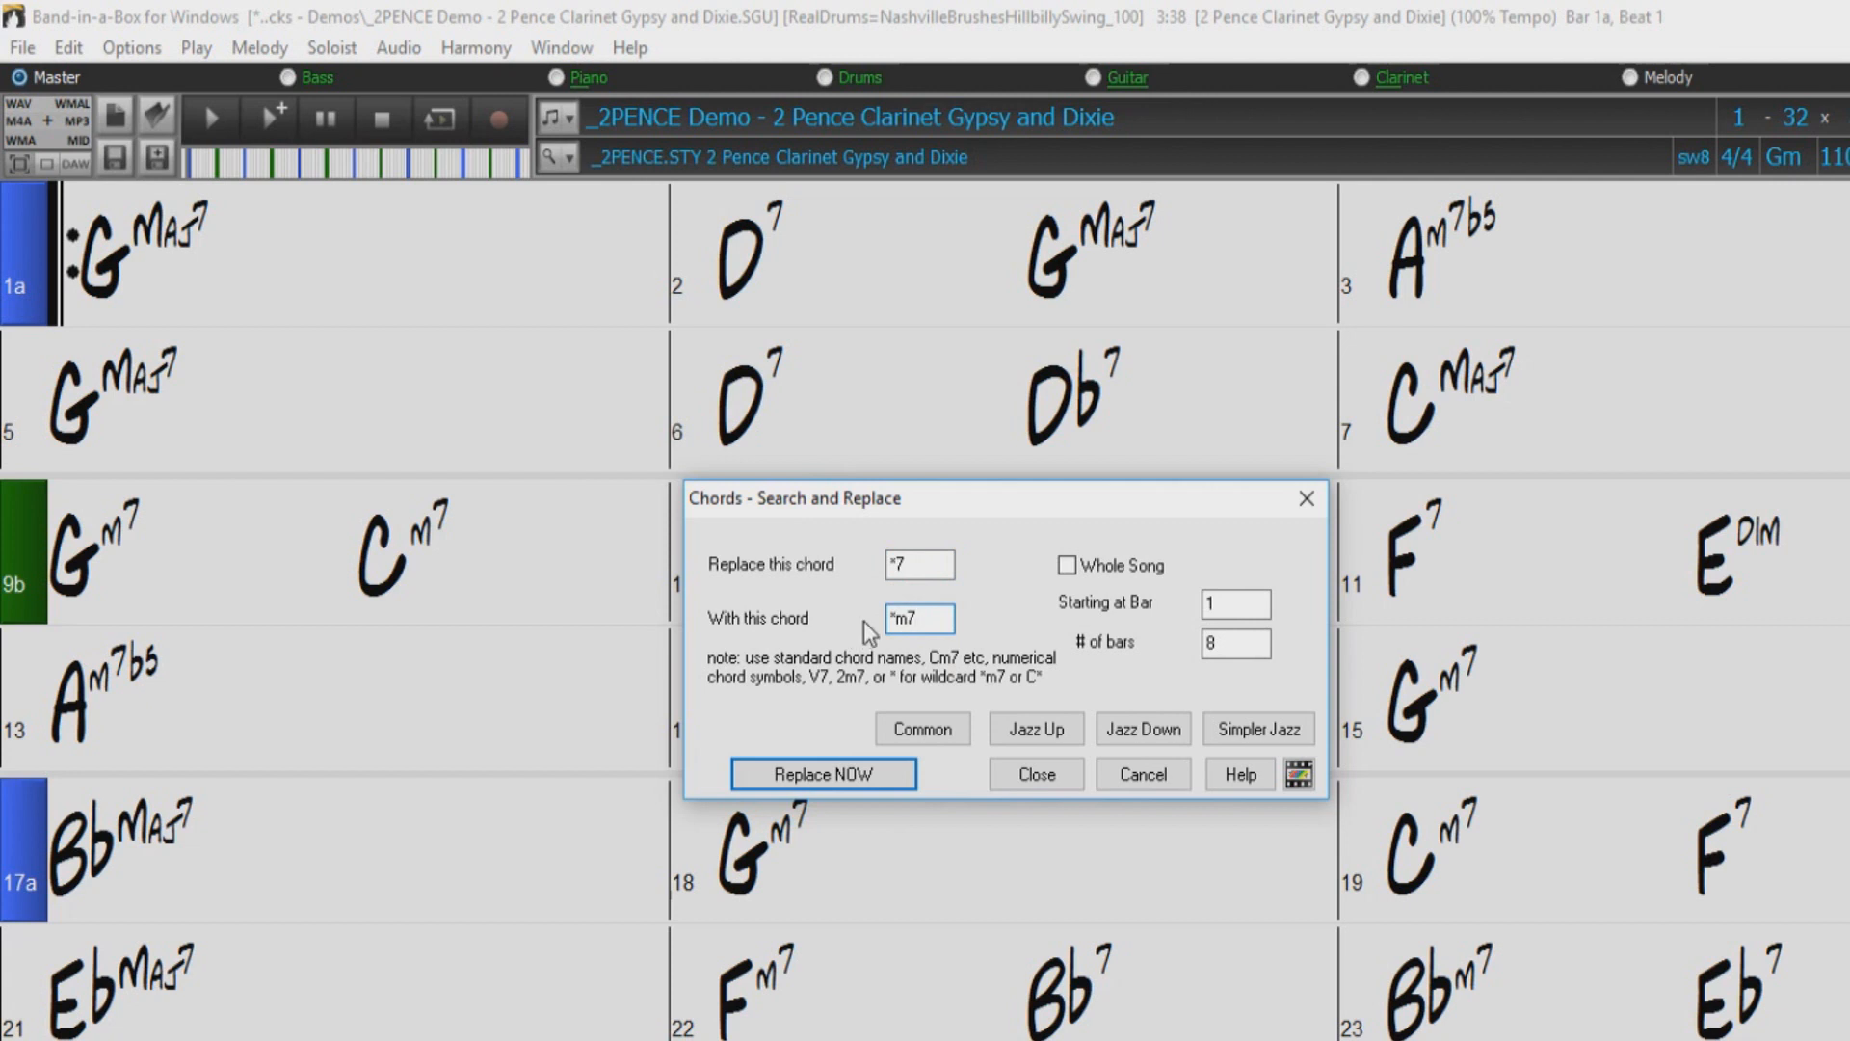
click(823, 775)
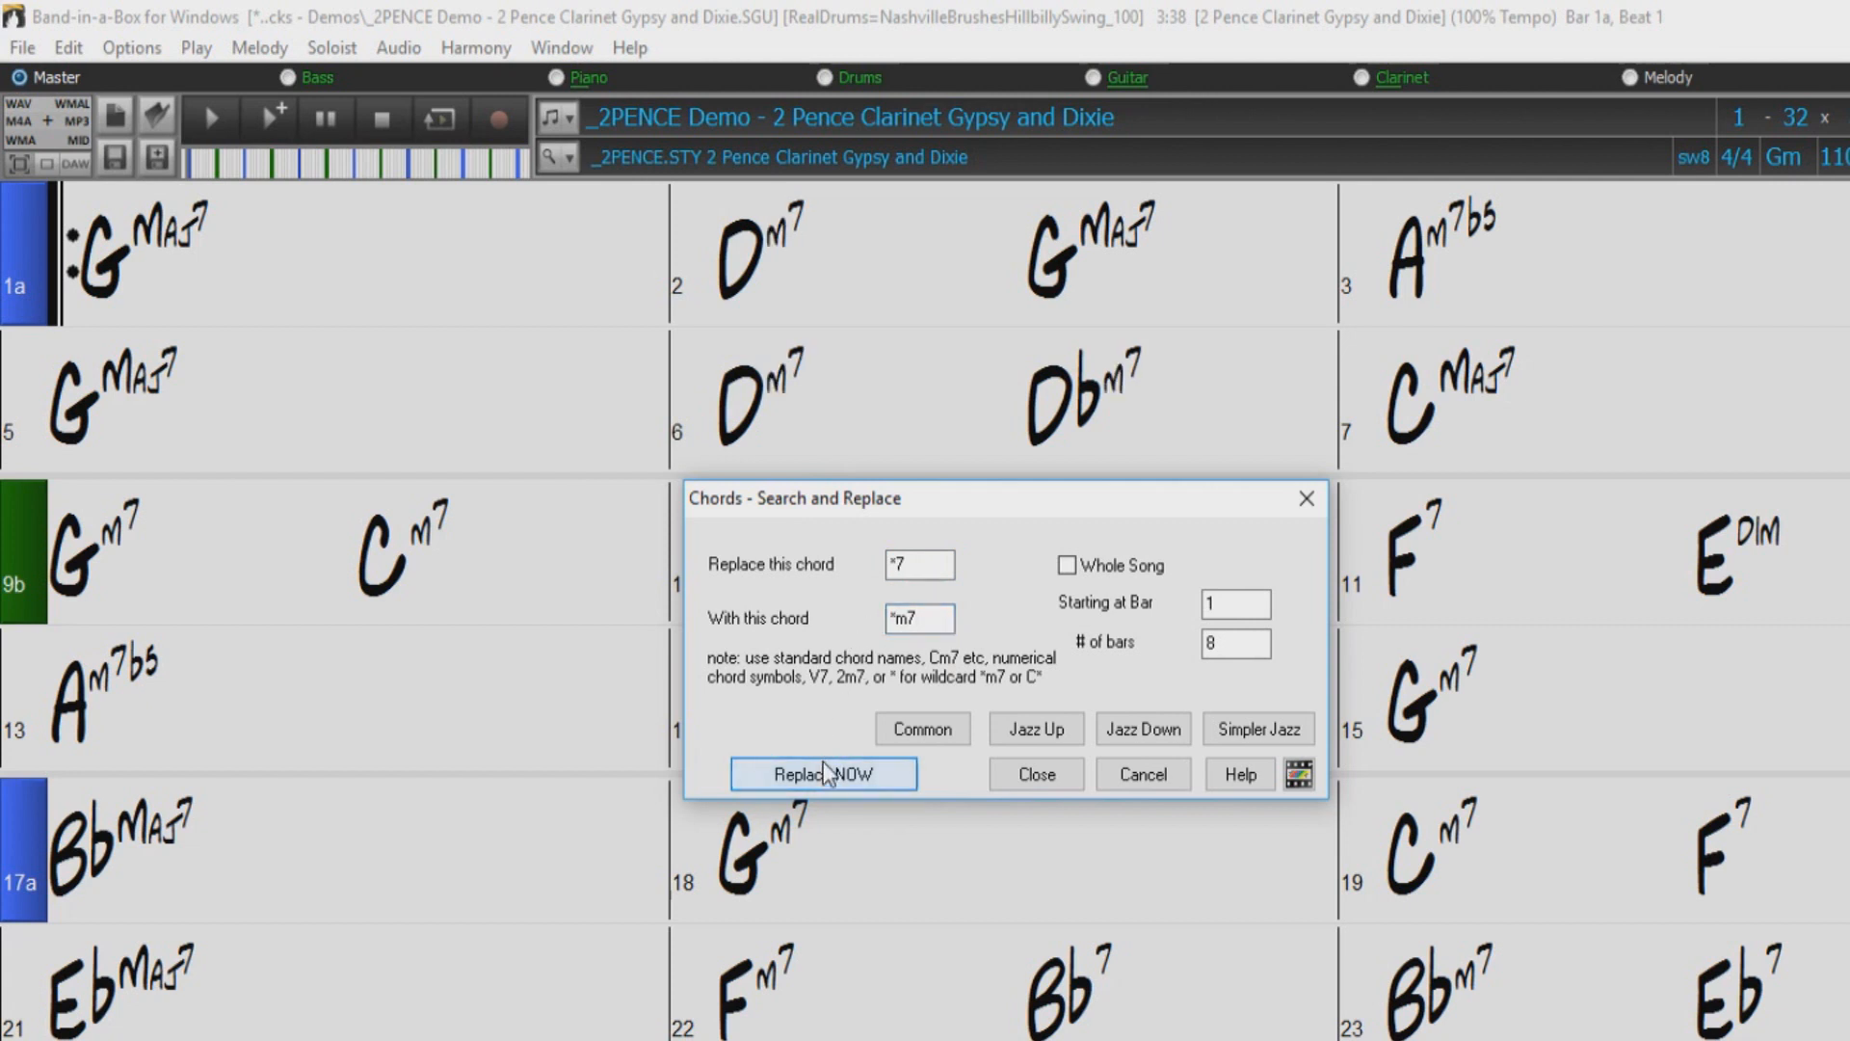
mouse_move(848, 466)
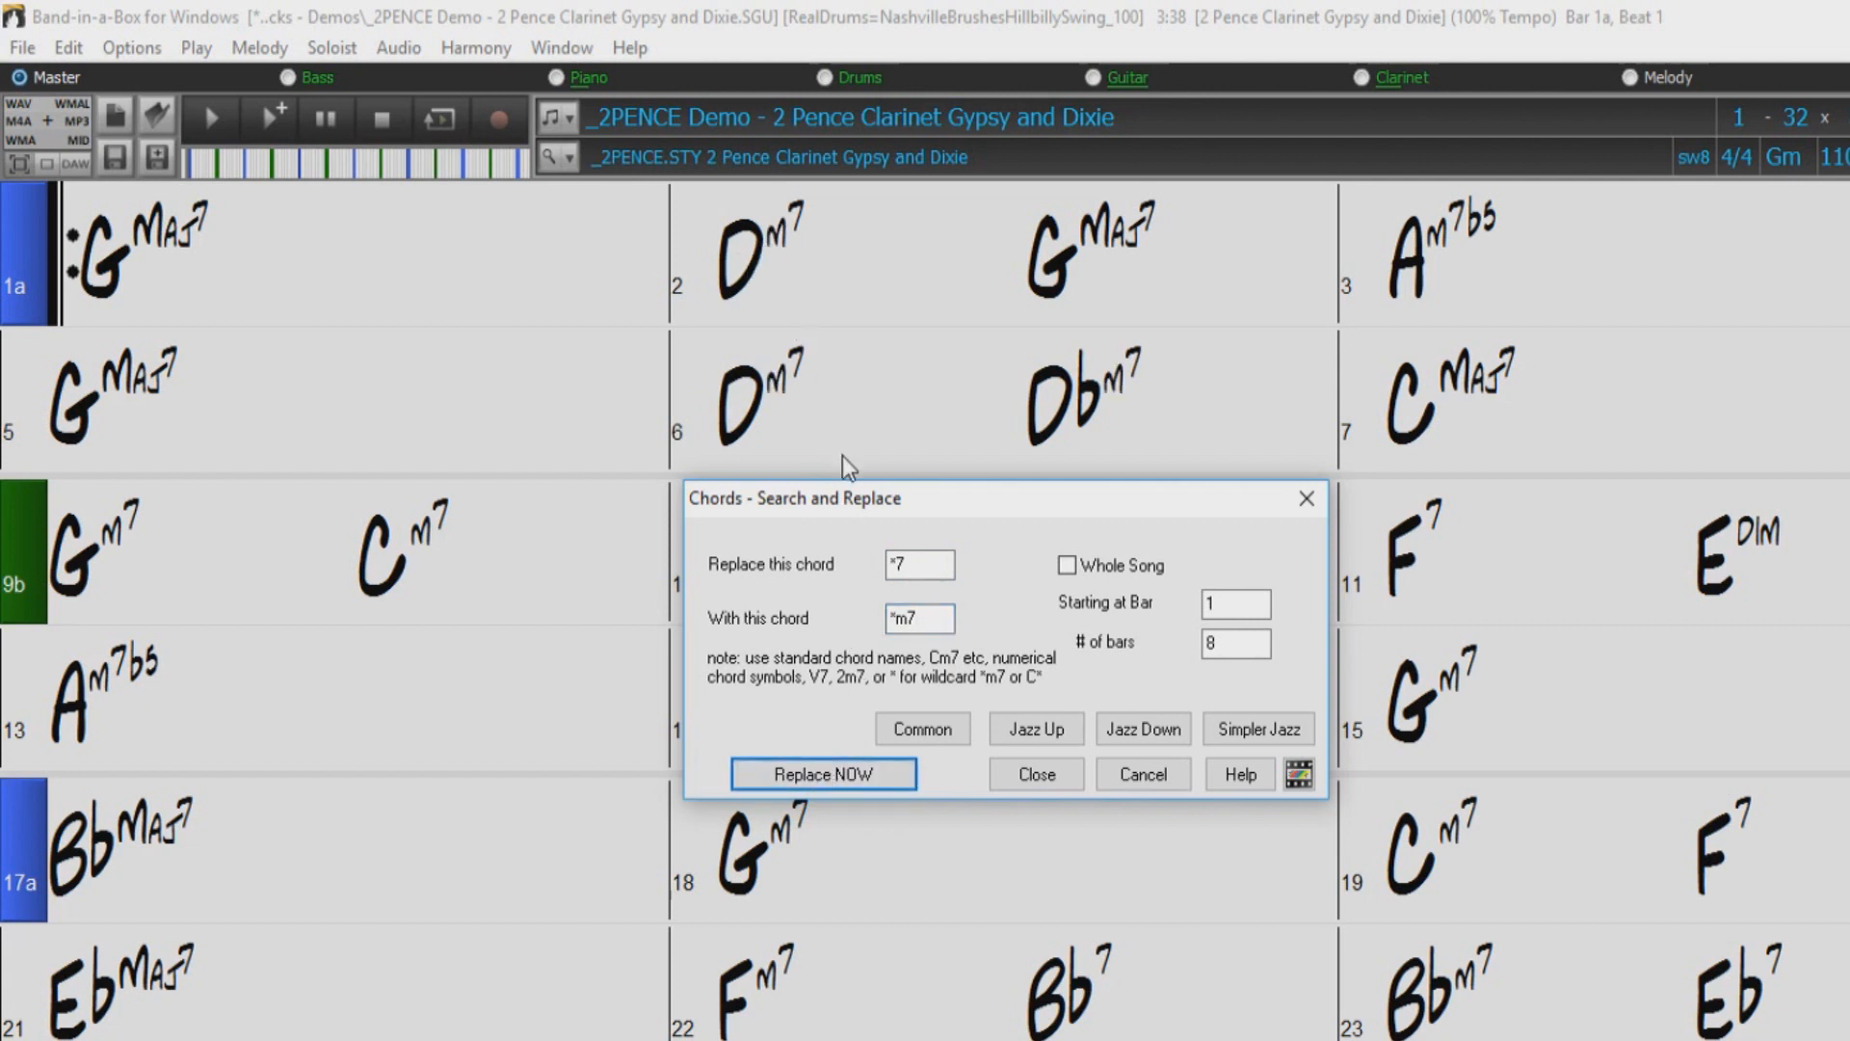